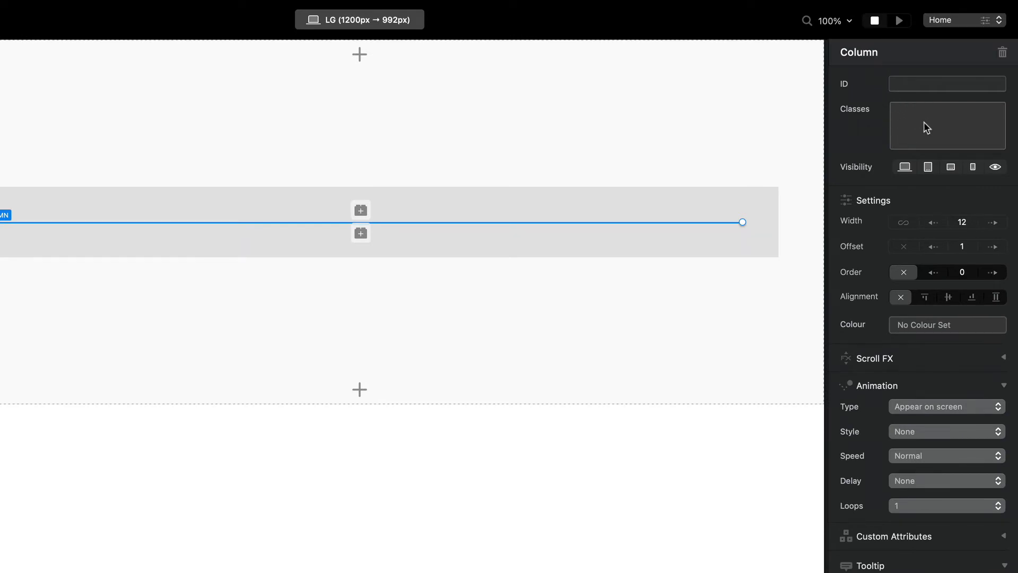
mouse_move(893, 129)
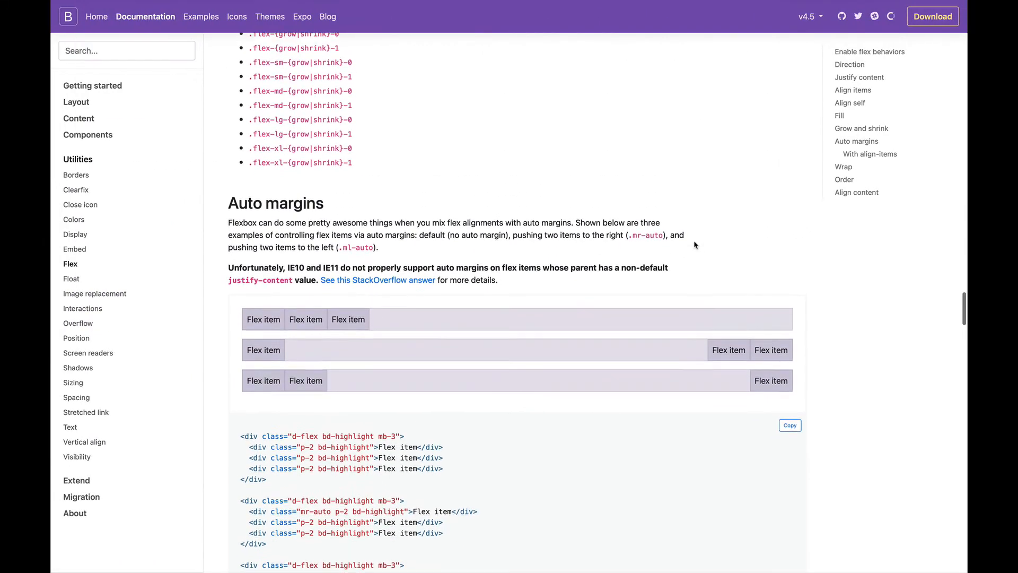
Step: Scroll the Bootstrap Flex page to the Auto margins examples with mr-auto and ml-auto
scroll("up", 3)
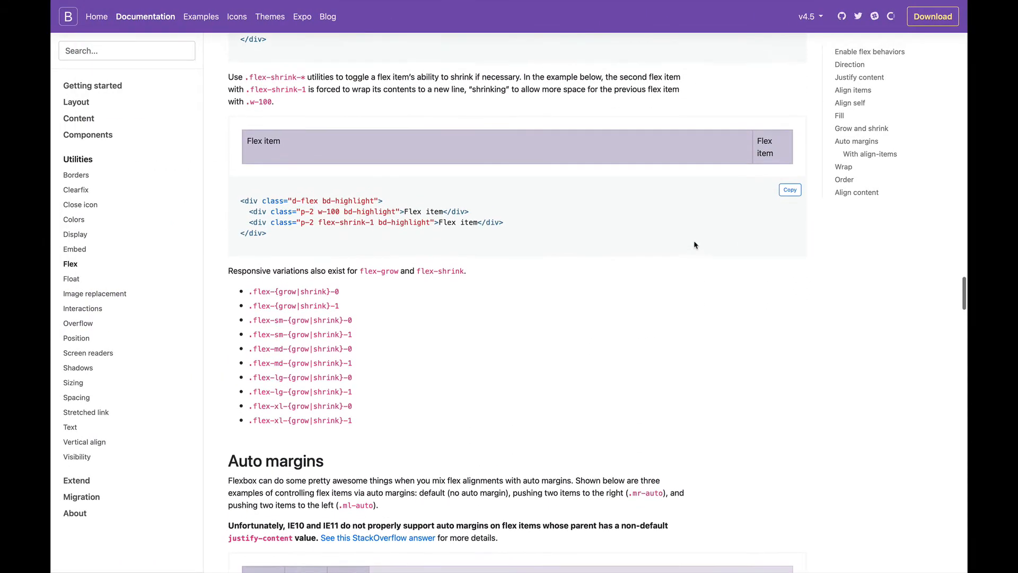
scroll("down", 3)
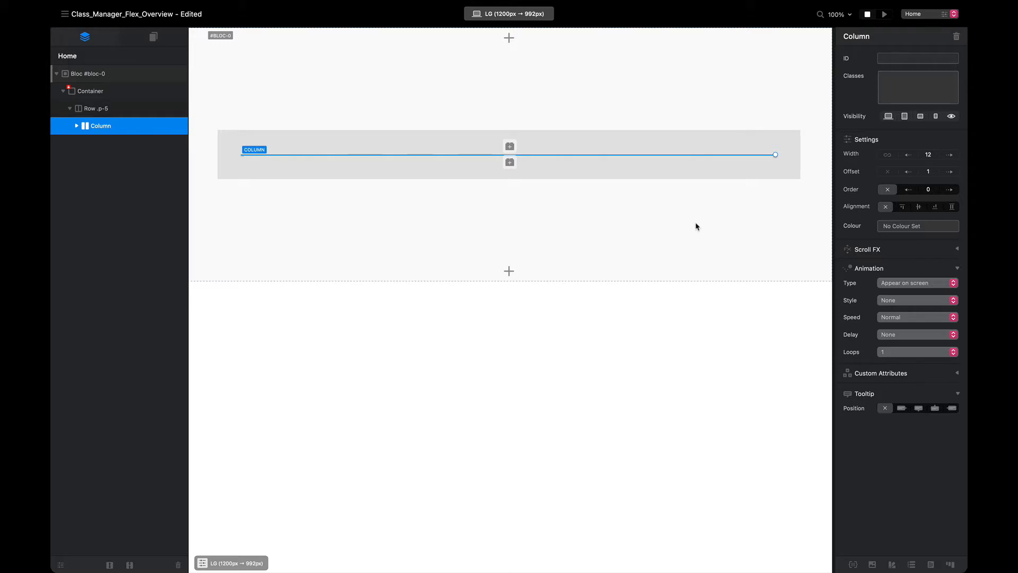
left_click(917, 87)
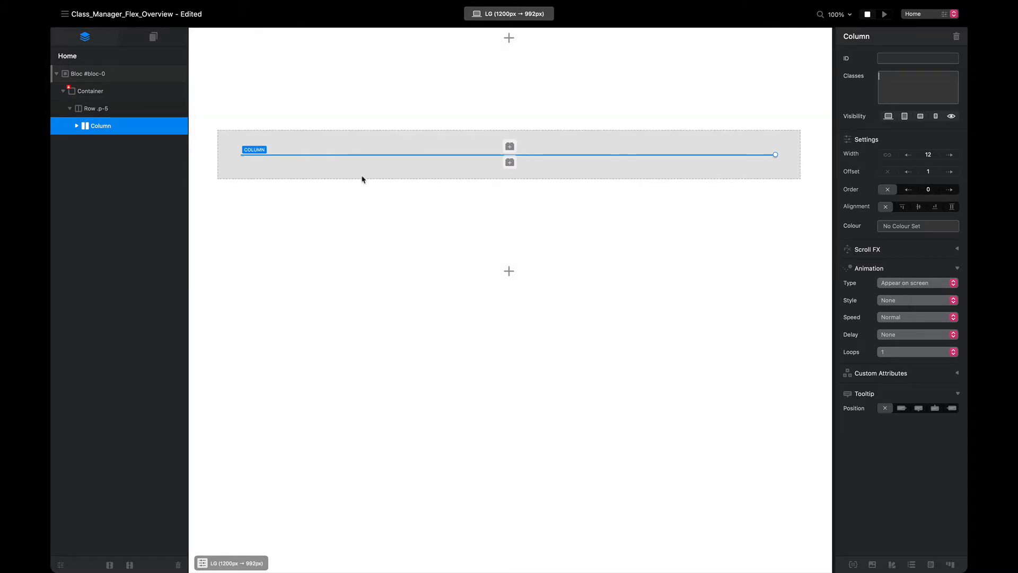
left_click(91, 108)
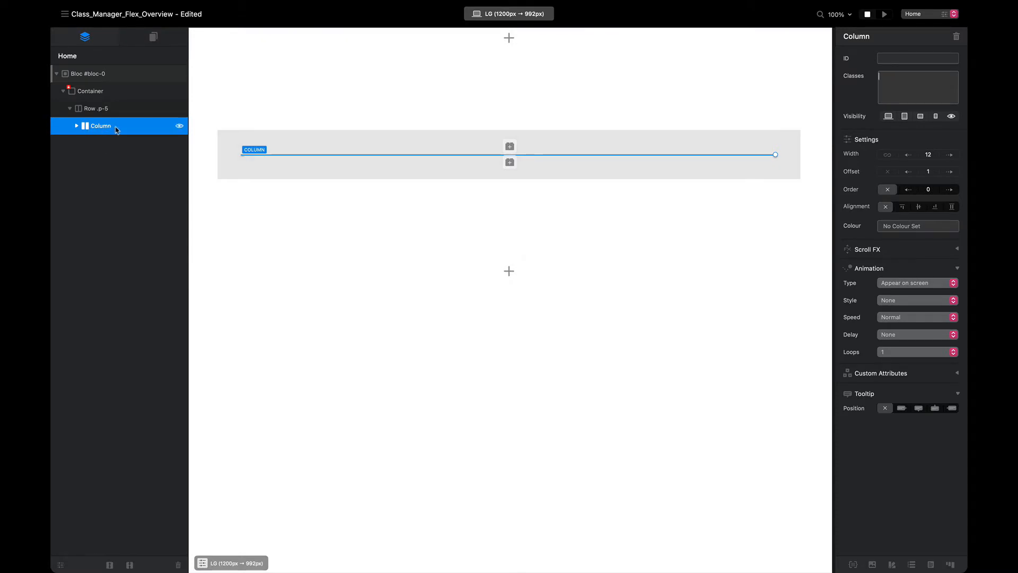
mouse_move(116, 130)
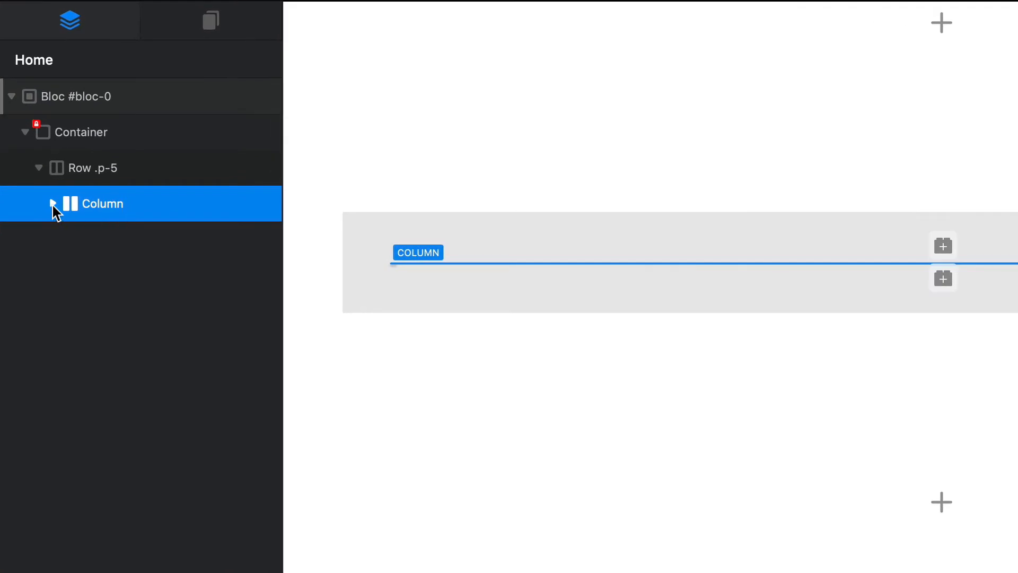
Step: Expand the Column in the layer tree to show its four nested Card elements
left_click(53, 204)
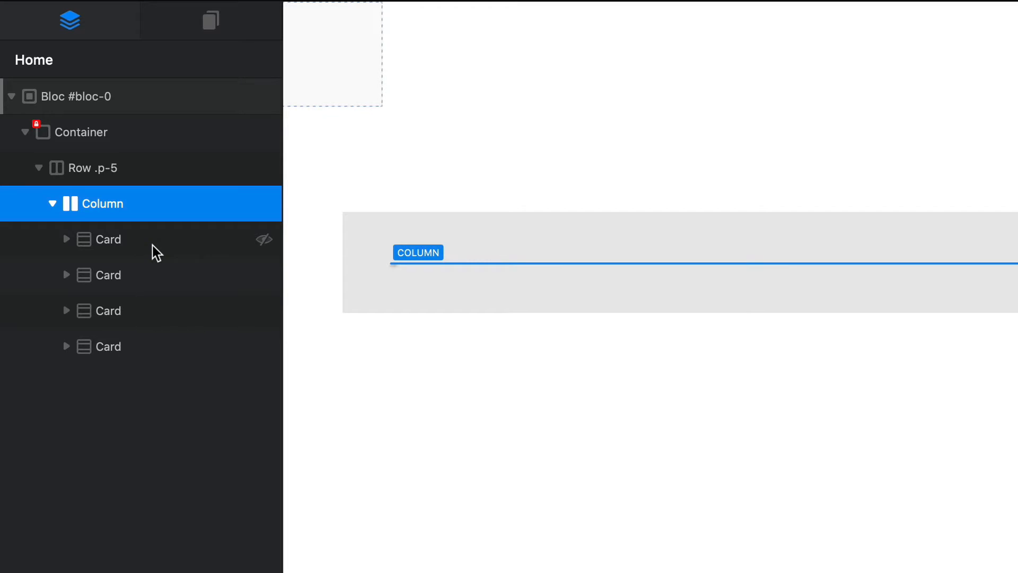
mouse_move(140, 242)
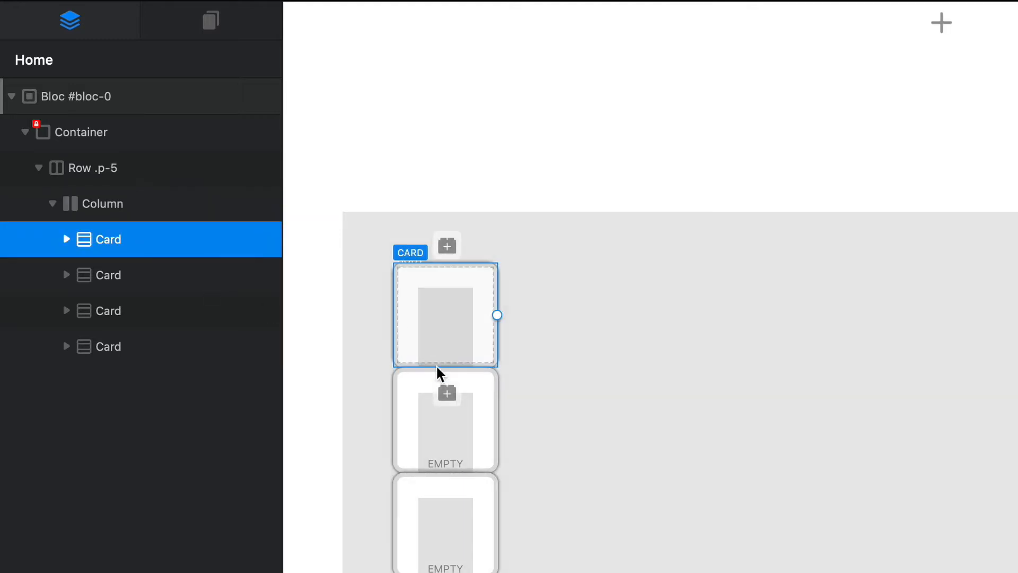
mouse_move(473, 297)
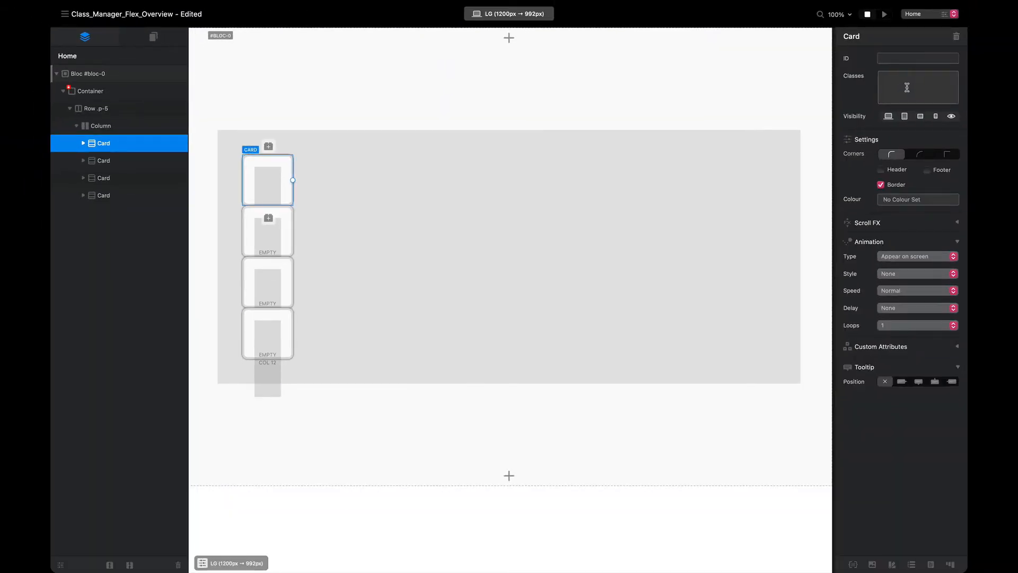
Step: Give the four cards the classes card-blue, card-green, card-orange and card-purple
type("card")
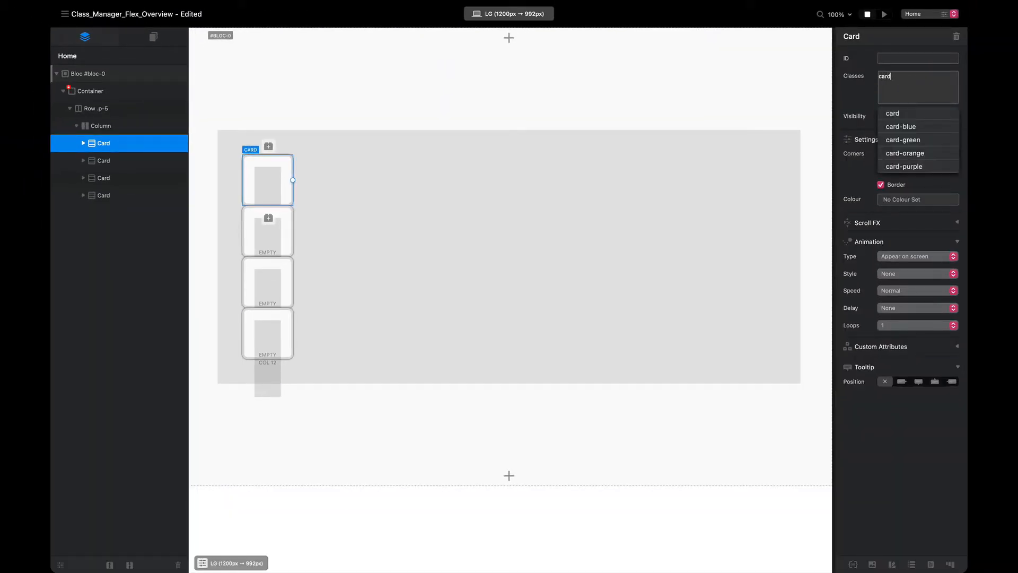
left_click(900, 127)
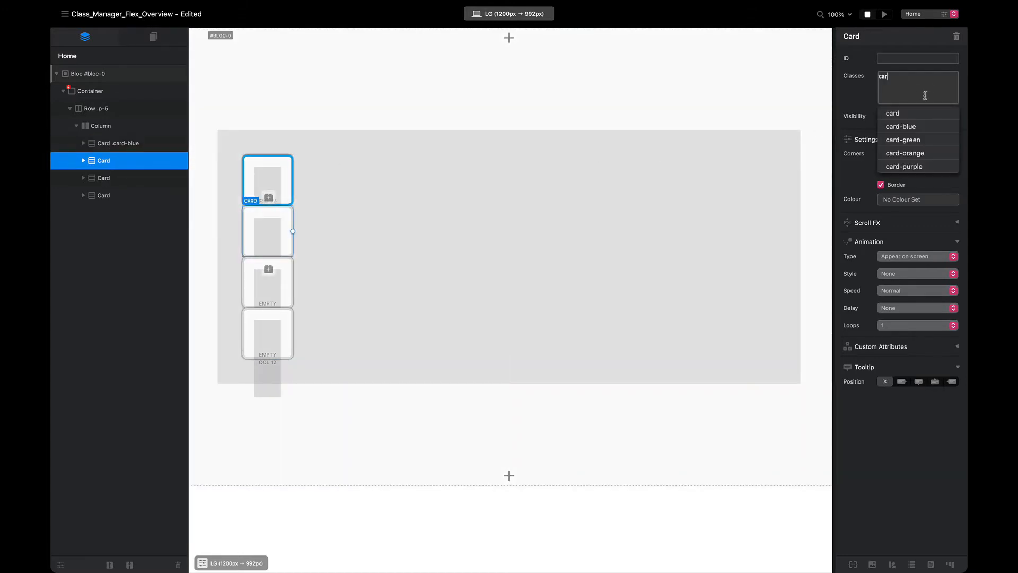
left_click(903, 140)
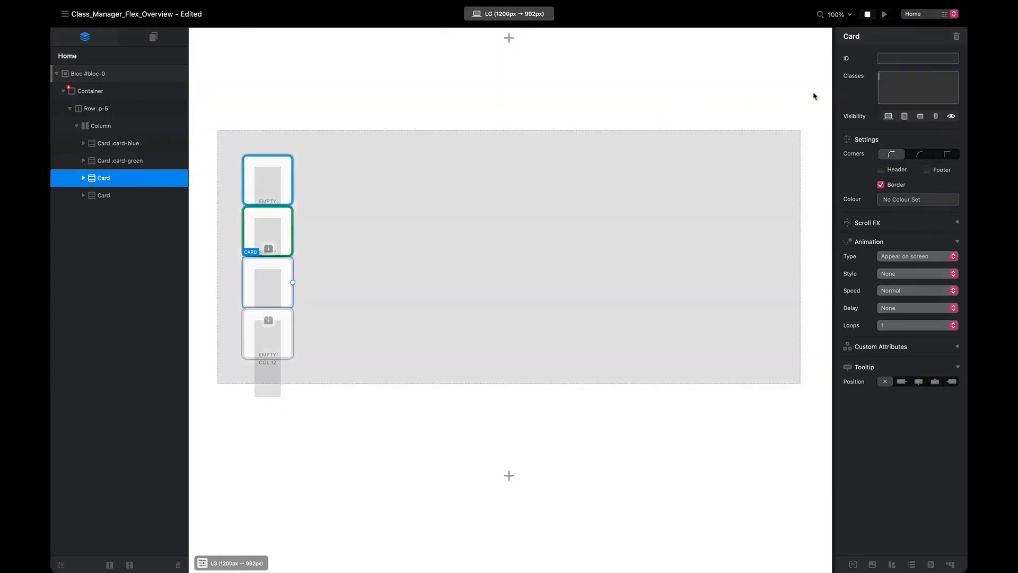
type("card-orange")
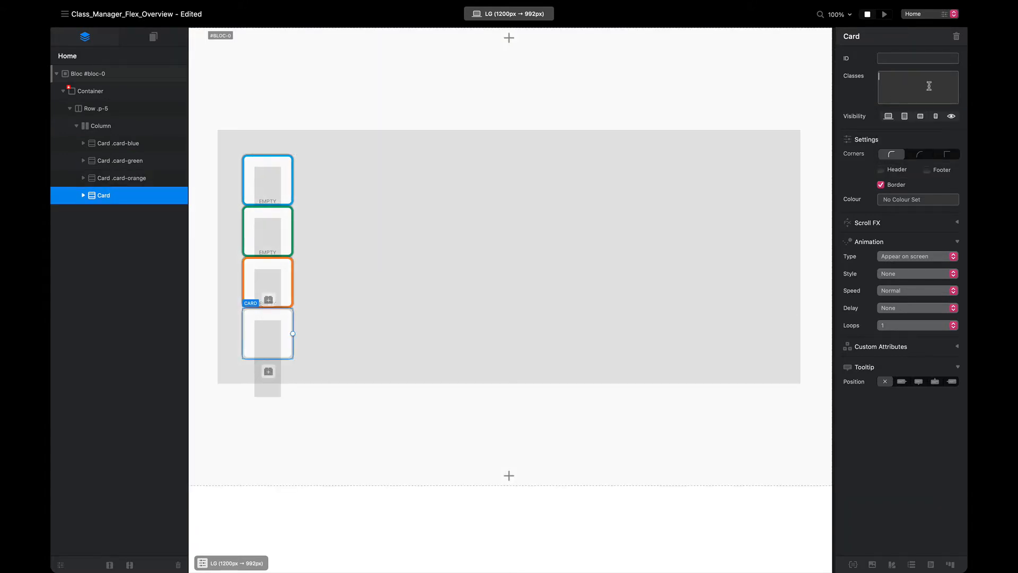
type("card")
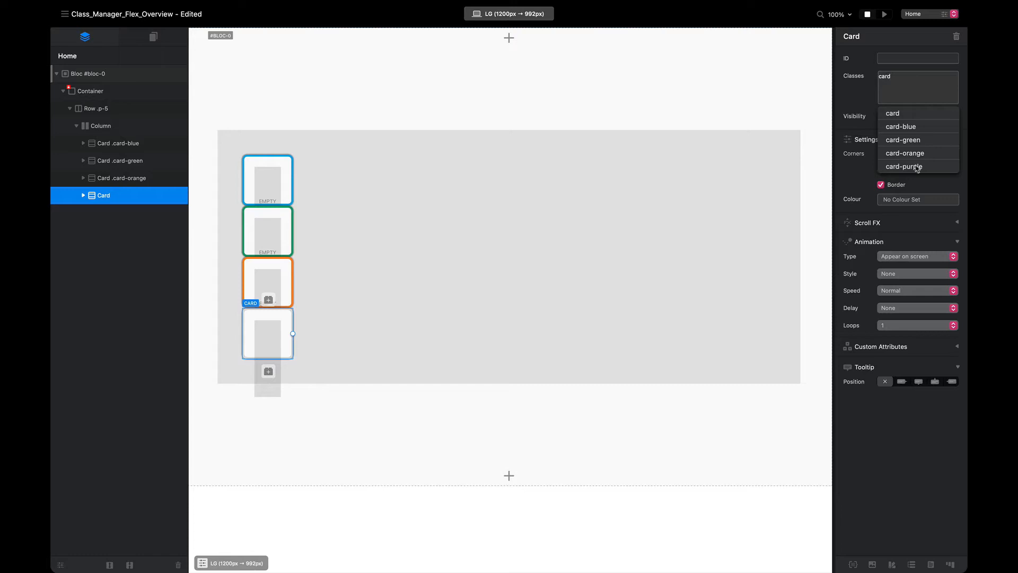
left_click(905, 167)
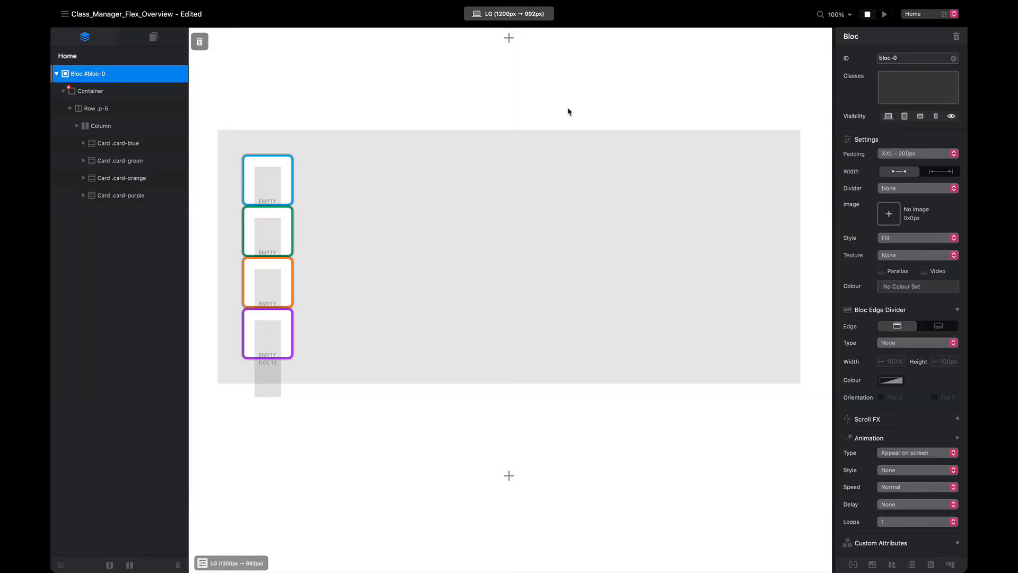
mouse_move(556, 115)
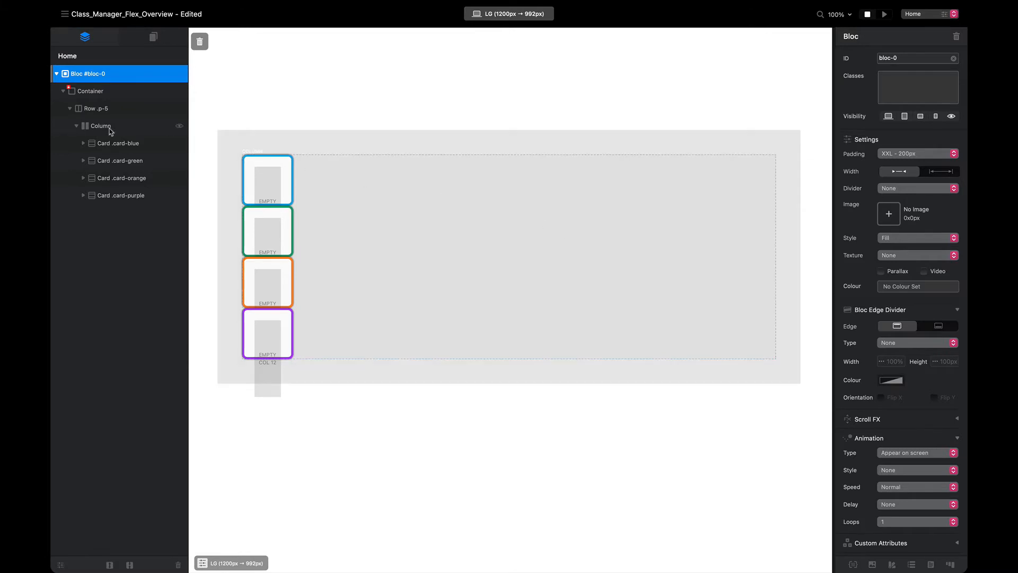
Step: Add the box-wrapper class to the column holding the cards so they line up in a row
left_click(103, 126)
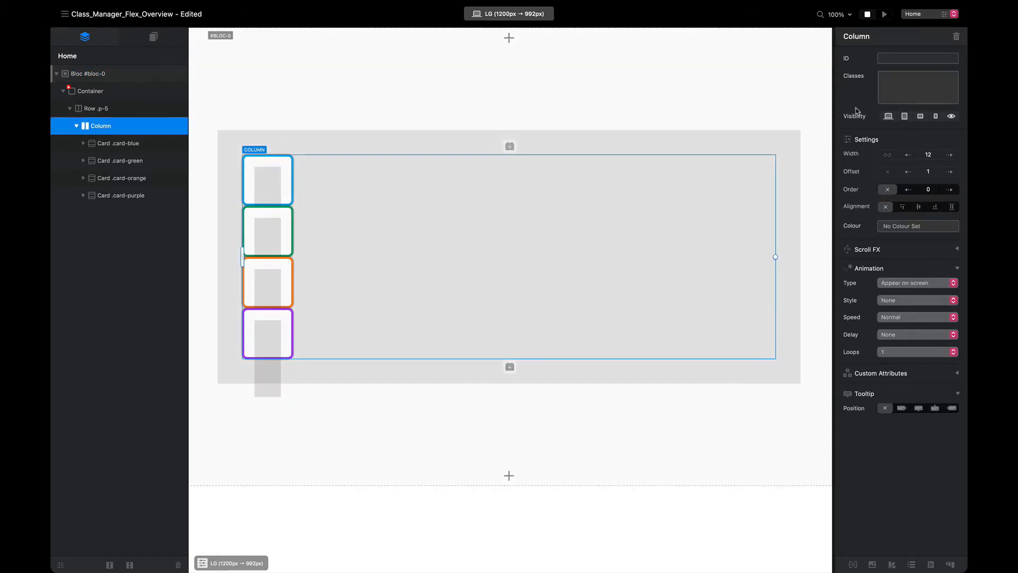
left_click(917, 88)
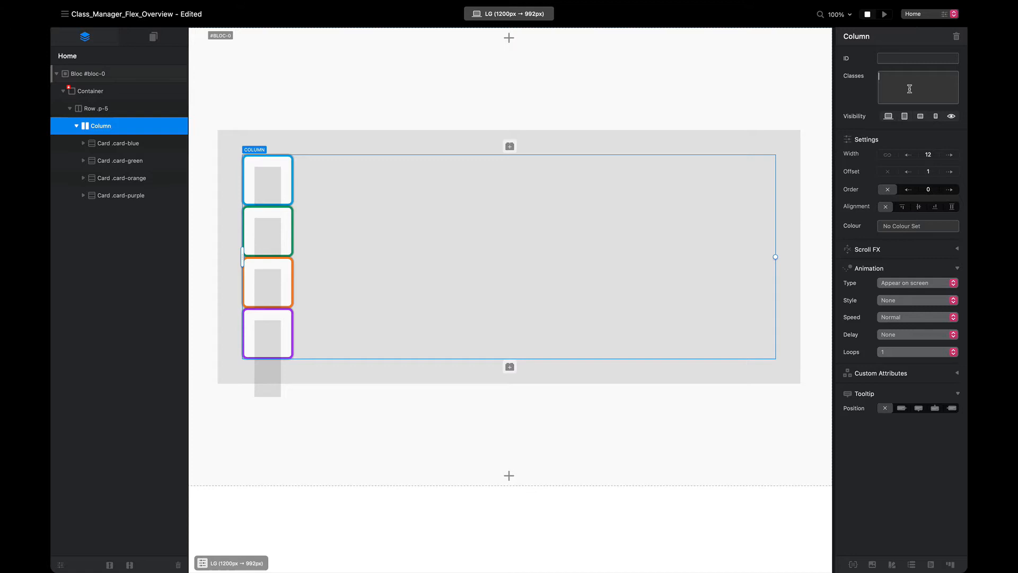
type("b")
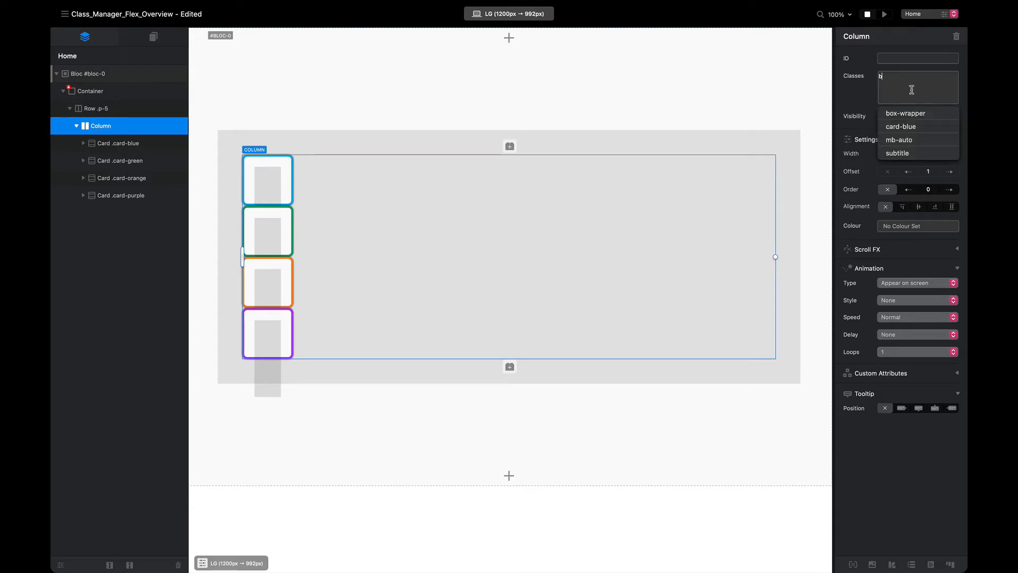
left_click(903, 114)
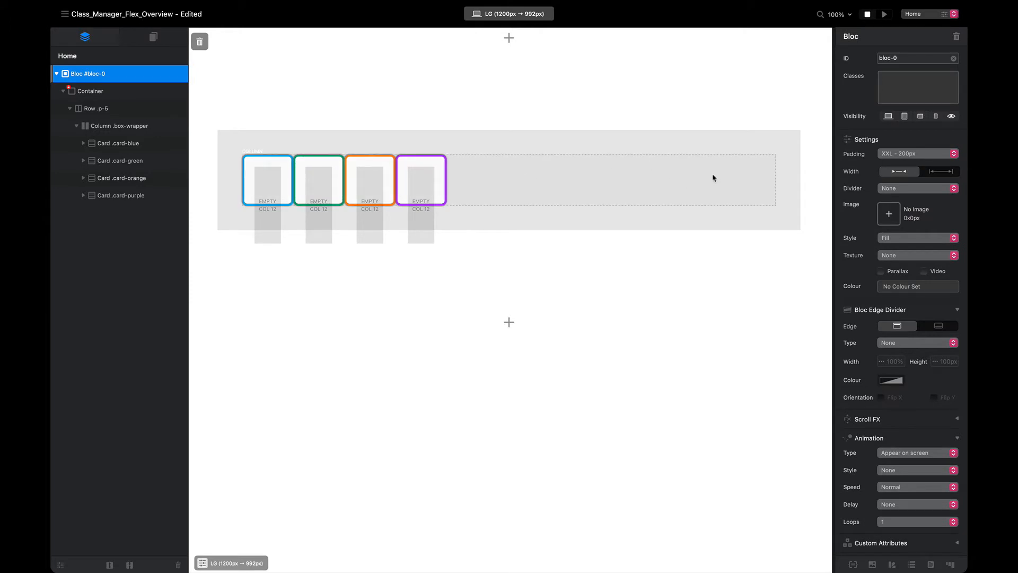
left_click(121, 125)
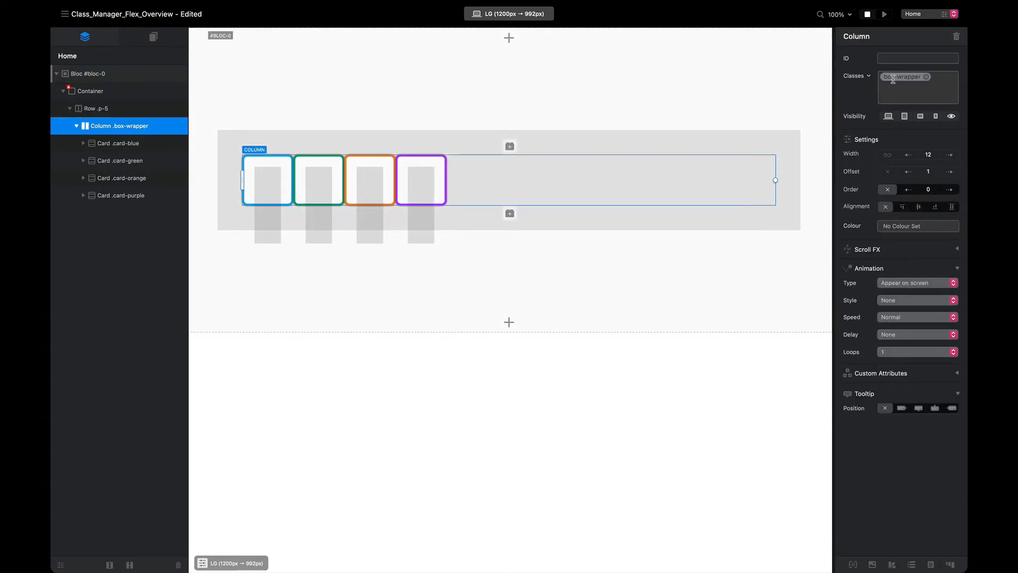
Step: Set the box-wrapper class height to 700 px in its Dimensions settings
left_click(903, 77)
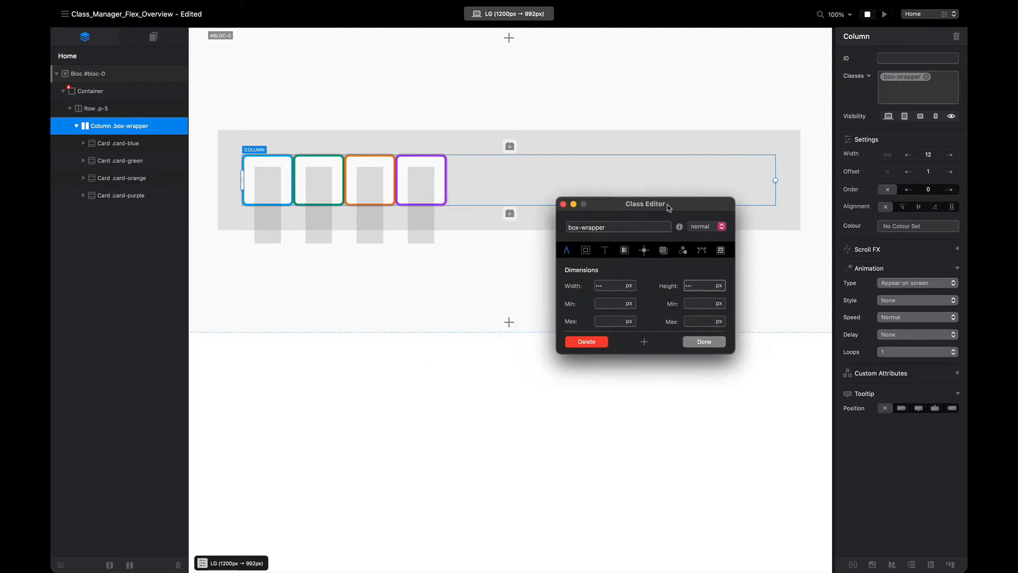
left_click_drag(665, 203, 662, 174)
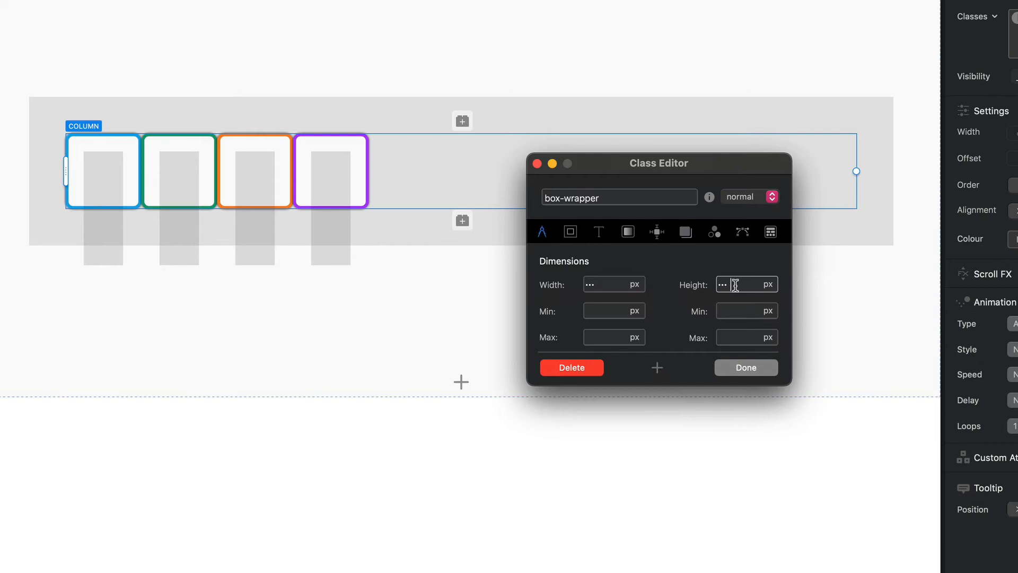
type("7")
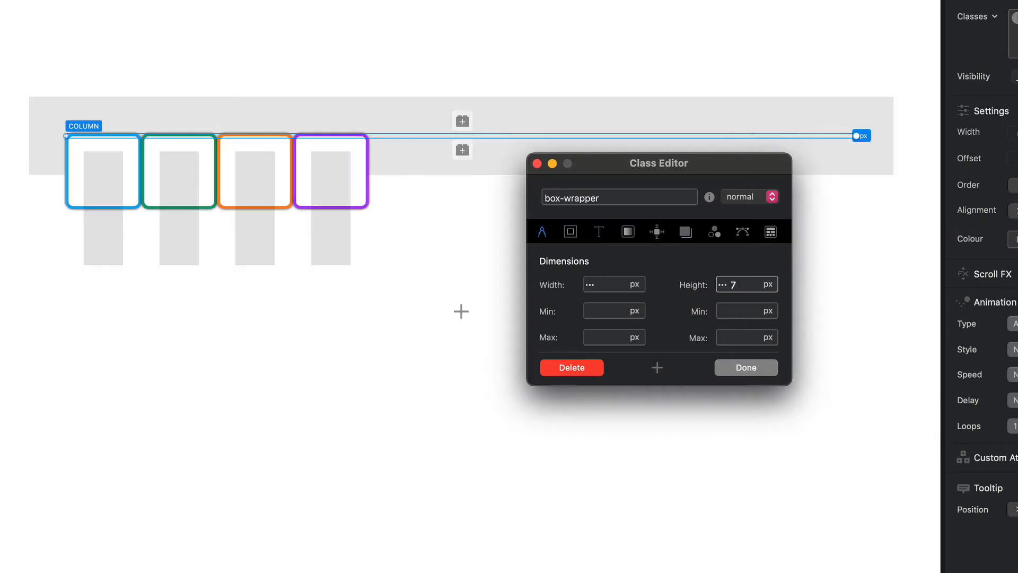
type("00")
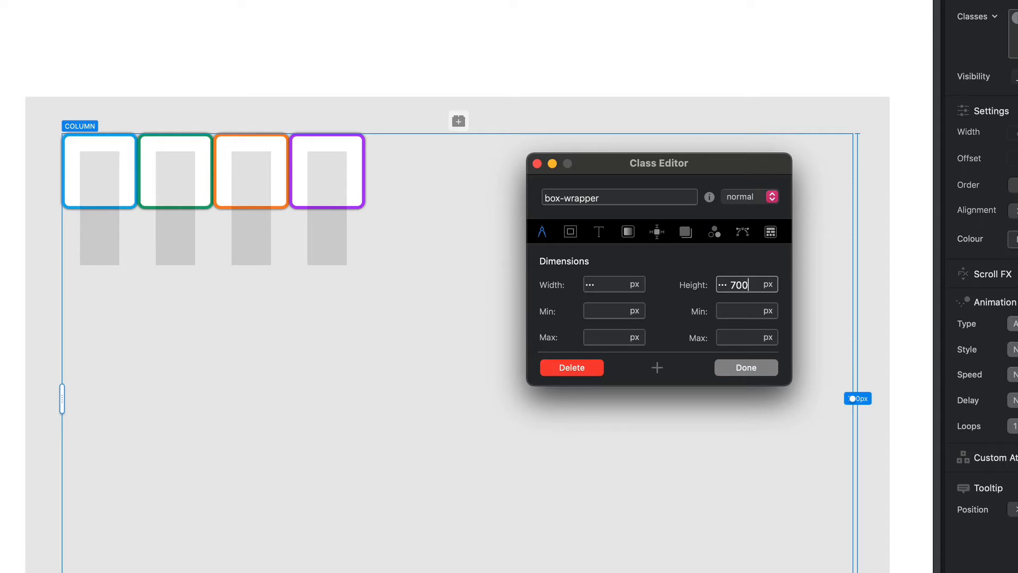
mouse_move(46, 382)
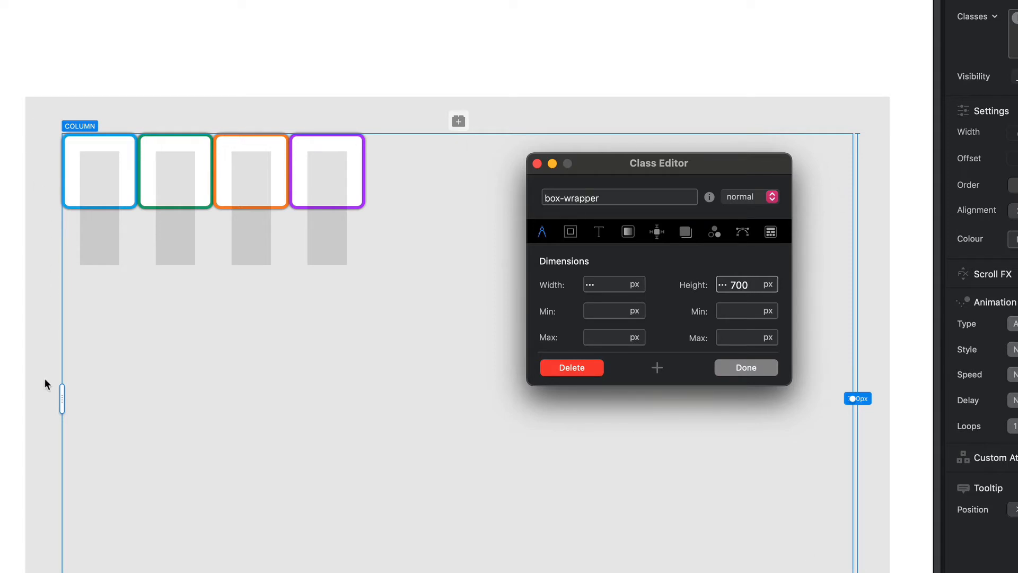
mouse_move(103, 215)
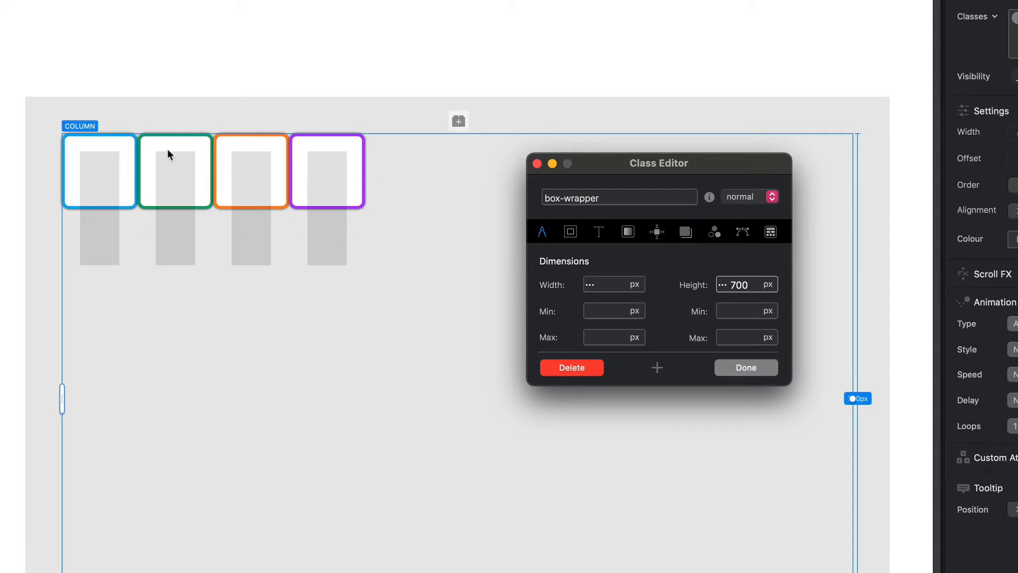
left_click(741, 284)
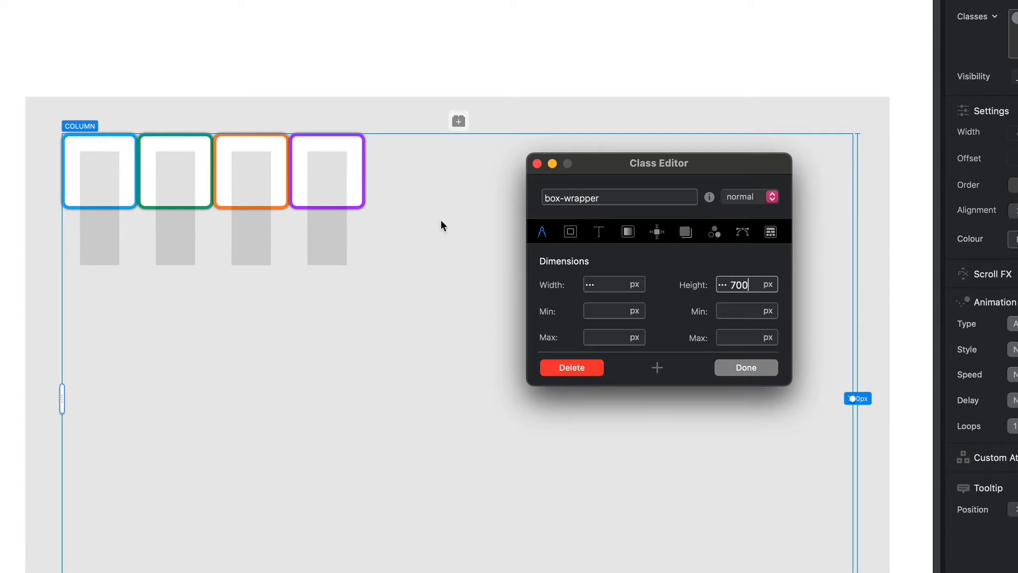
mouse_move(468, 230)
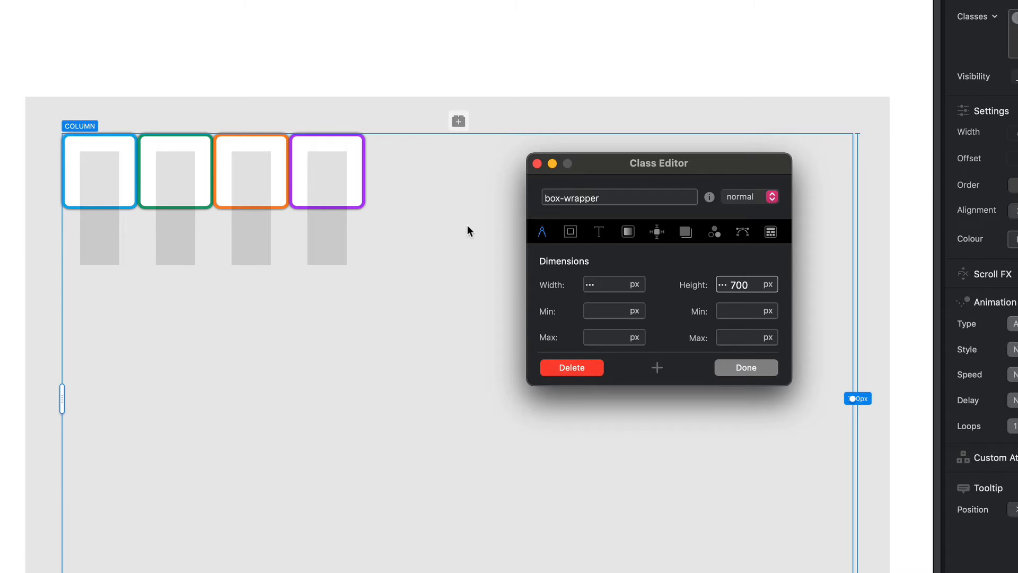
mouse_move(596, 241)
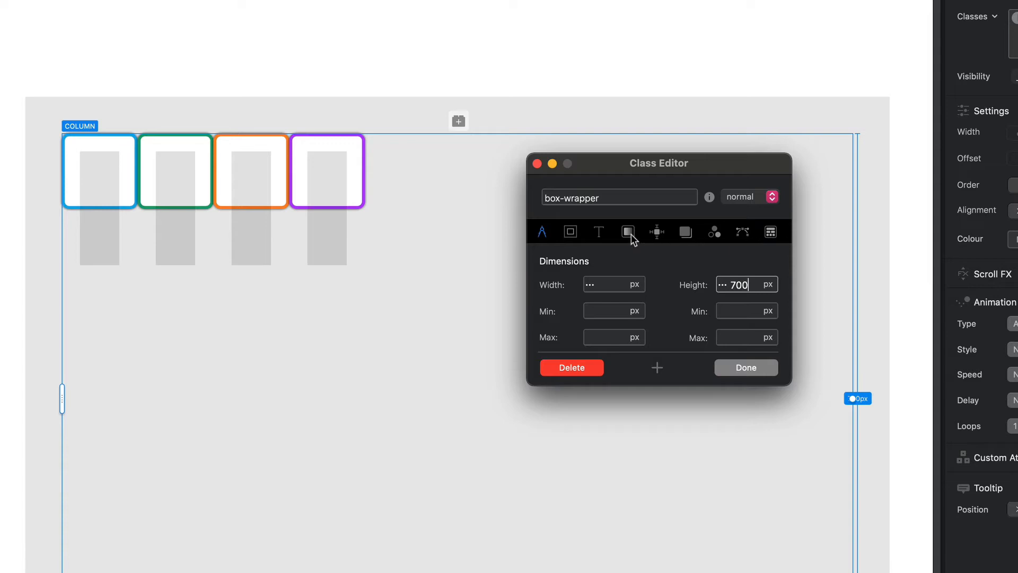
mouse_move(569, 232)
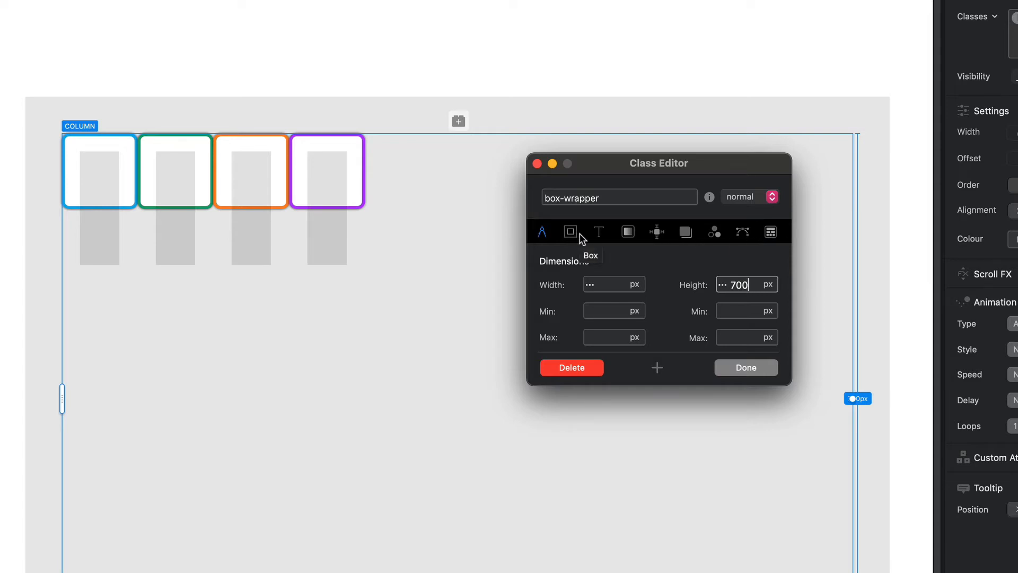
mouse_move(657, 232)
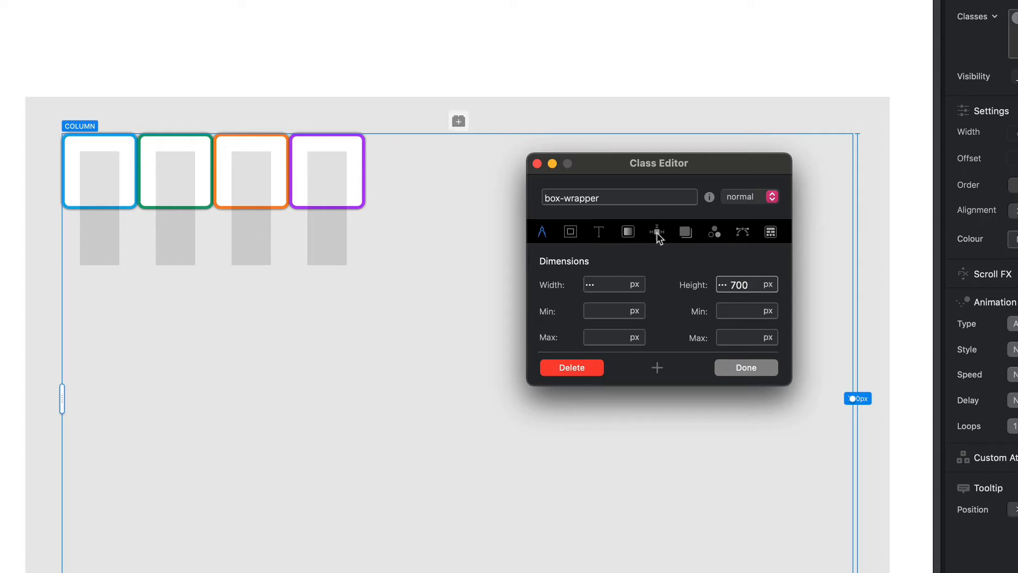
left_click(657, 233)
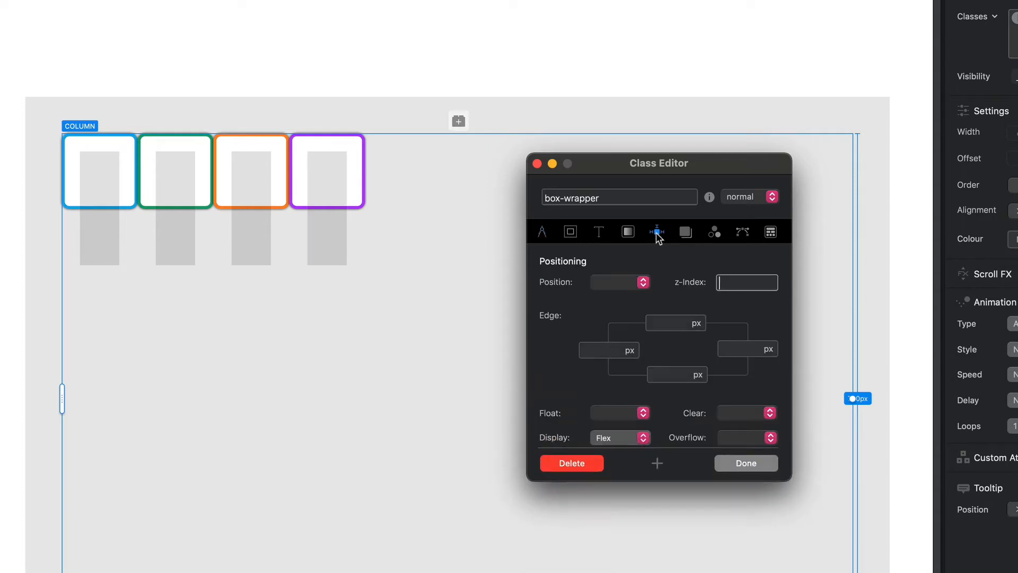
left_click_drag(659, 162, 637, 71)
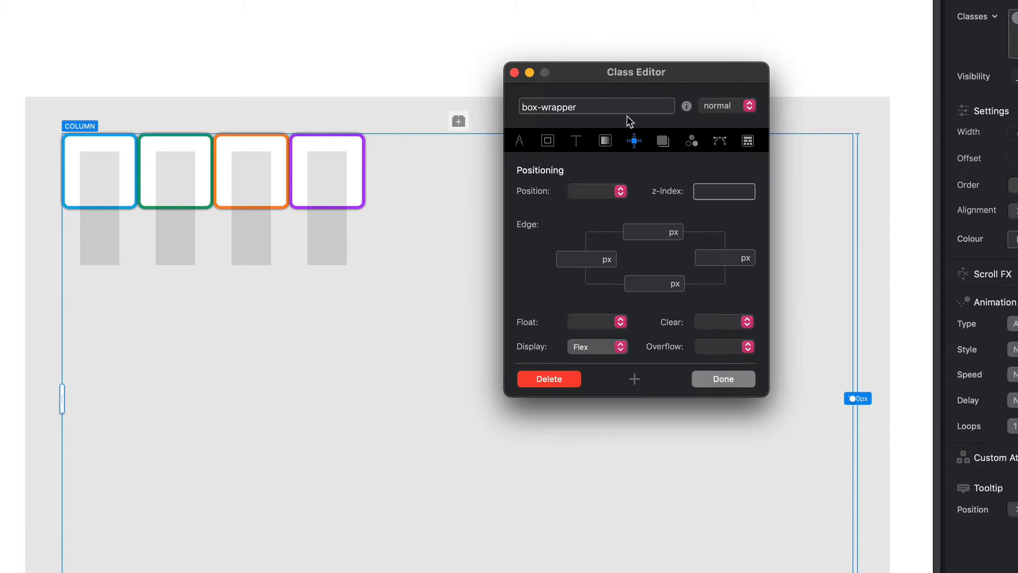
mouse_move(638, 268)
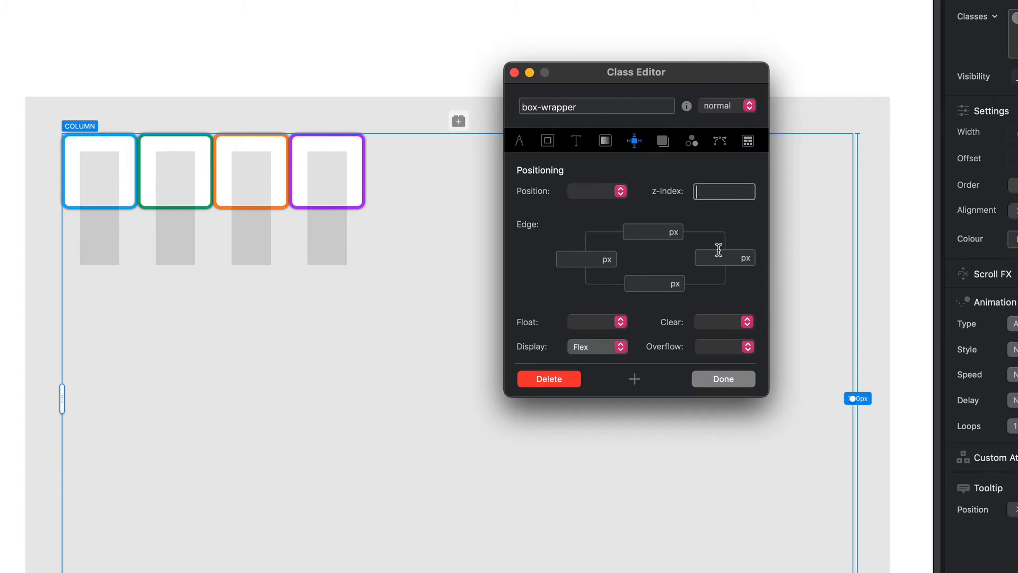
mouse_move(559, 274)
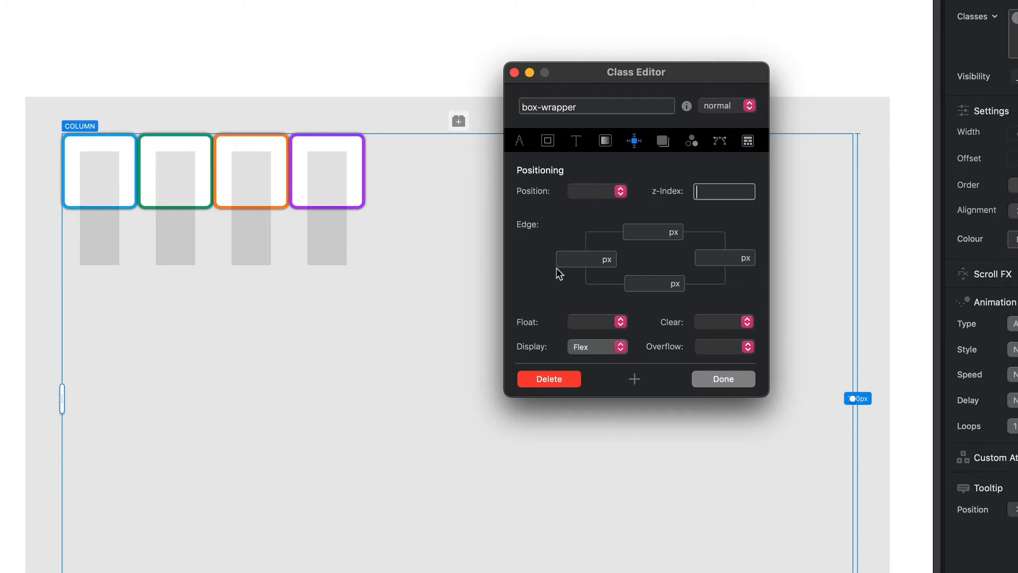
left_click(596, 346)
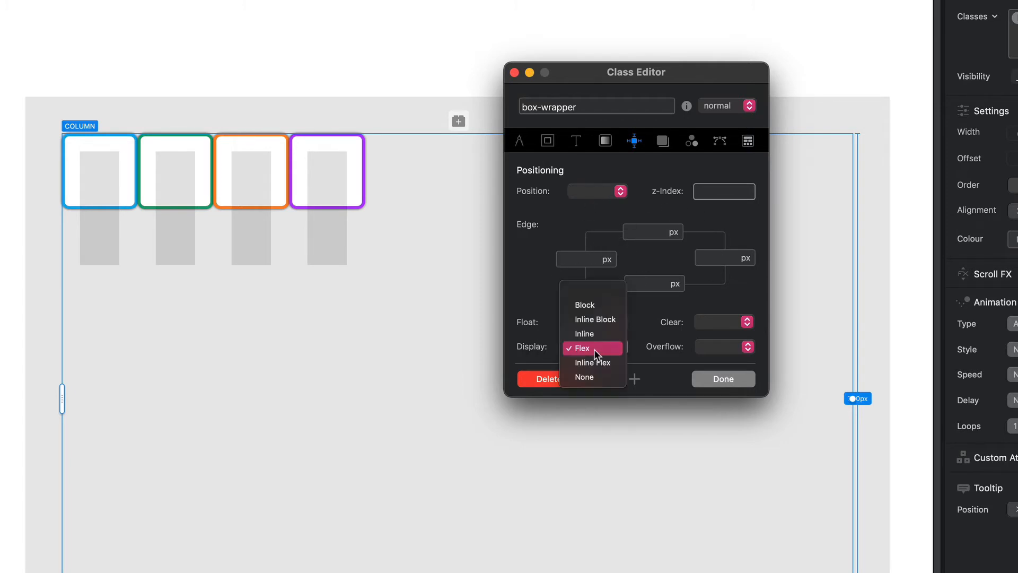
mouse_move(592, 363)
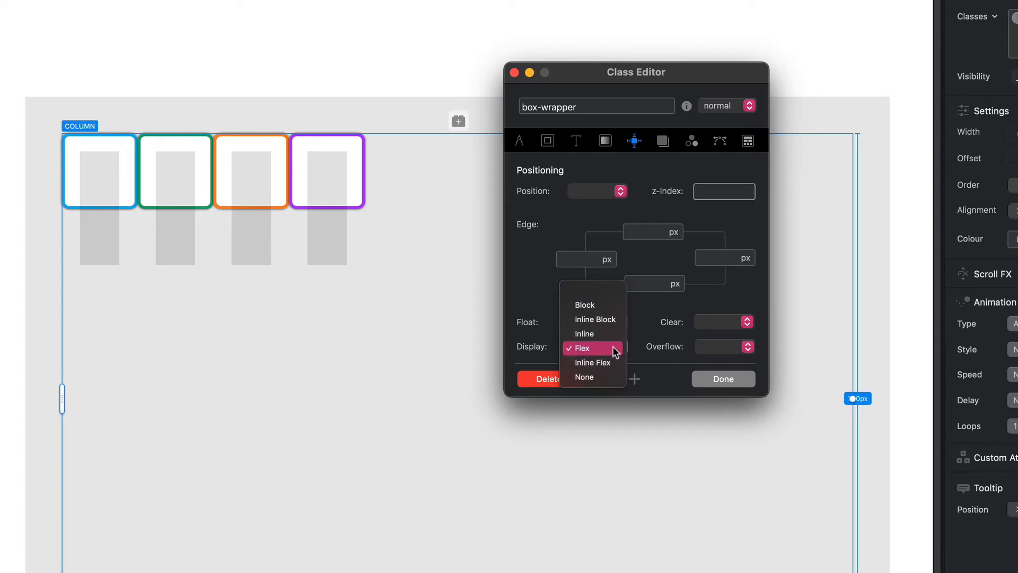
left_click(585, 347)
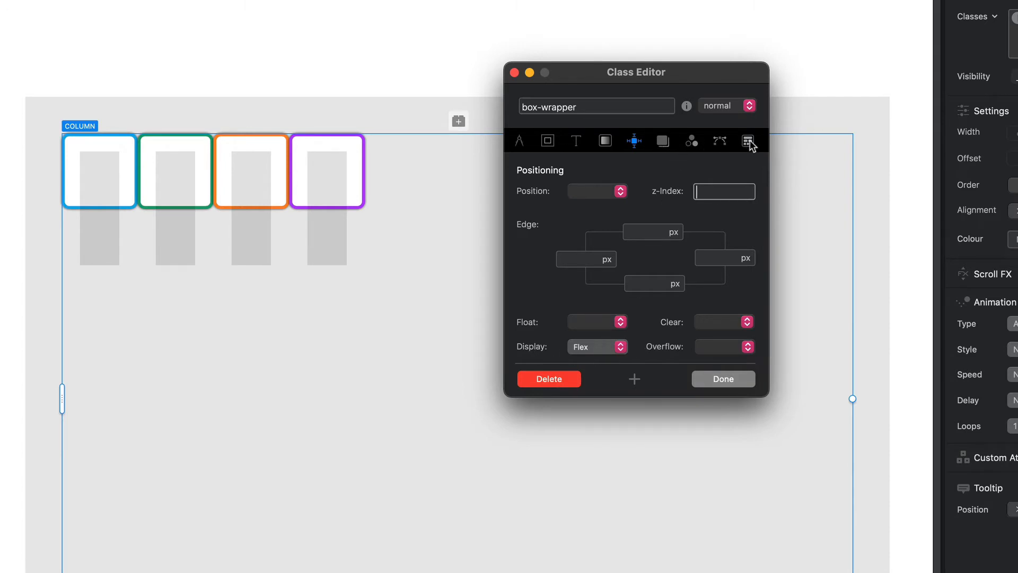
left_click(748, 141)
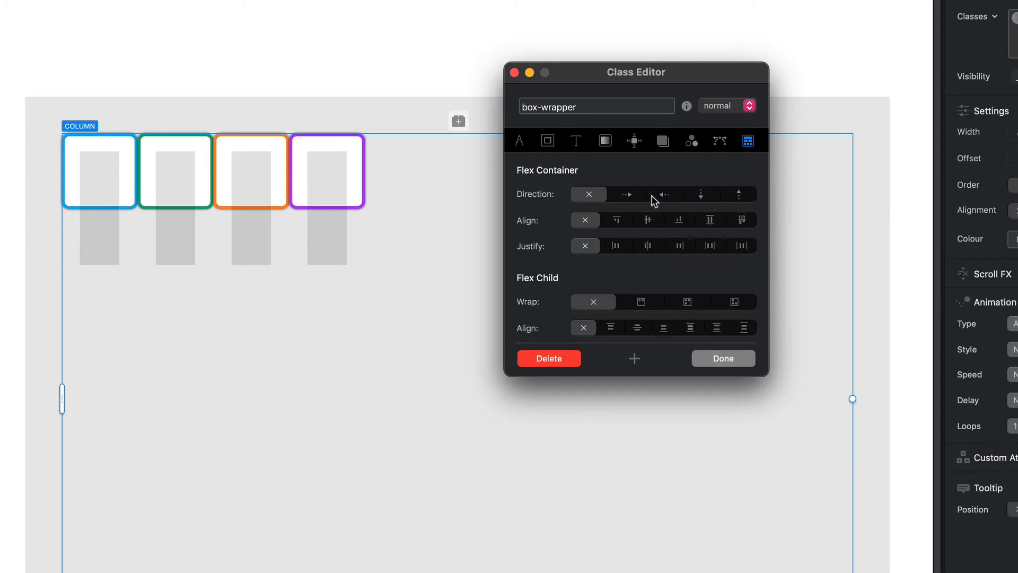
left_click(633, 141)
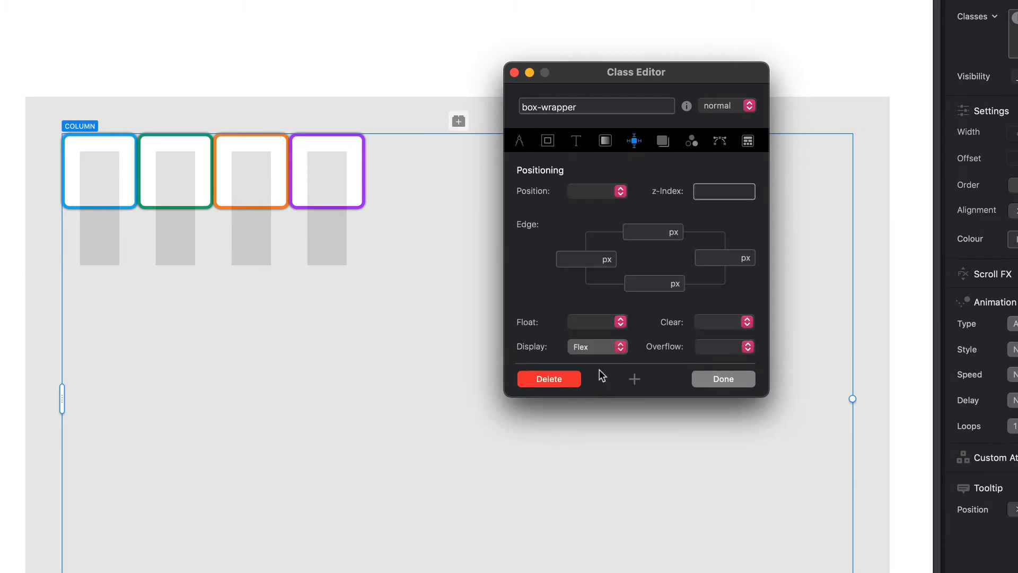
left_click(595, 346)
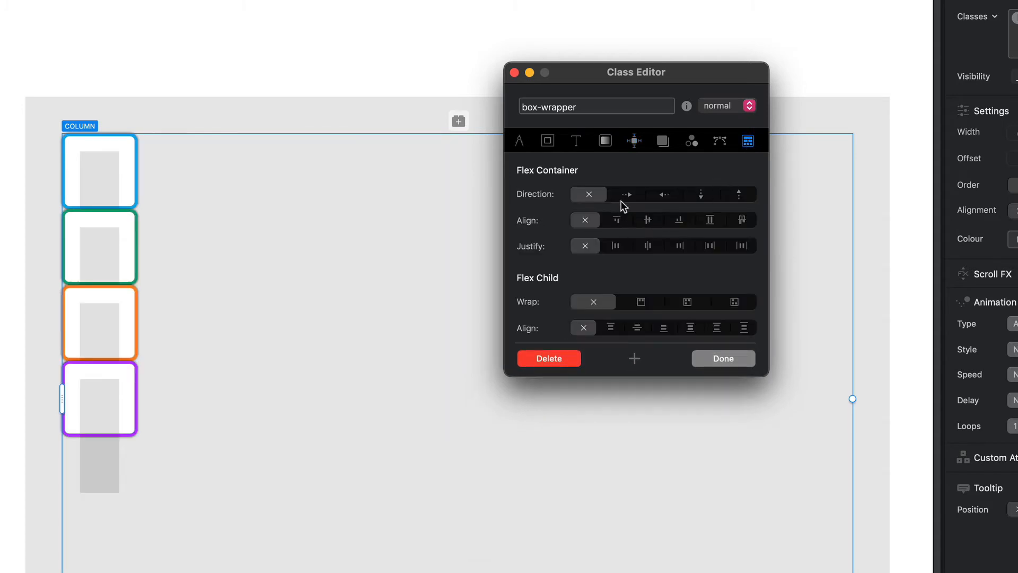
left_click(700, 193)
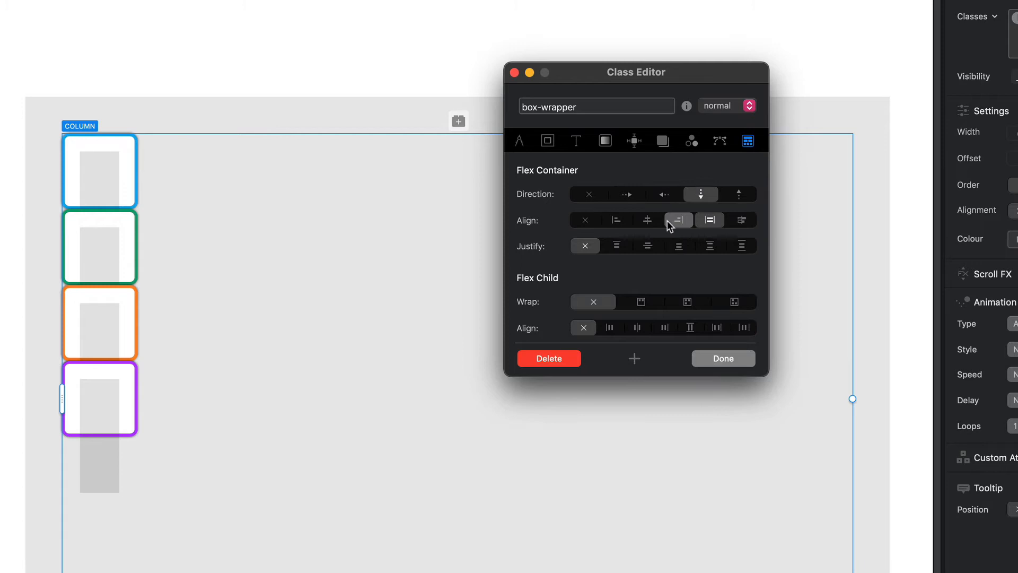
left_click(588, 194)
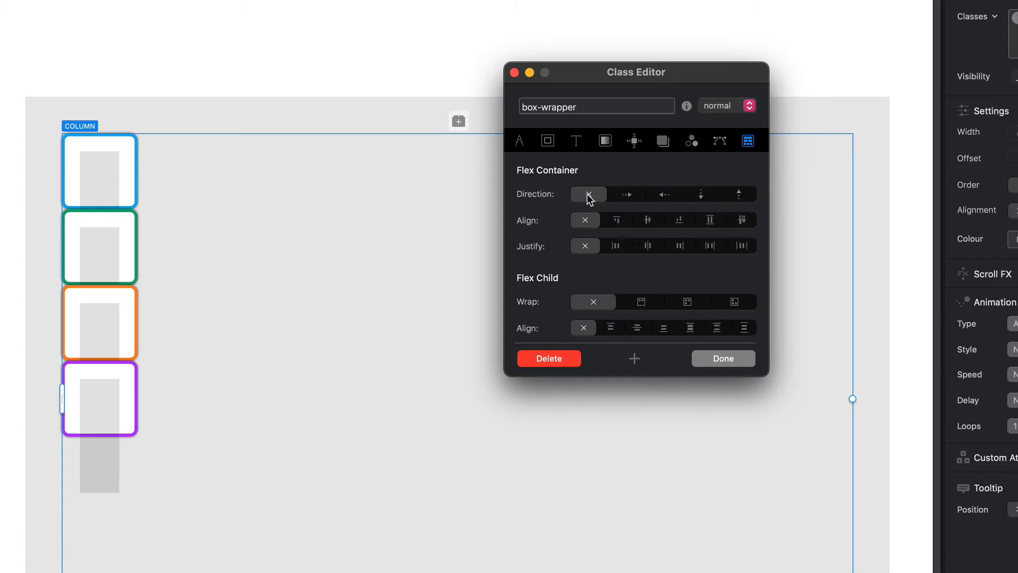
left_click(633, 141)
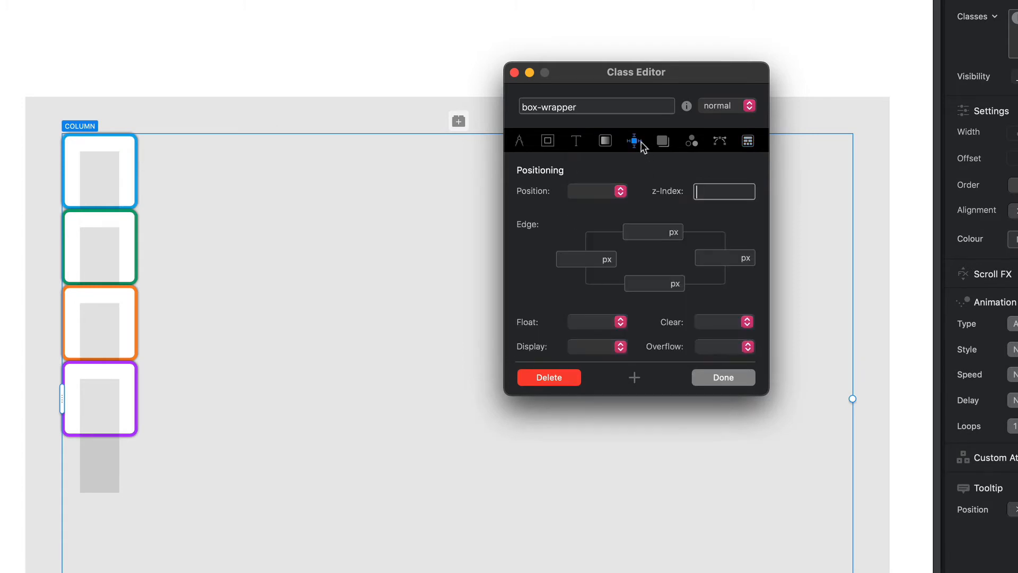
left_click(595, 346)
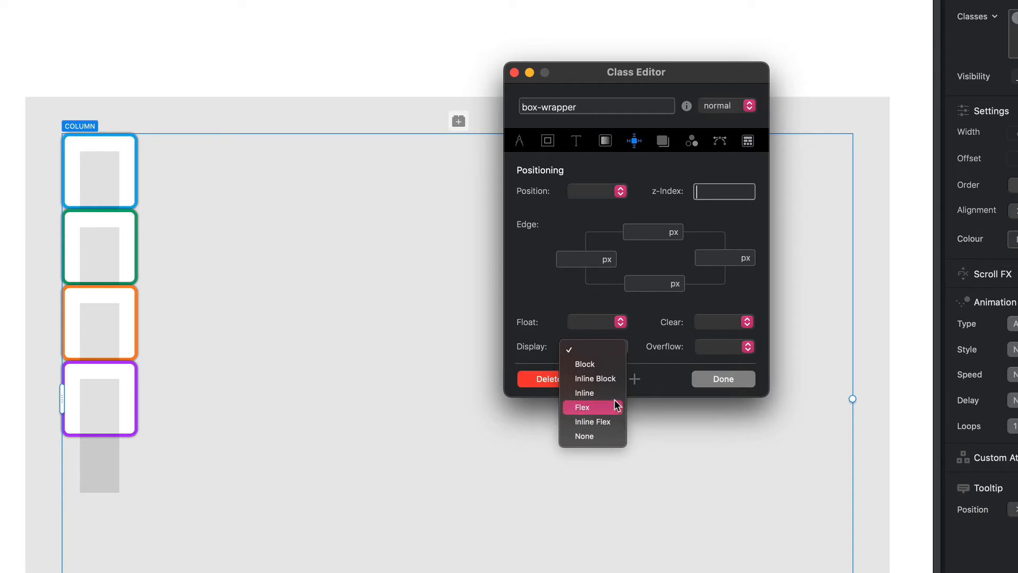
left_click(581, 407)
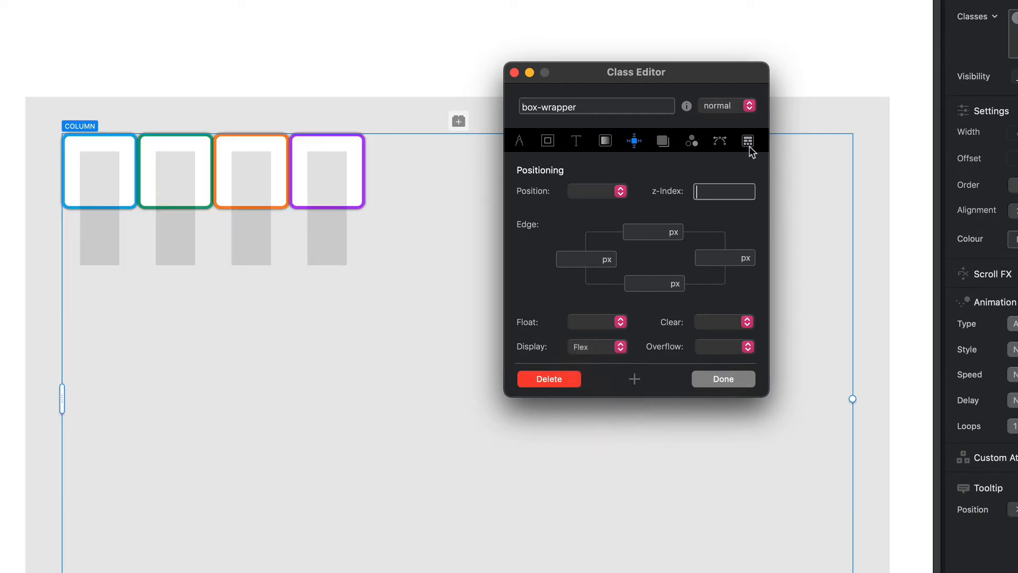
left_click(747, 141)
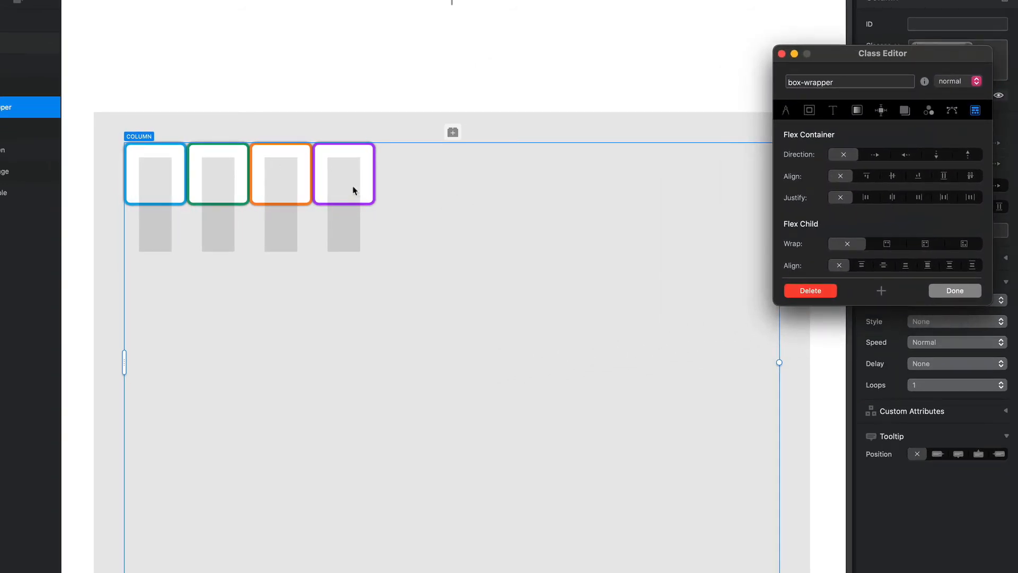
mouse_move(473, 197)
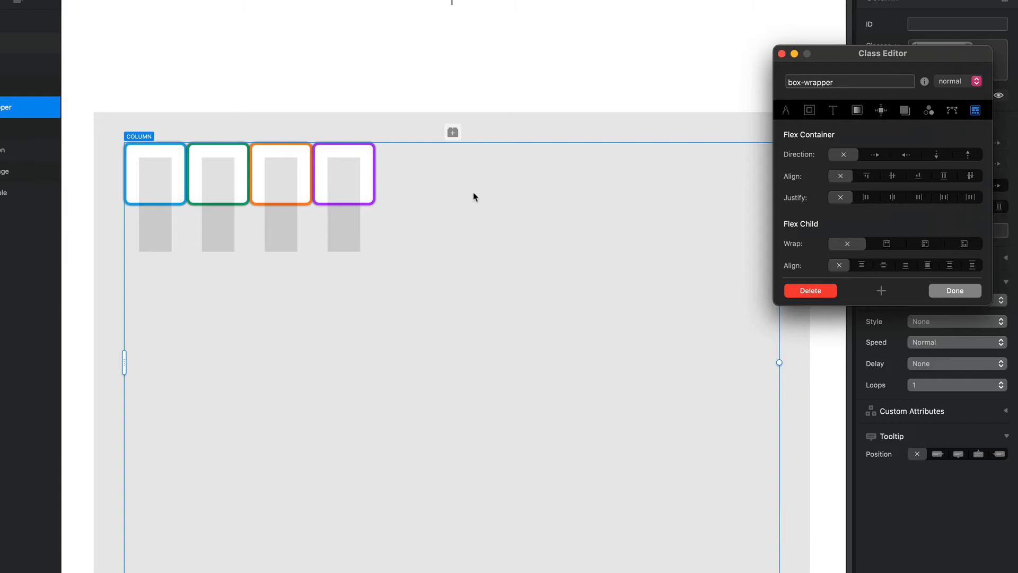
mouse_move(807, 197)
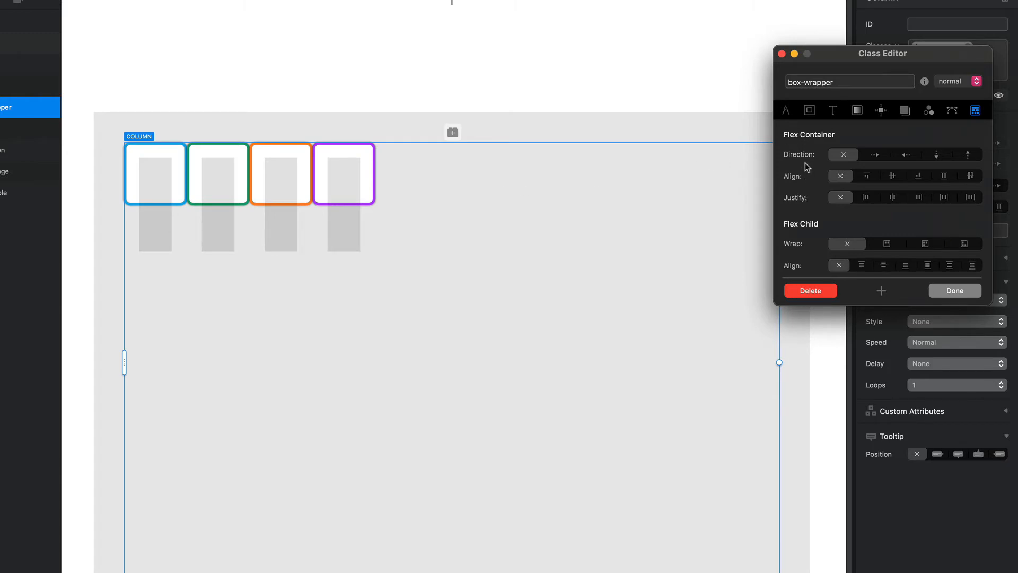
mouse_move(799, 197)
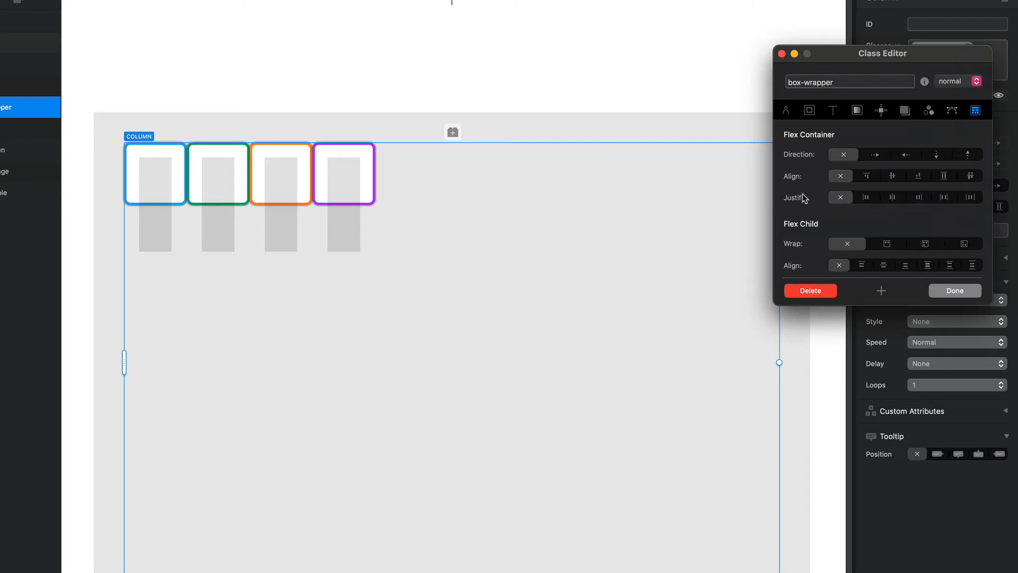
mouse_move(880, 161)
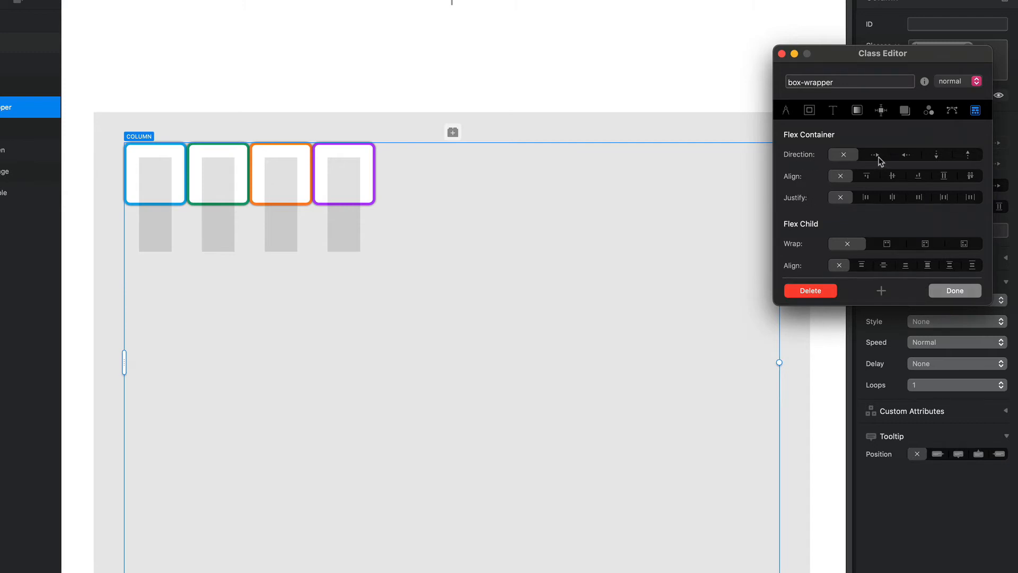
left_click(875, 155)
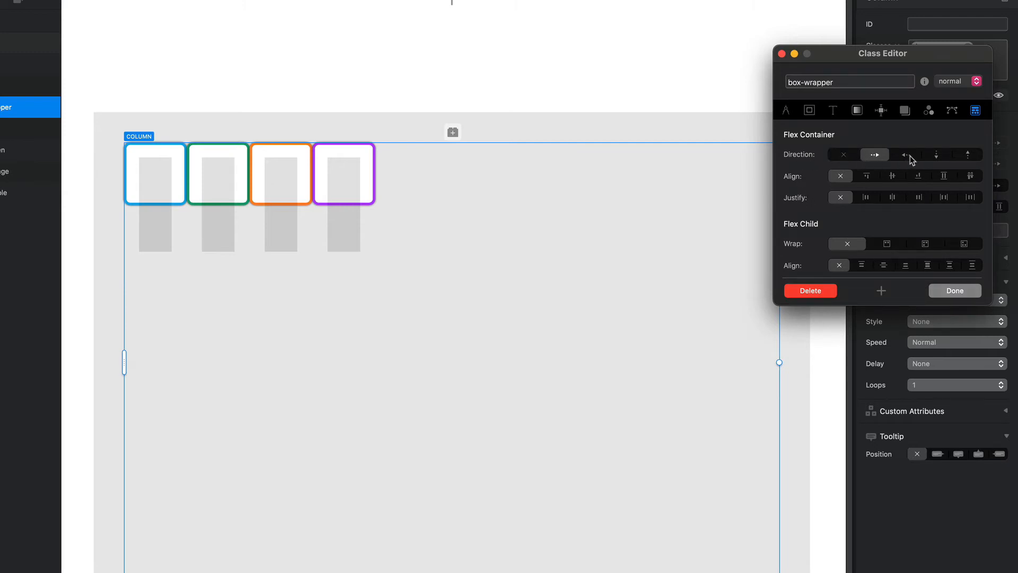
left_click(905, 155)
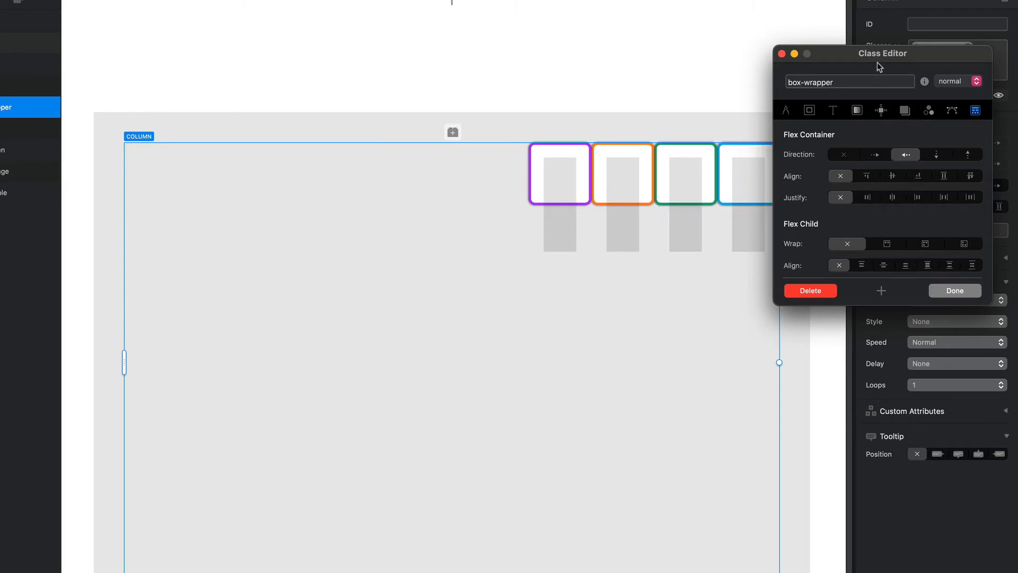
left_click_drag(883, 53, 908, 99)
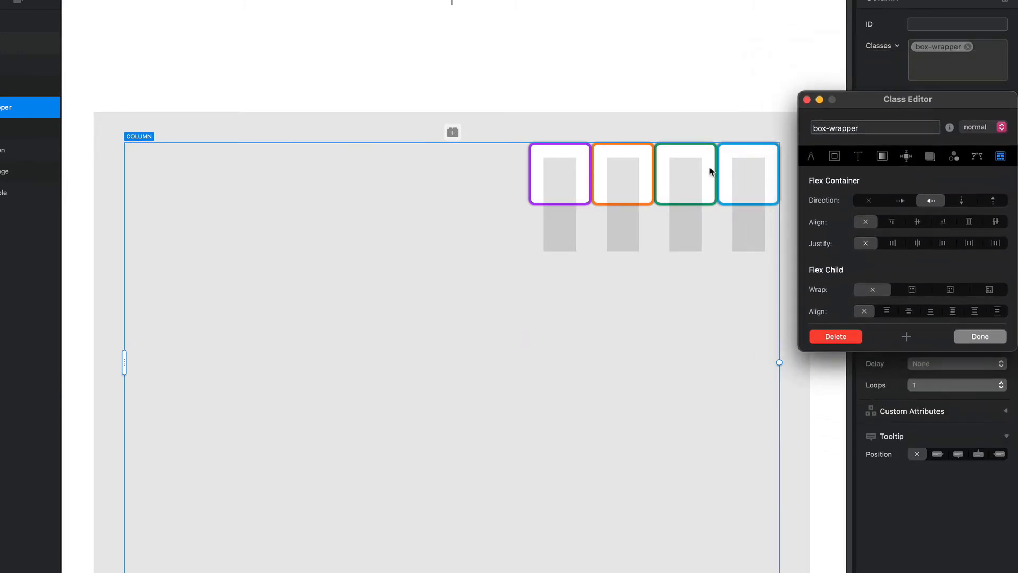
left_click(900, 200)
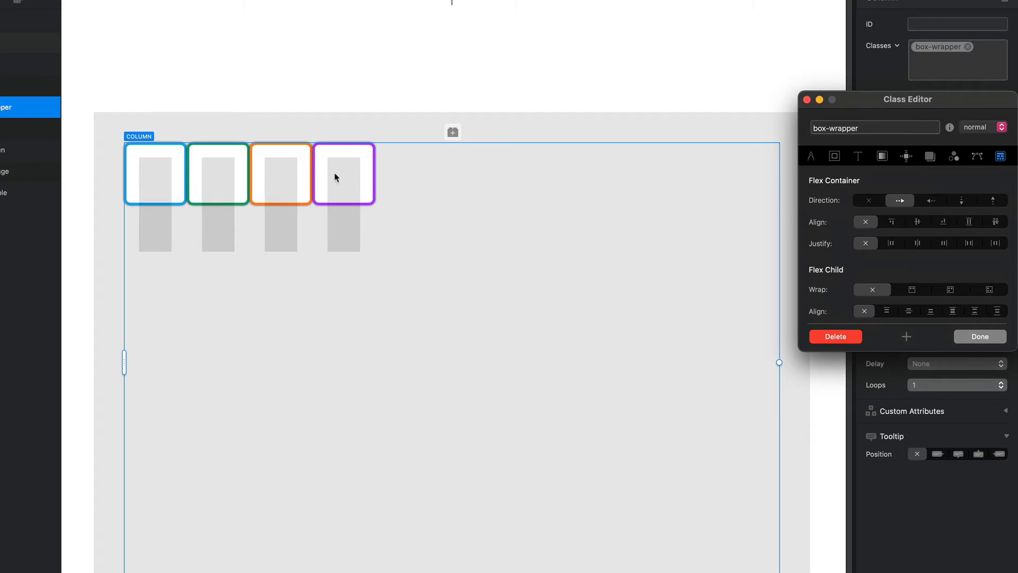
mouse_move(938, 206)
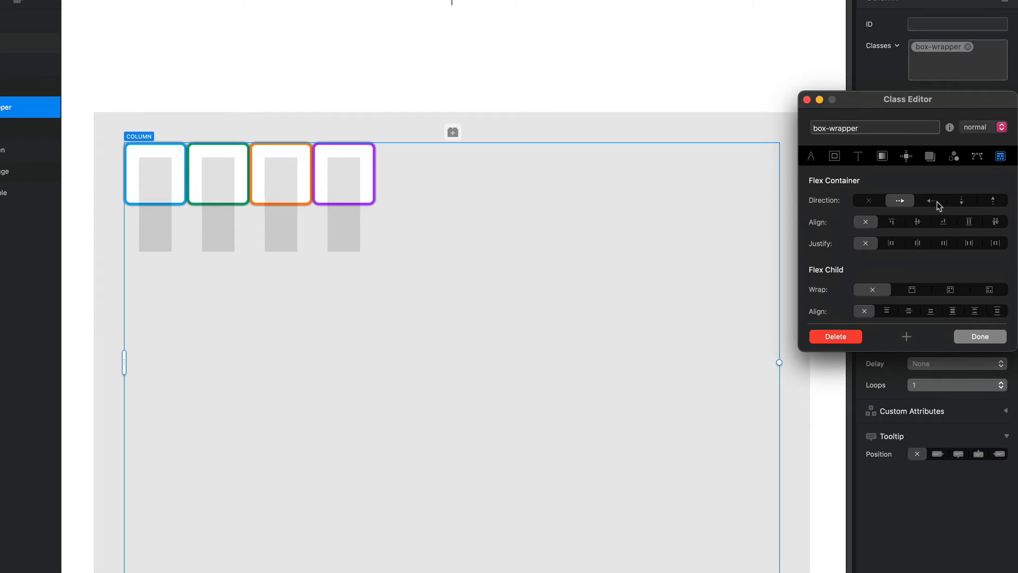
left_click(930, 200)
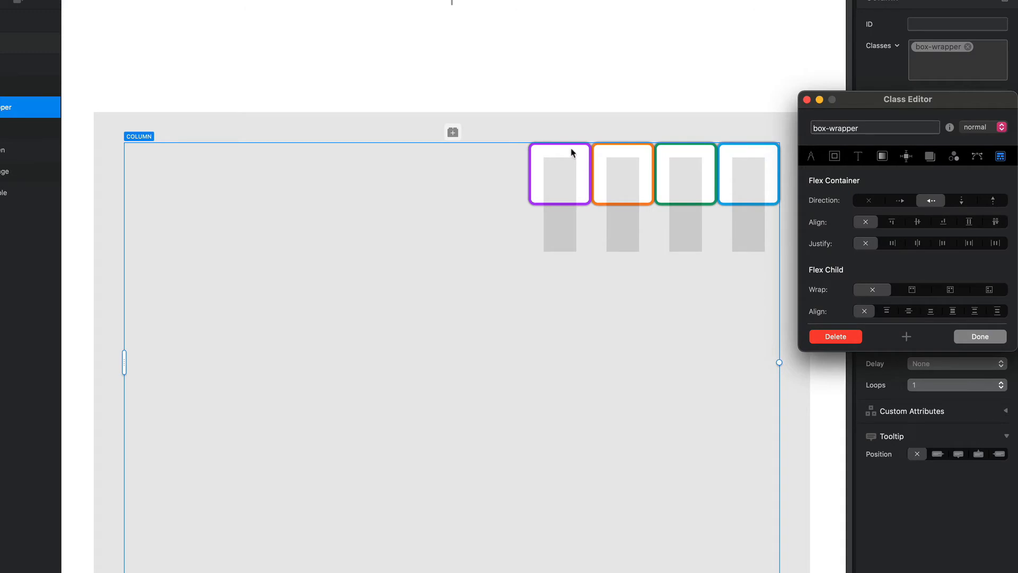
mouse_move(769, 167)
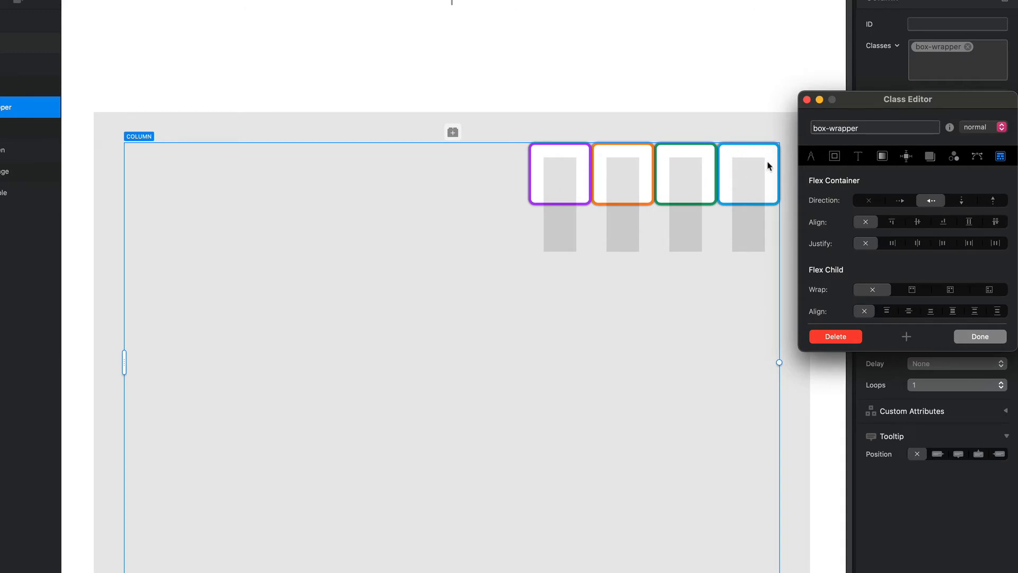
mouse_move(329, 176)
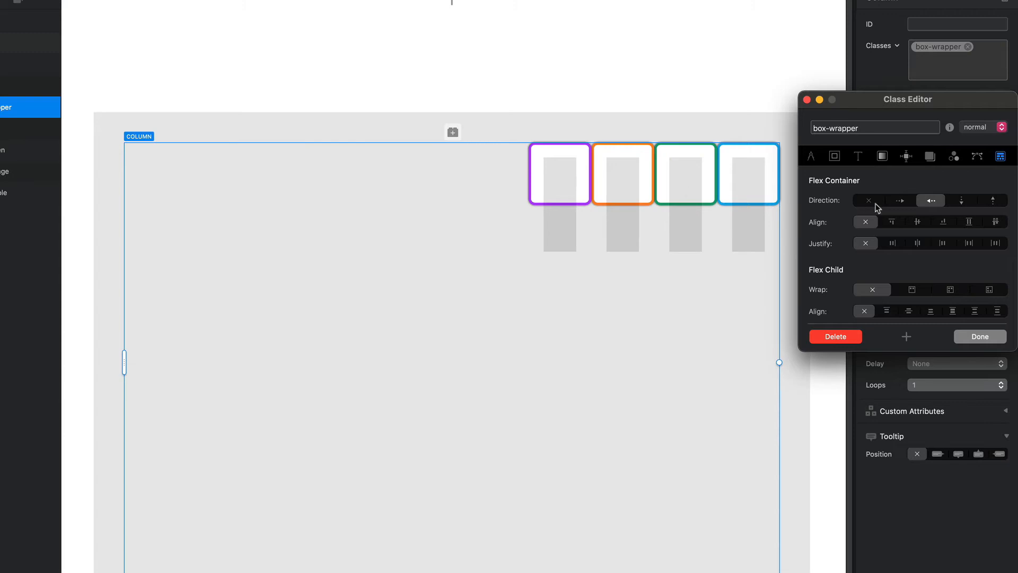
left_click(961, 201)
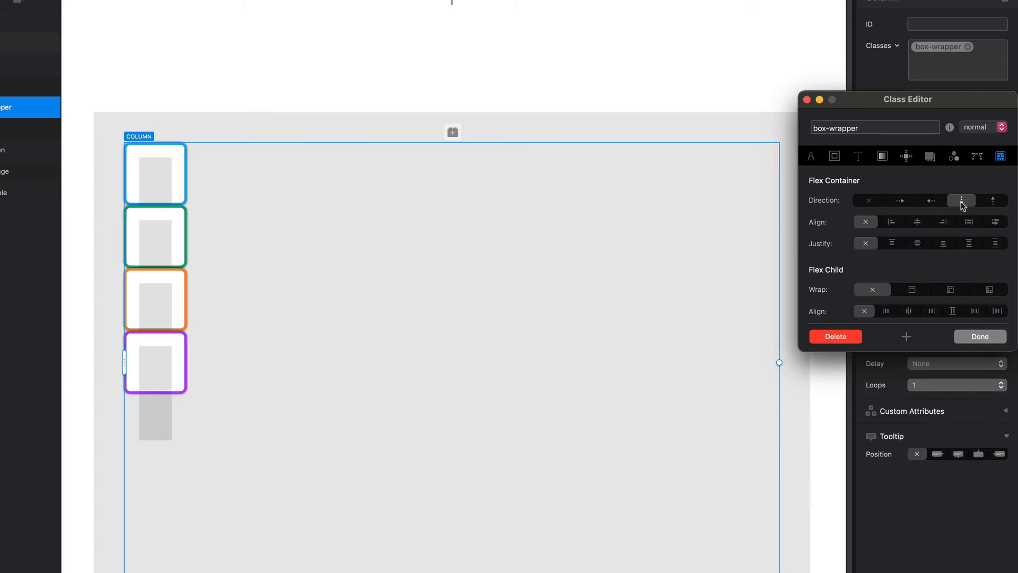
left_click(962, 200)
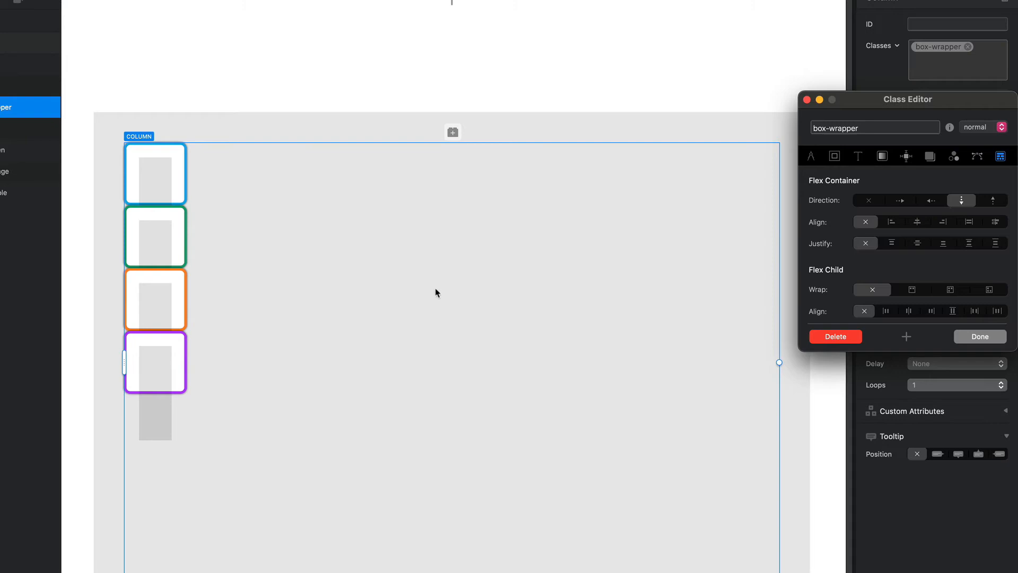
left_click(991, 200)
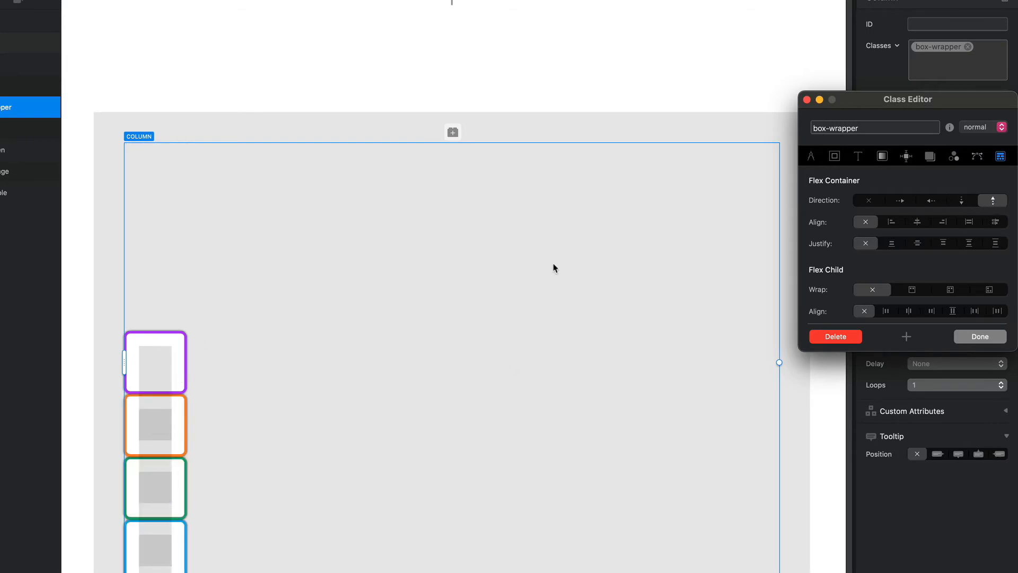
left_click(900, 200)
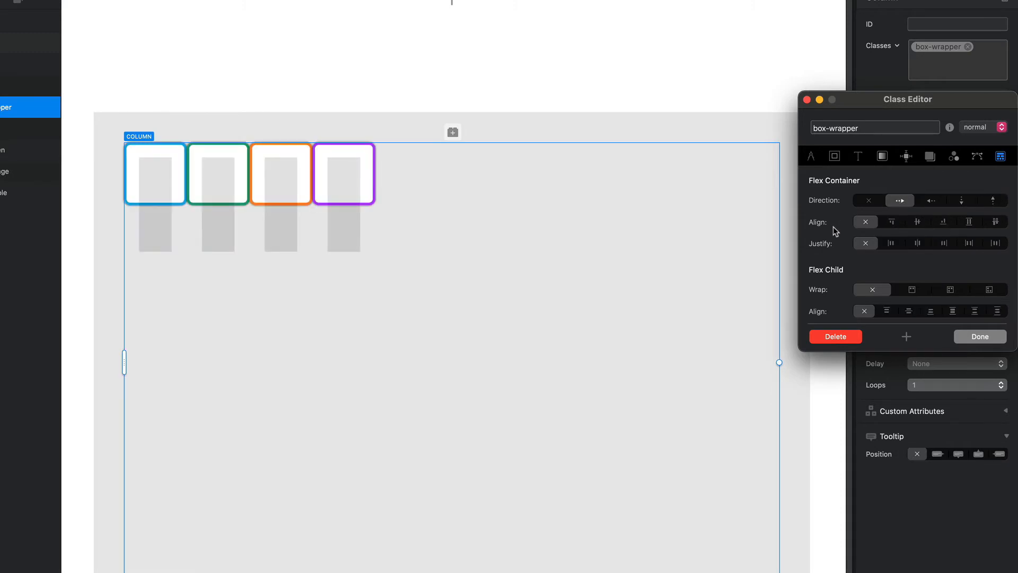
mouse_move(841, 232)
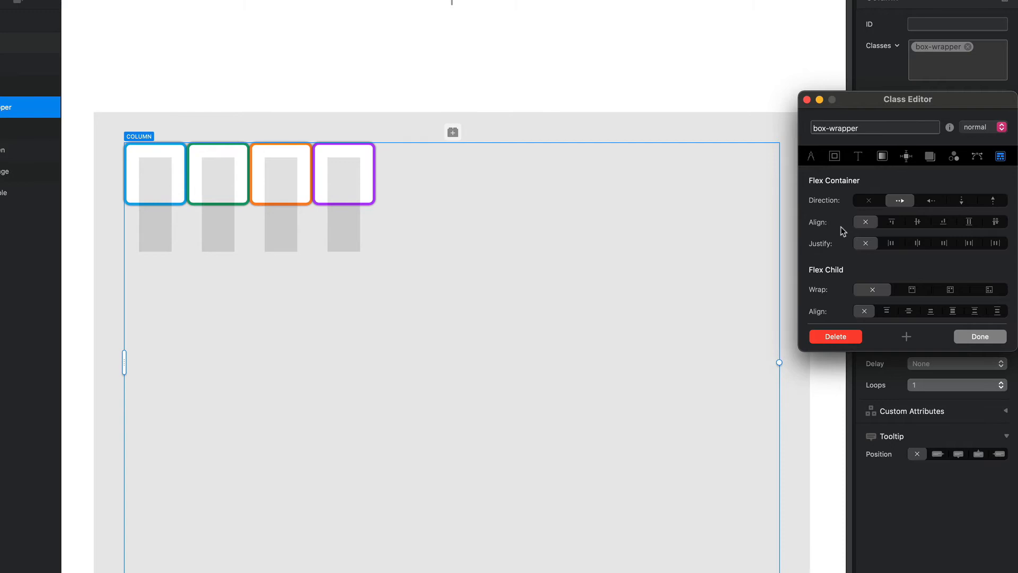
mouse_move(912, 229)
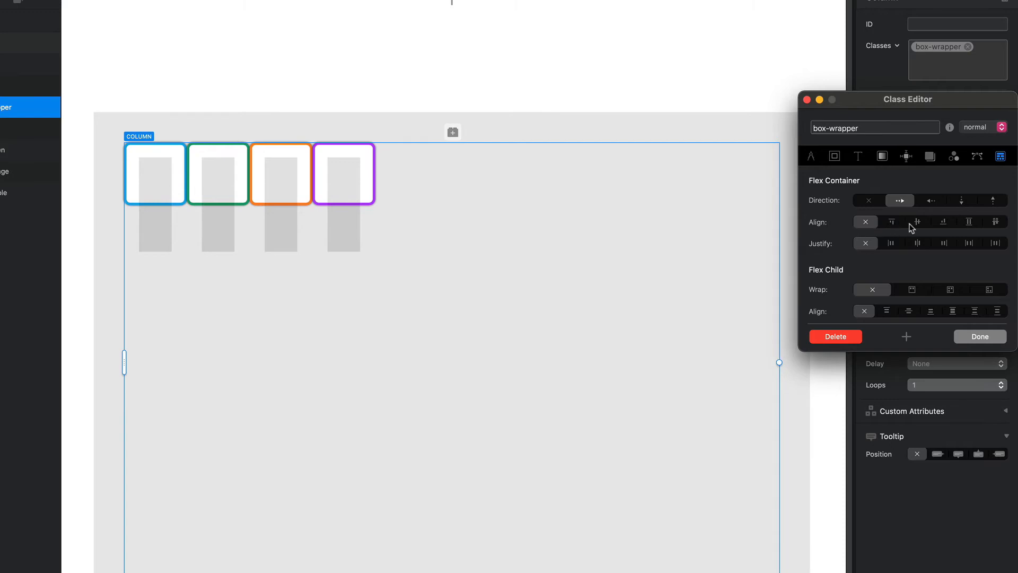
mouse_move(886, 228)
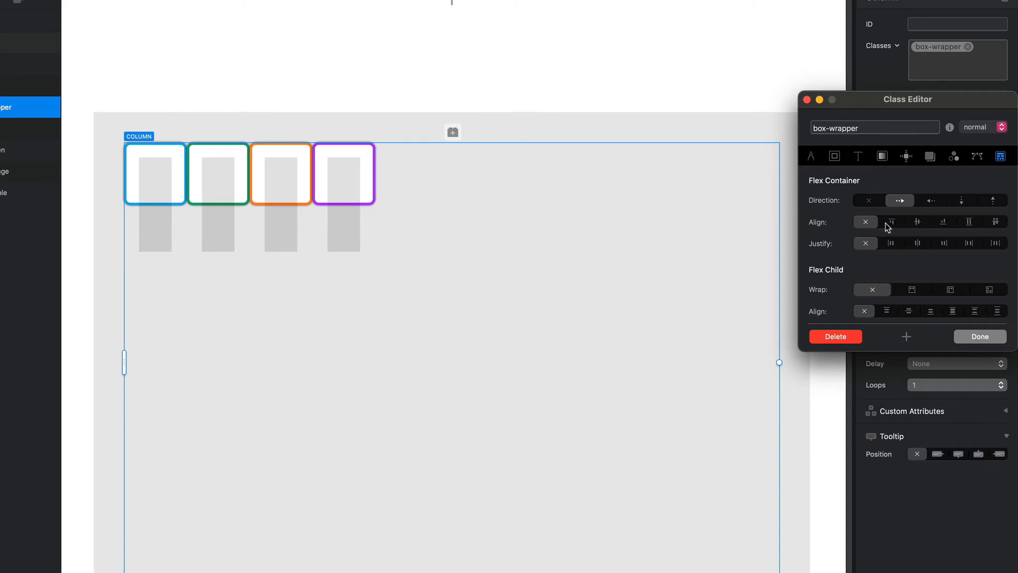
mouse_move(912, 225)
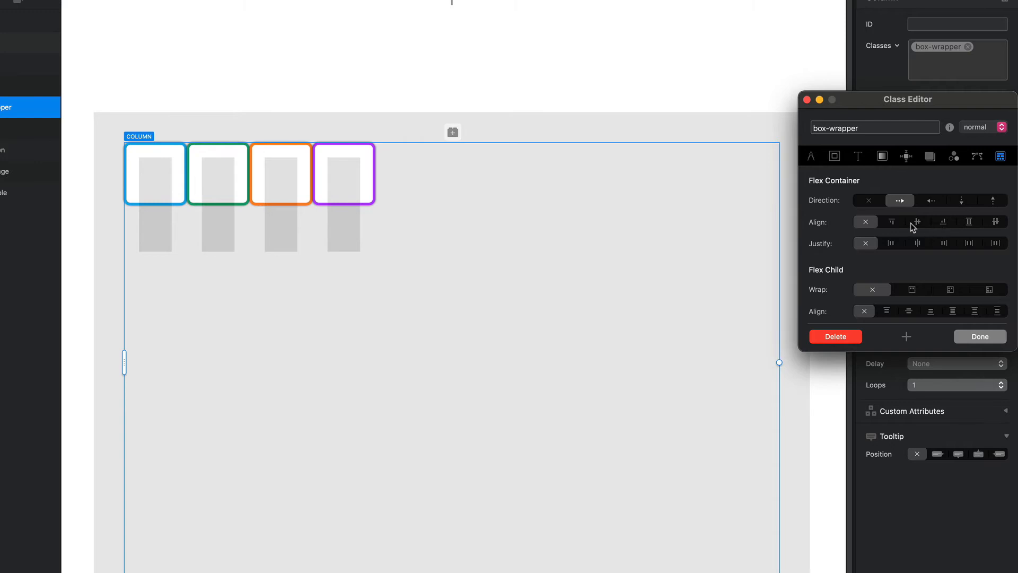
Step: Try flex Align start and center on box-wrapper, then settle on Align end so cards sit at the bottom
left_click(892, 221)
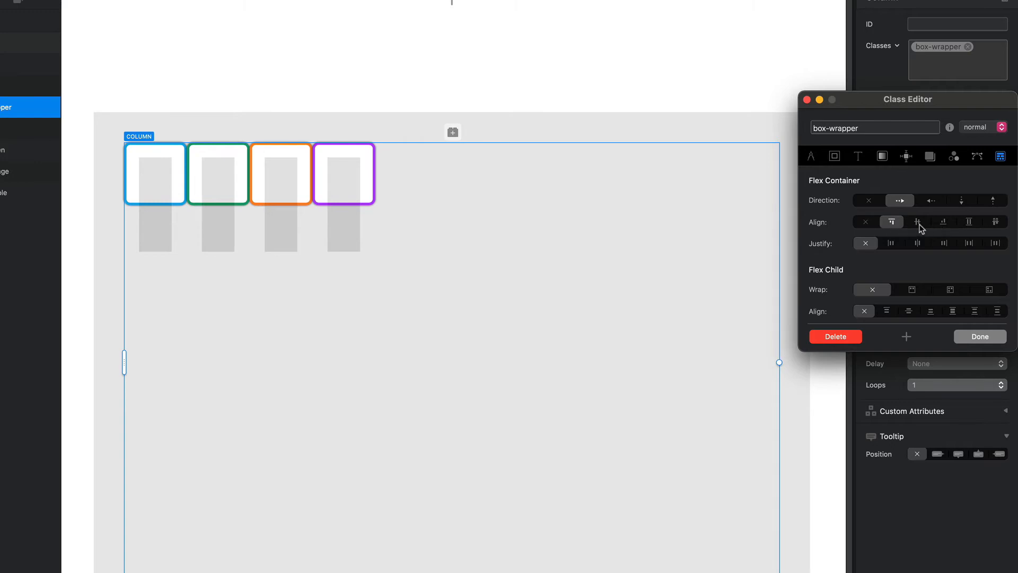
left_click(918, 222)
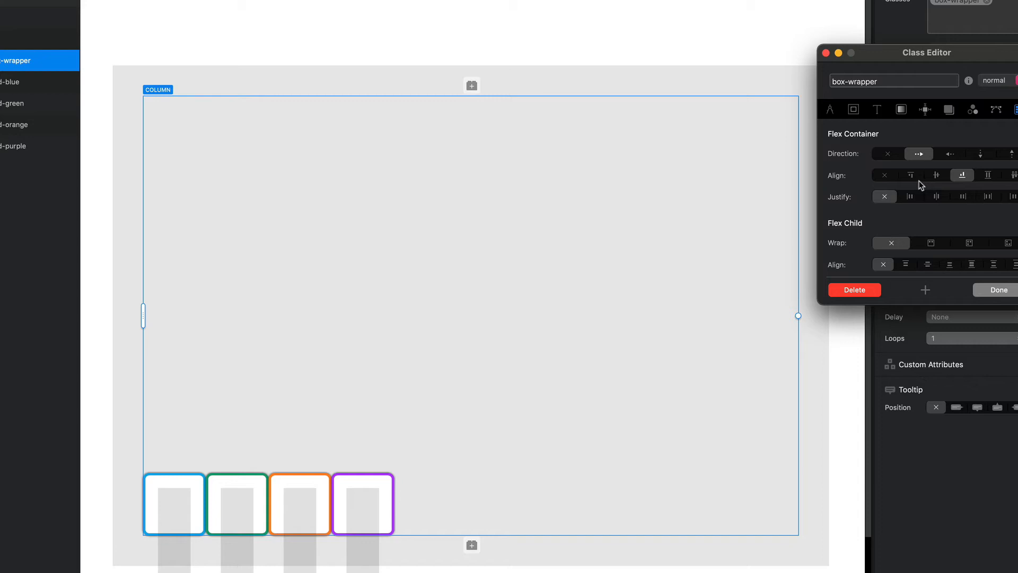
mouse_move(932, 181)
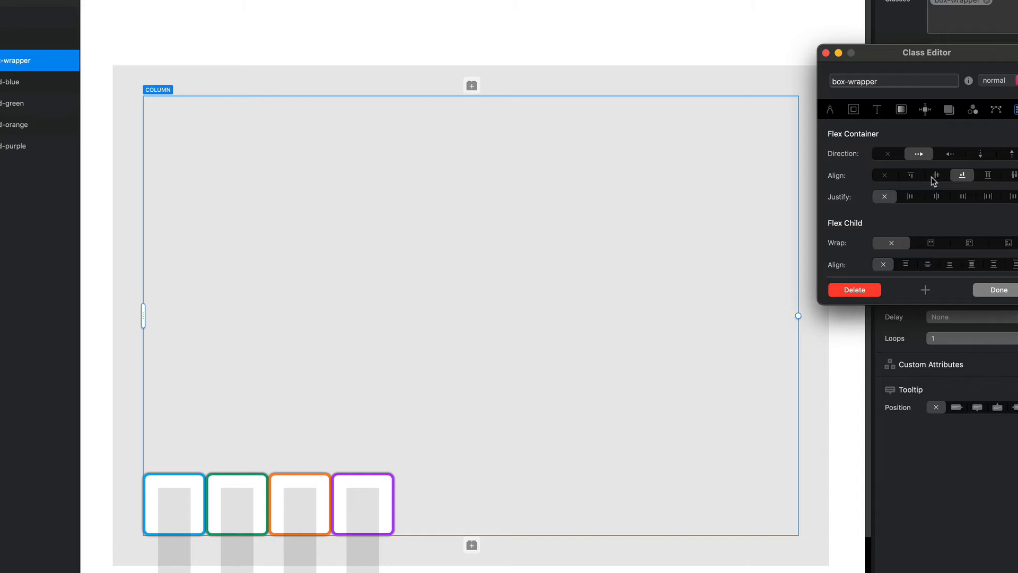
mouse_move(890, 161)
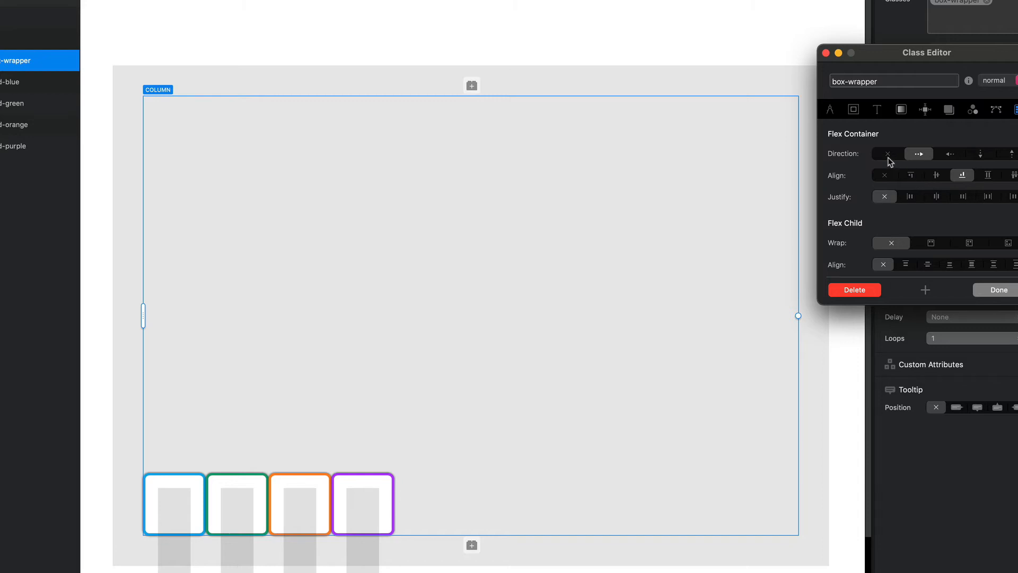
left_click(936, 175)
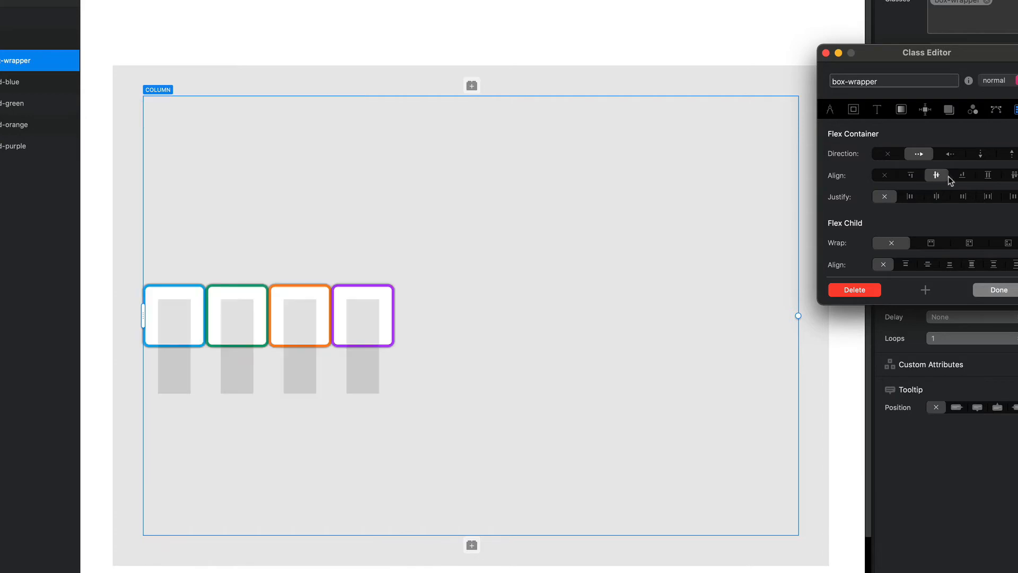
left_click(963, 175)
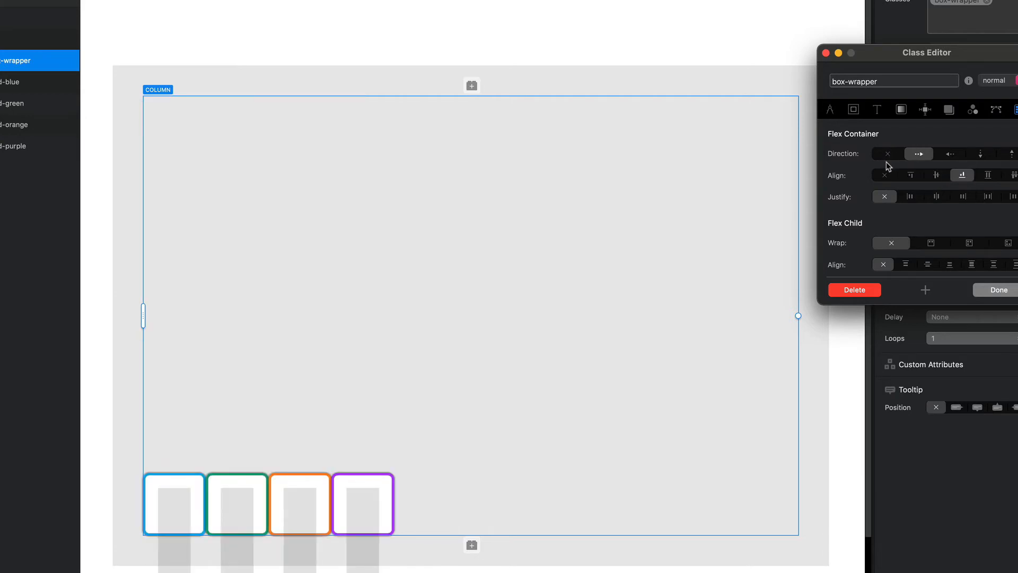
mouse_move(905, 176)
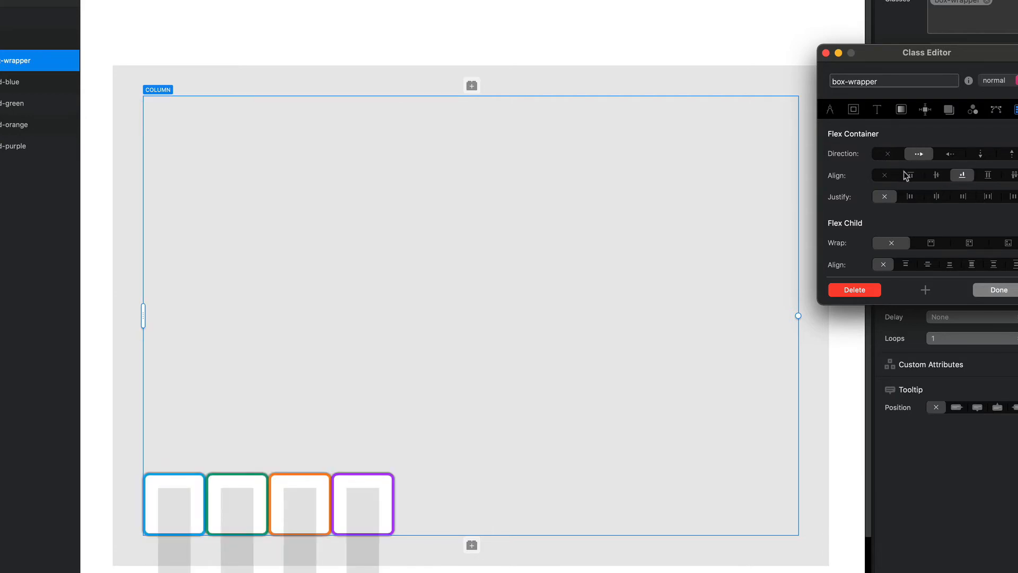
left_click(910, 175)
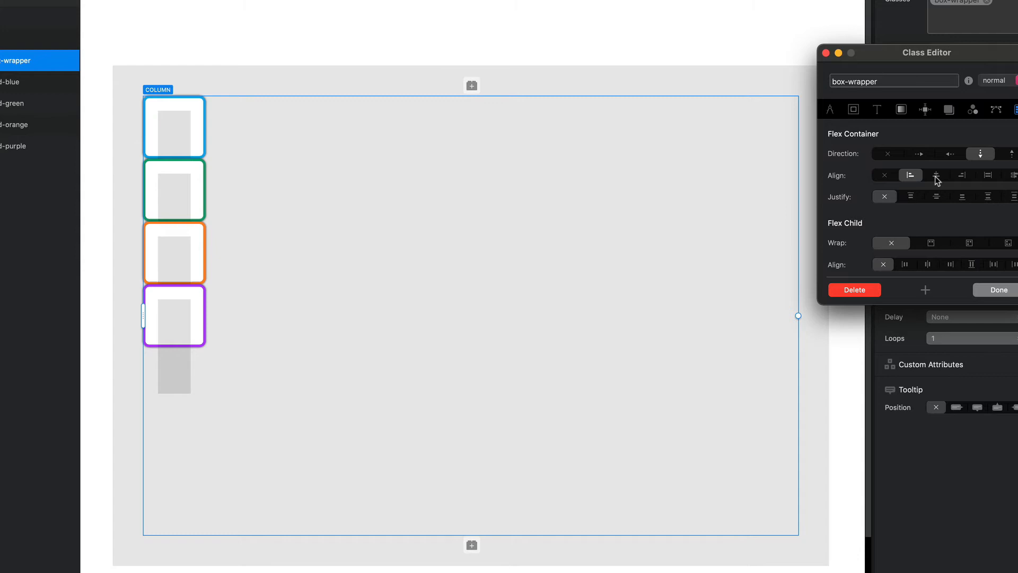
Step: Toggle box-wrapper between column and row direction with end/start alignment, finishing on row direction
left_click(962, 175)
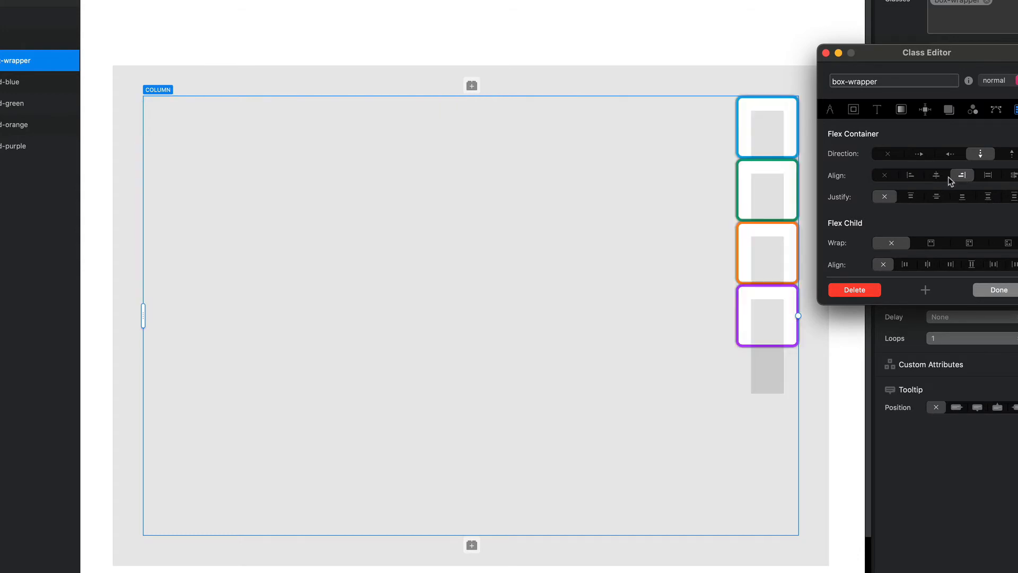
left_click(910, 175)
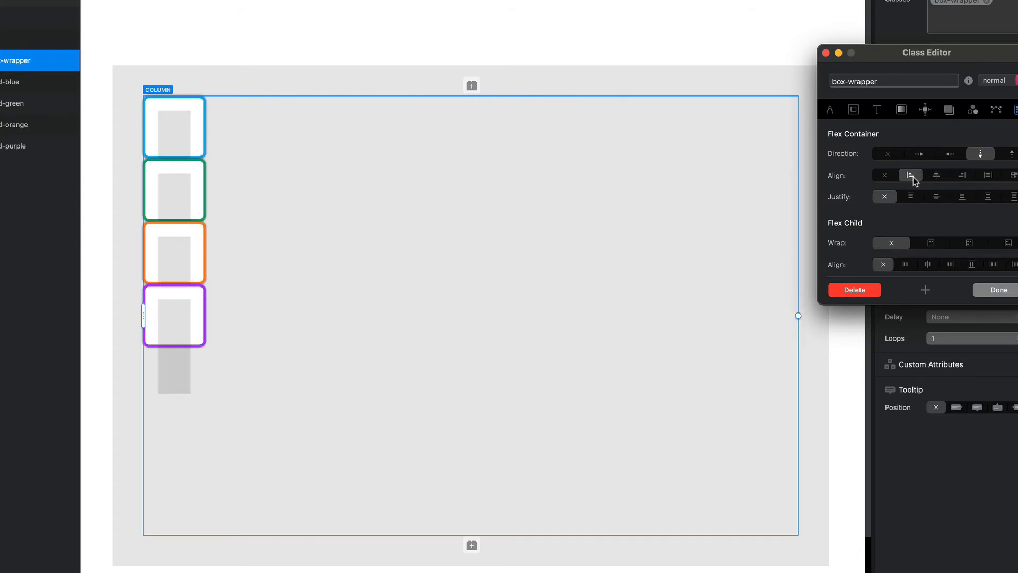
left_click(918, 153)
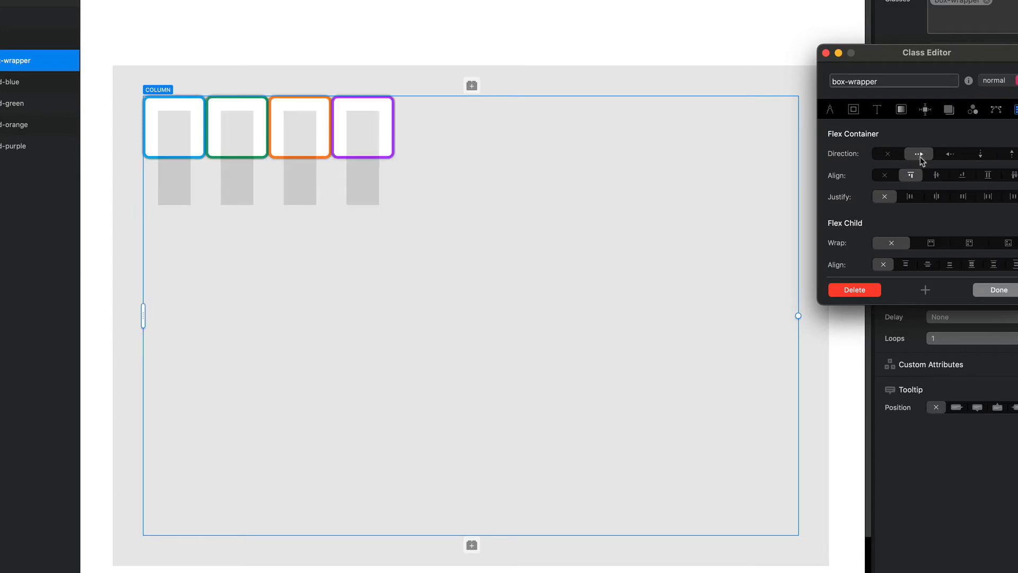
mouse_move(936, 181)
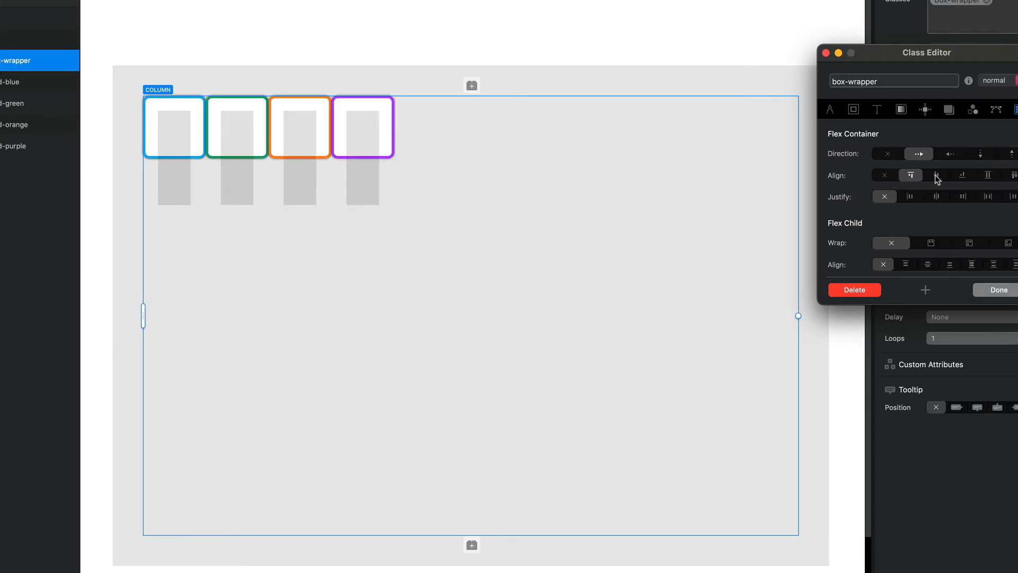
left_click(962, 175)
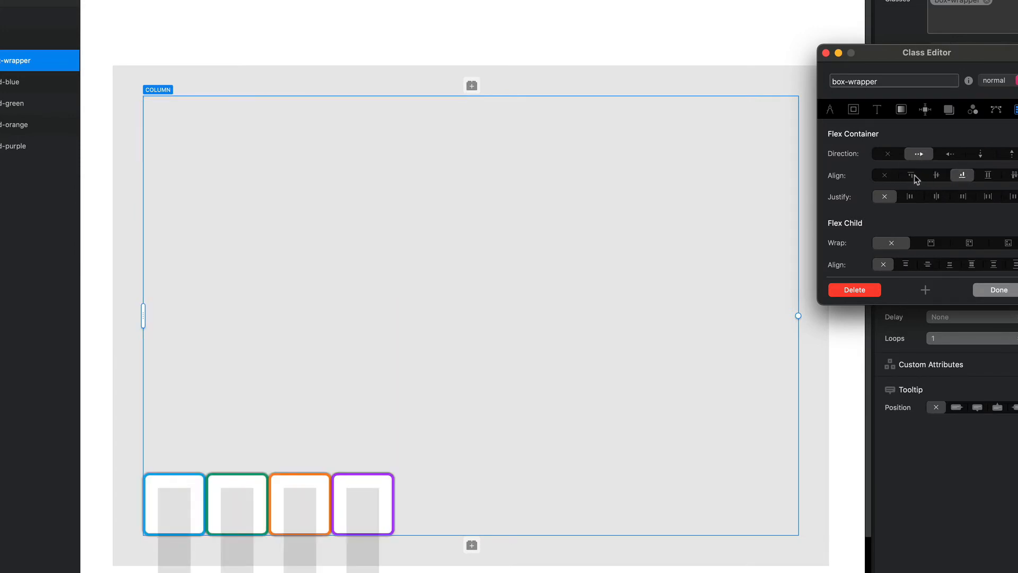
left_click(910, 175)
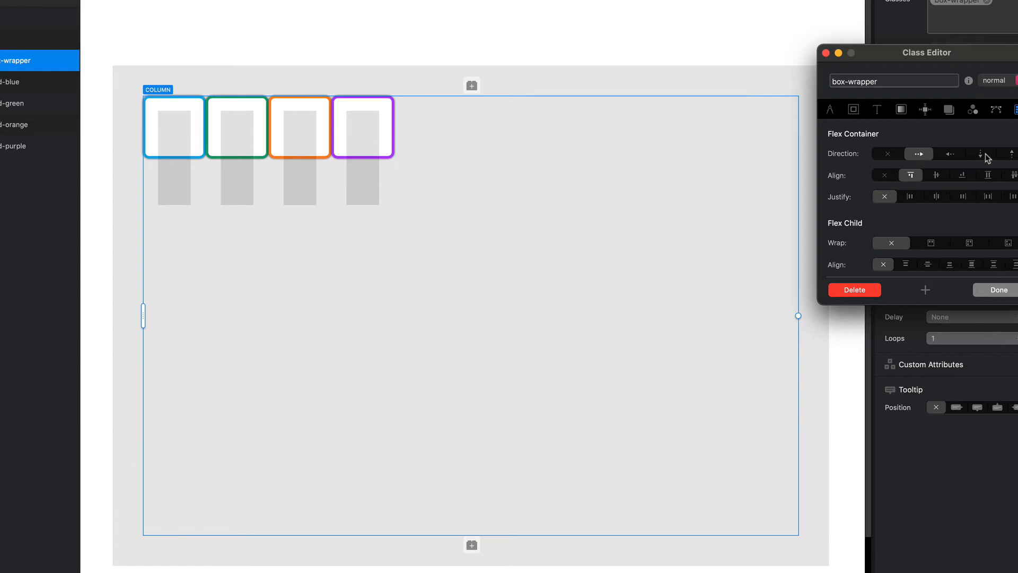
left_click(980, 153)
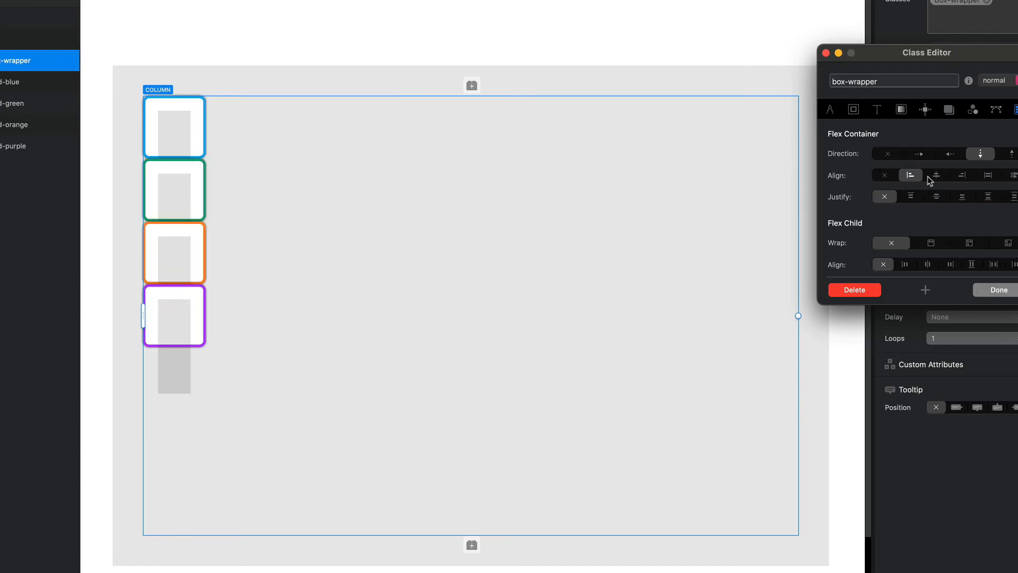
left_click(962, 175)
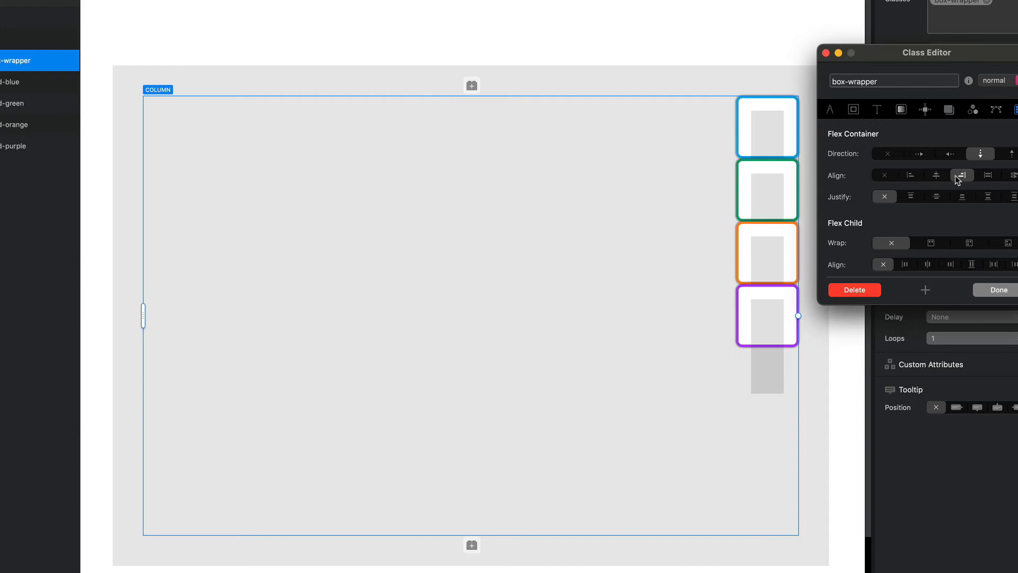
left_click(907, 153)
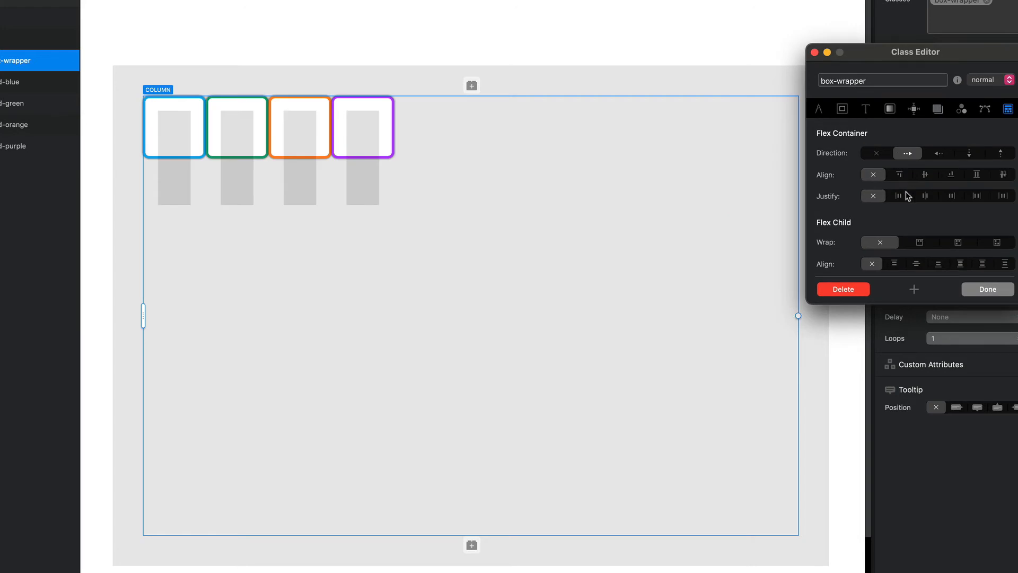
Step: Try Justify start, center and end on the card row, returning to start so cards pack left
left_click(898, 195)
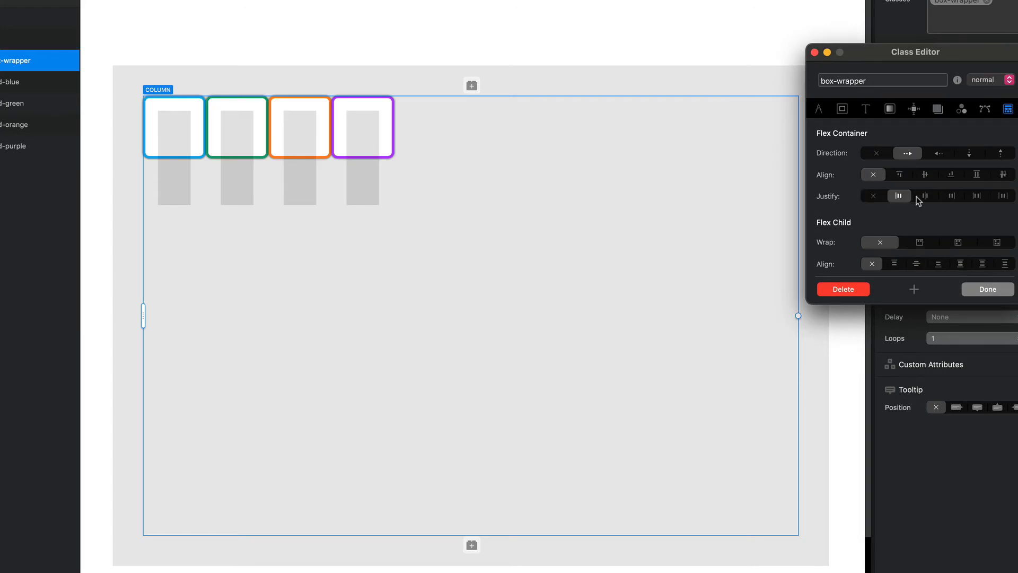
left_click(925, 195)
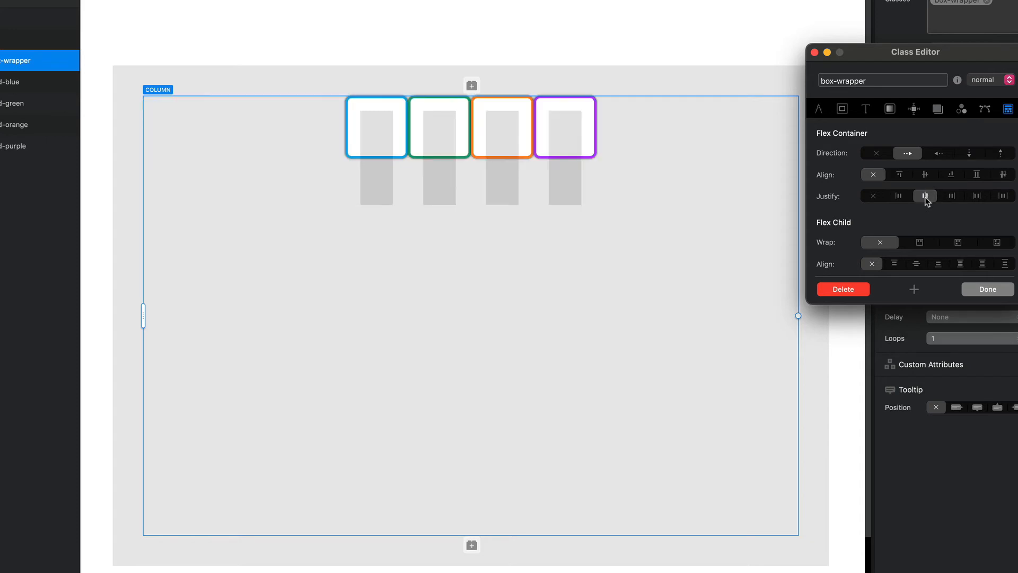
left_click(951, 195)
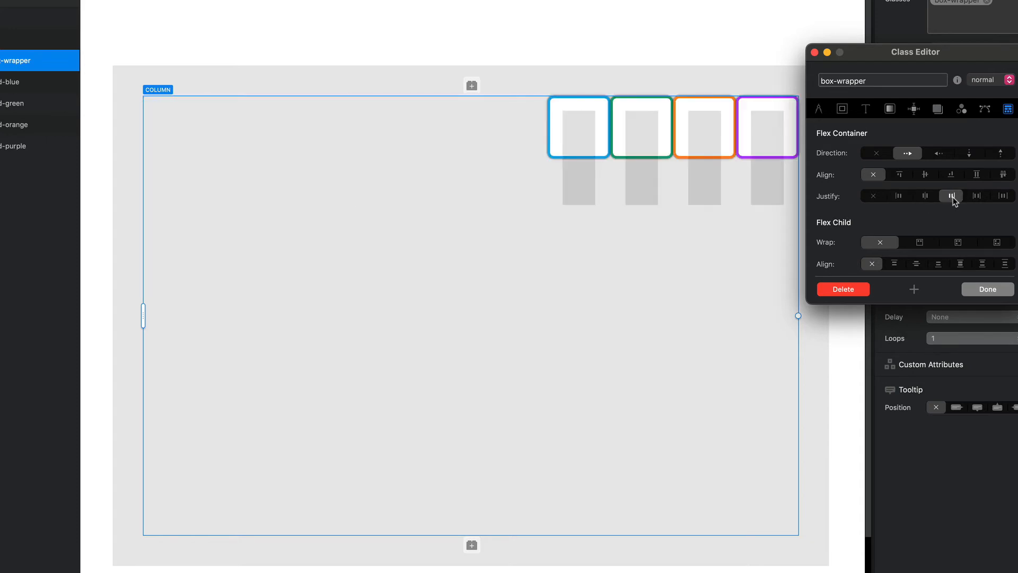
left_click(899, 195)
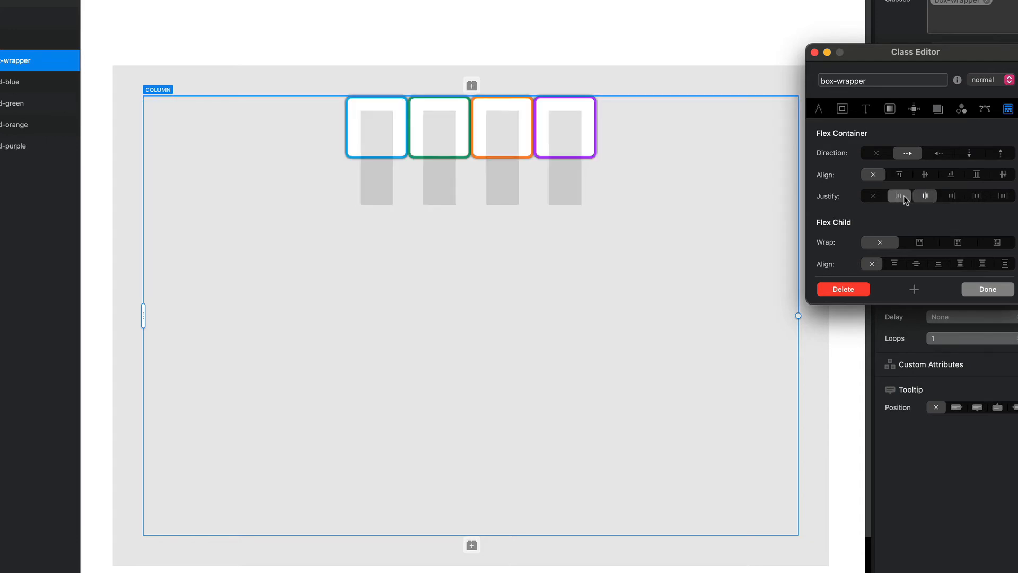
left_click(905, 195)
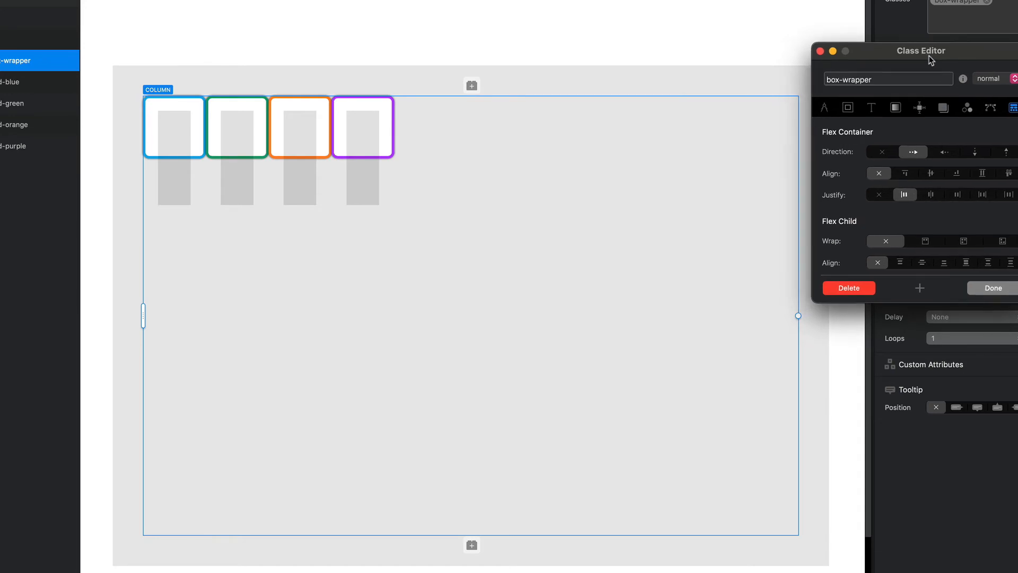
Step: Set box-wrapper Justify to space-between, then to space-around for equal gaps around each card
left_click(982, 194)
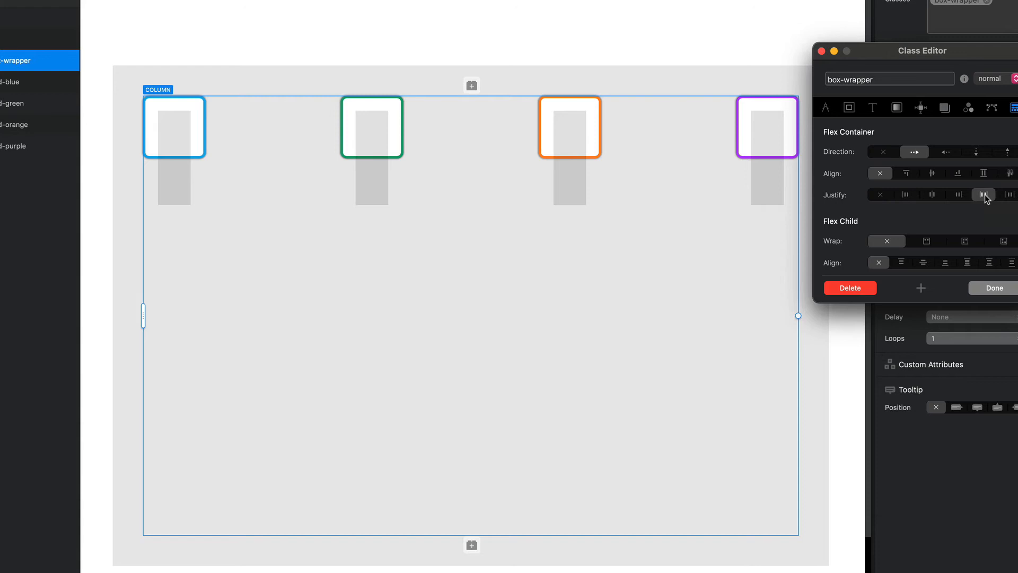
left_click(983, 194)
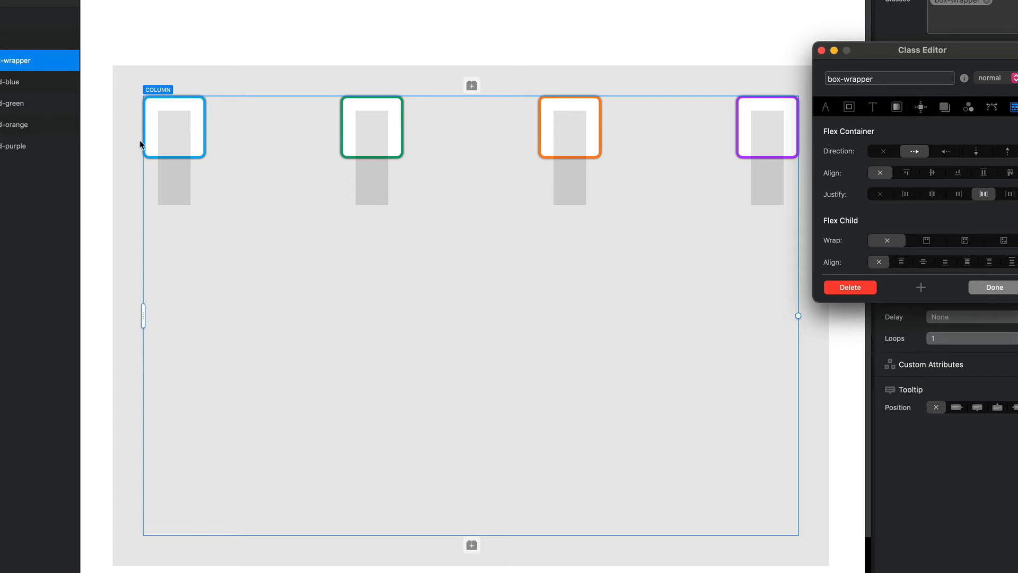
mouse_move(754, 106)
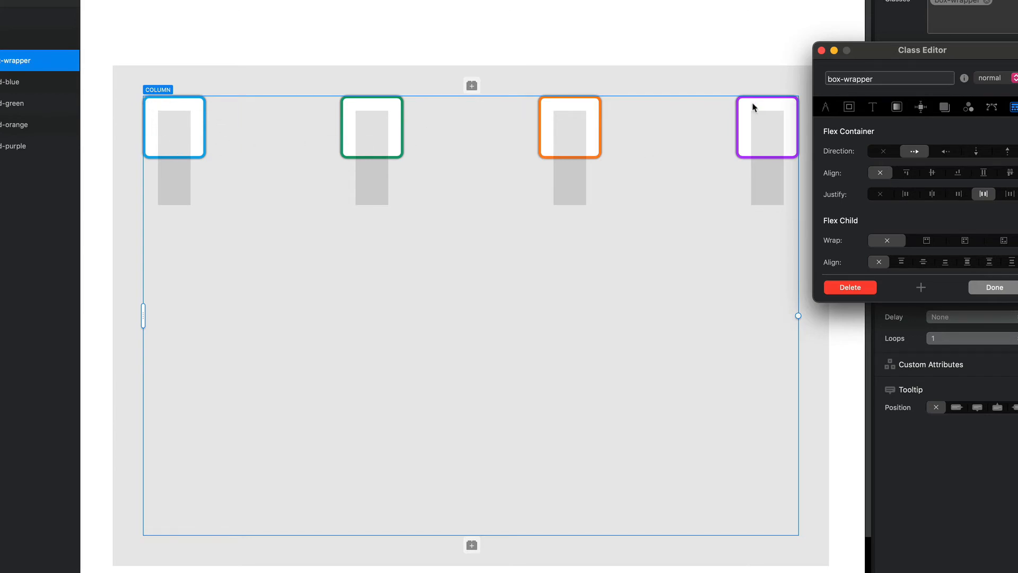
mouse_move(248, 116)
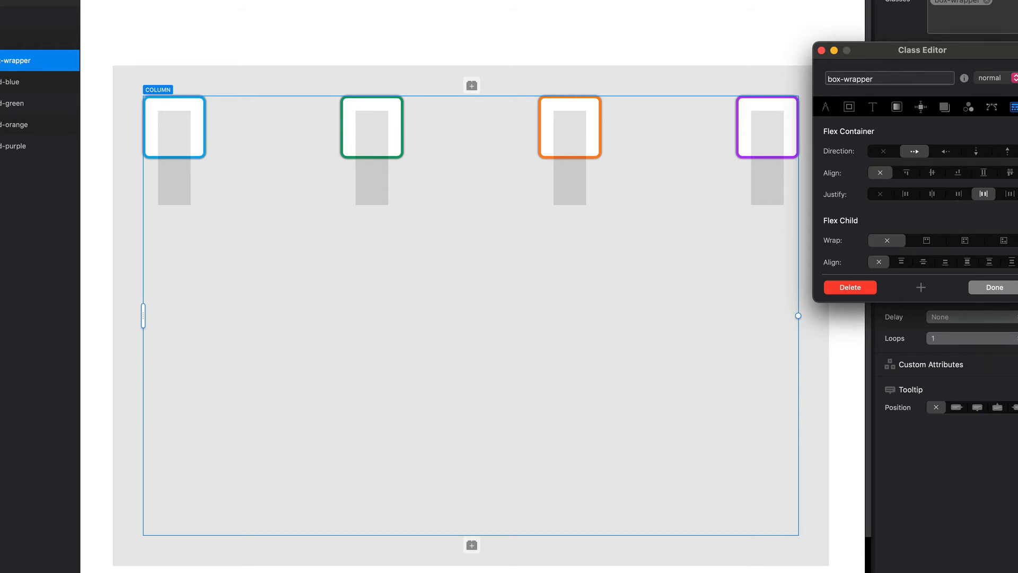
left_click(1008, 193)
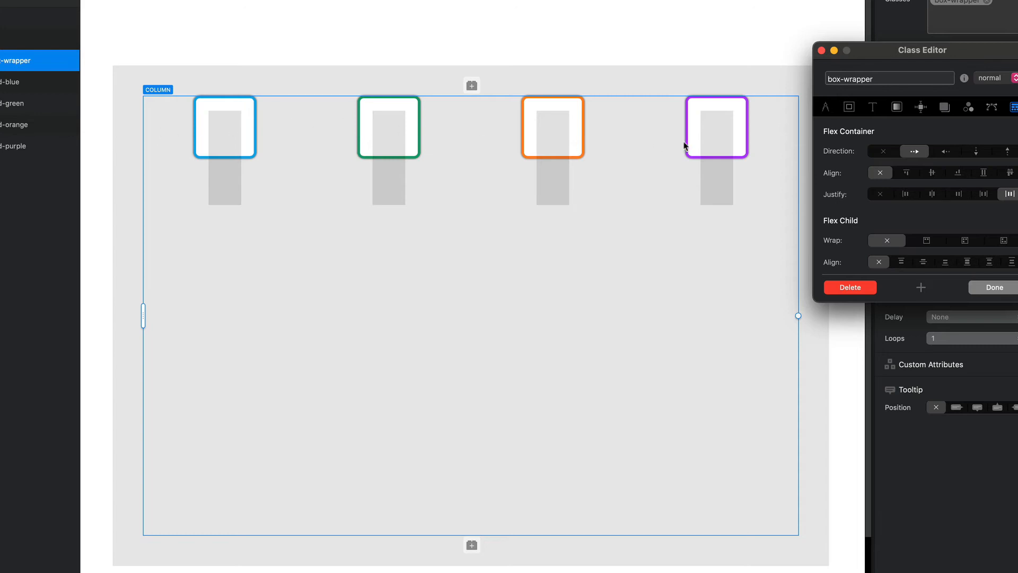
mouse_move(163, 129)
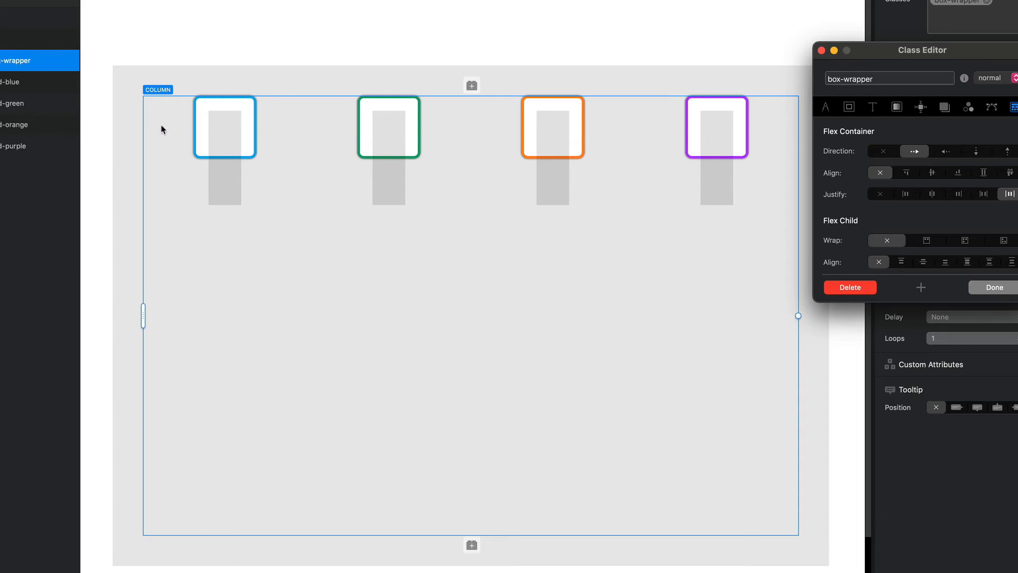
mouse_move(342, 128)
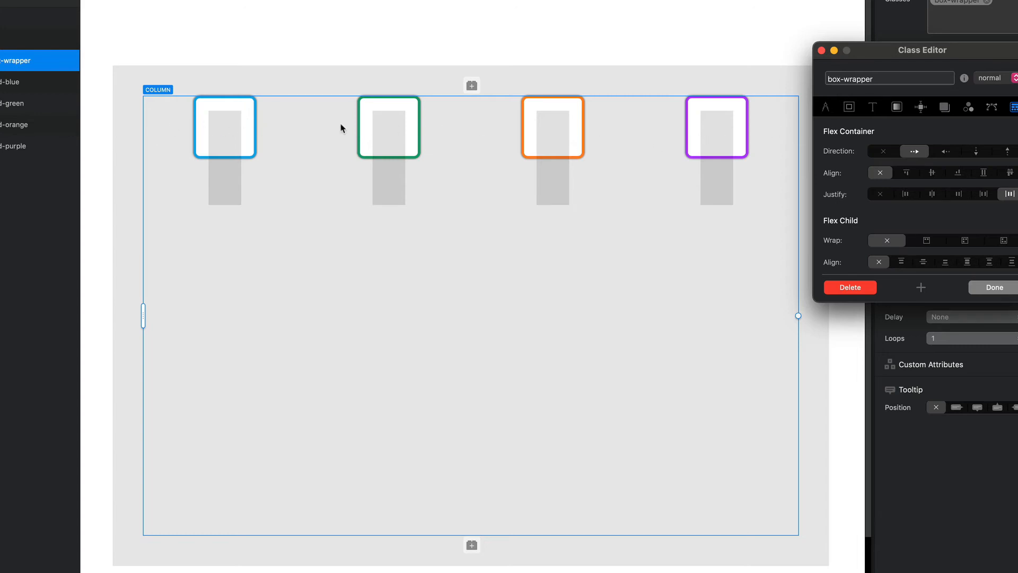
mouse_move(522, 134)
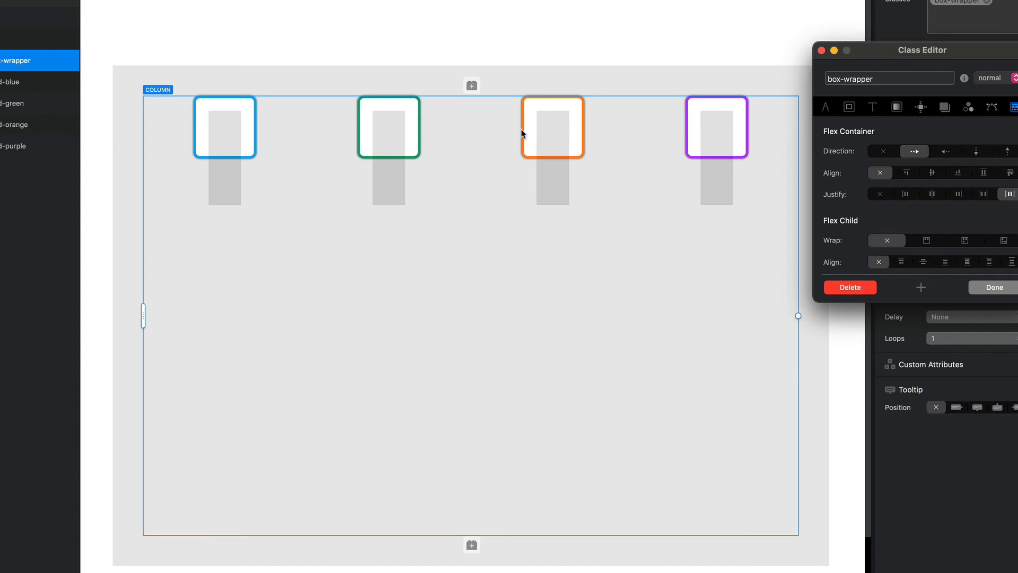
mouse_move(896, 219)
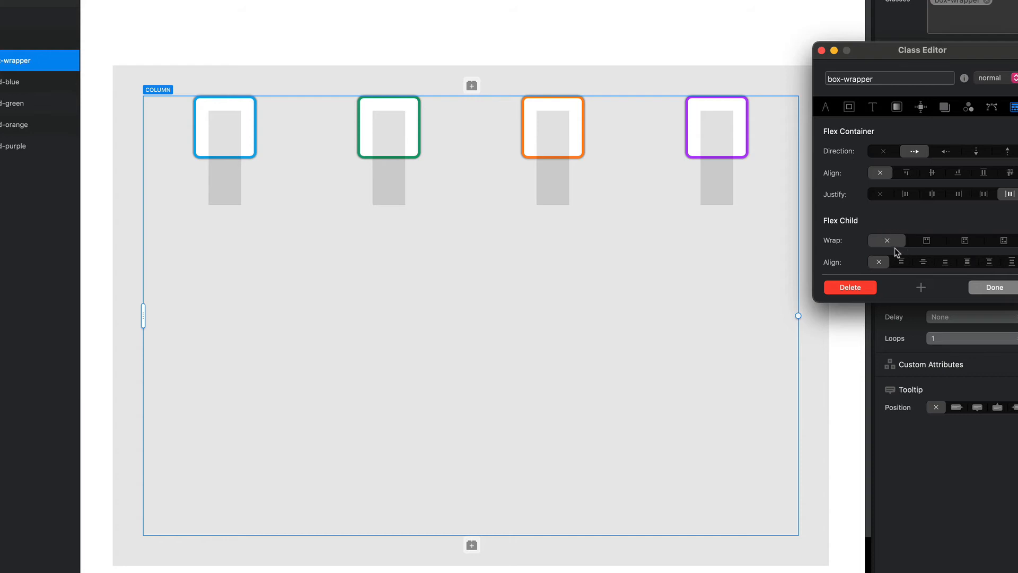
Step: Give the cards 300 px width, height and minimum sizes and confirm with Done
left_click(883, 151)
type("300")
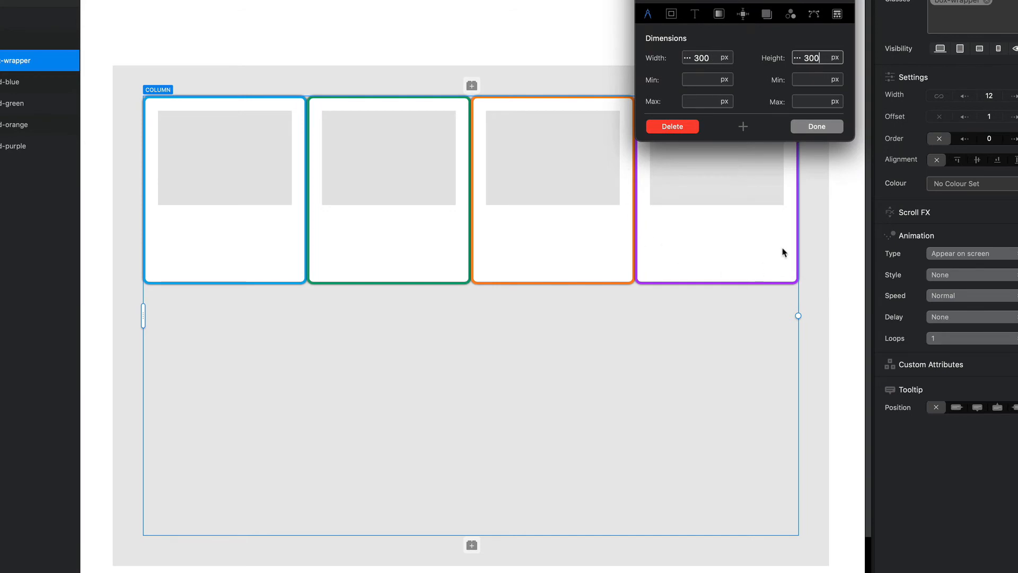
left_click(707, 79)
type("300")
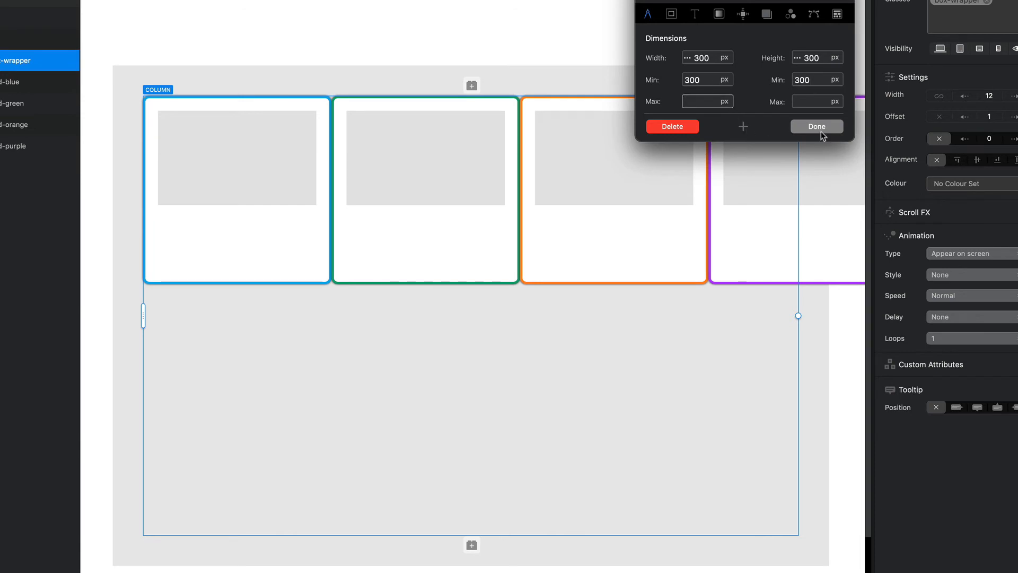
left_click(815, 126)
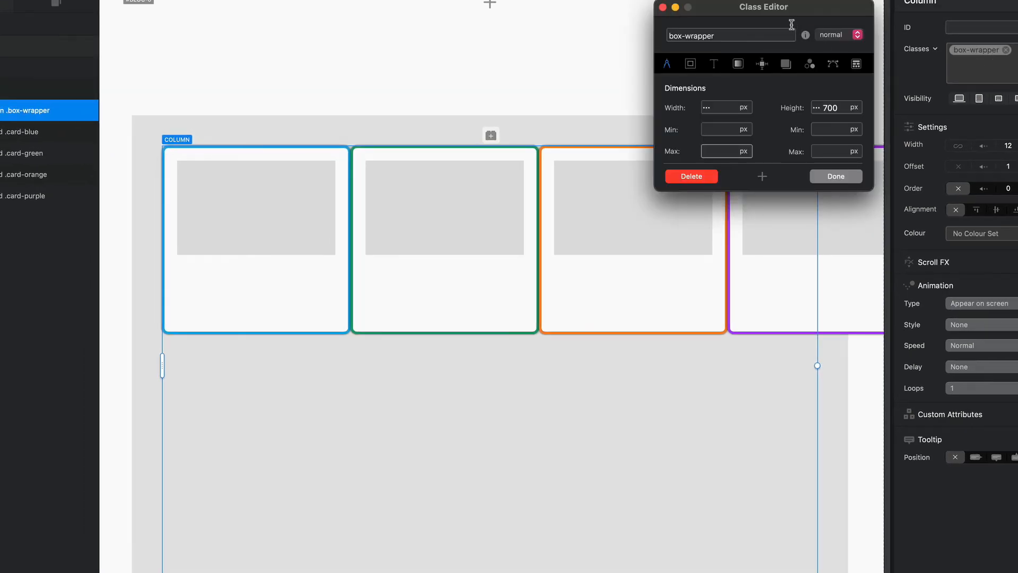
Step: In box-wrapper Positioning, set Overflow to Hidden, then to Scroll so the purple card is clipped
left_click_drag(762, 8, 128, 352)
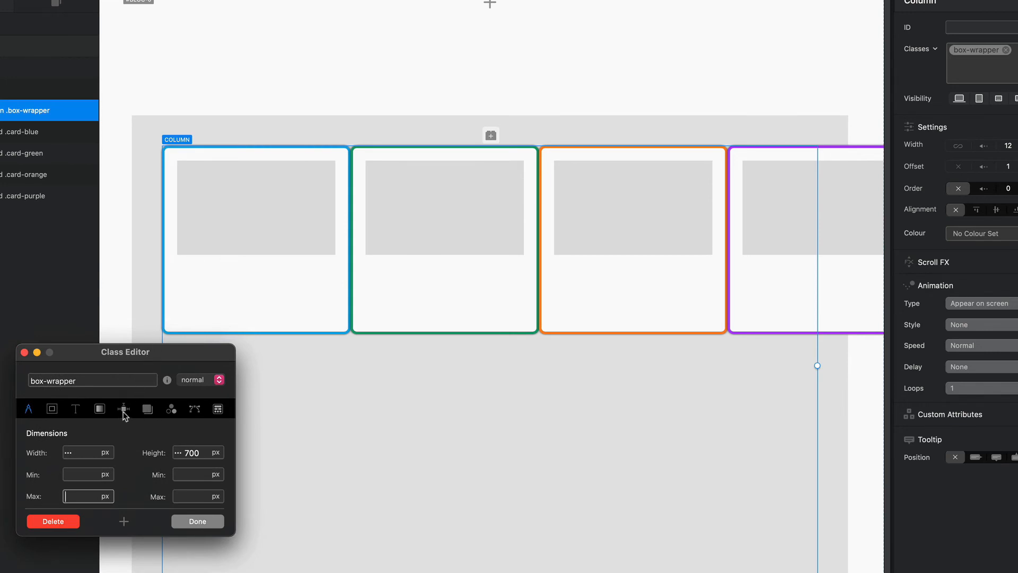
left_click(123, 408)
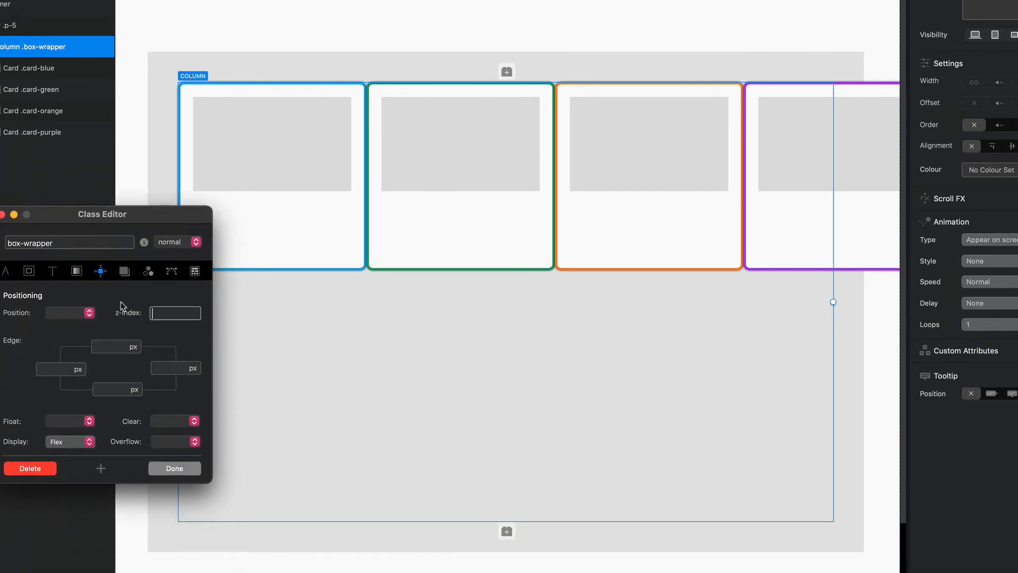
left_click(174, 441)
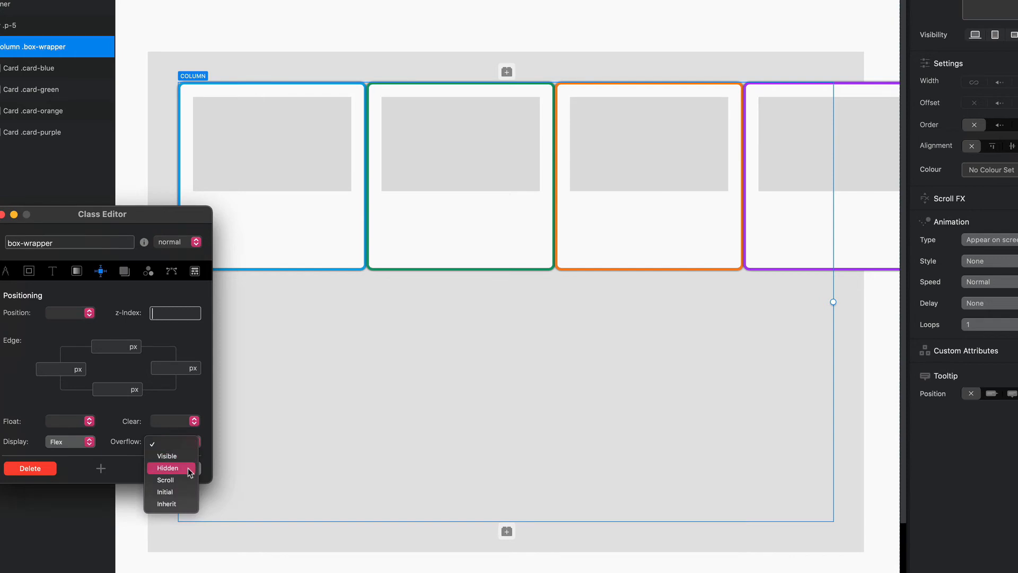
left_click(167, 468)
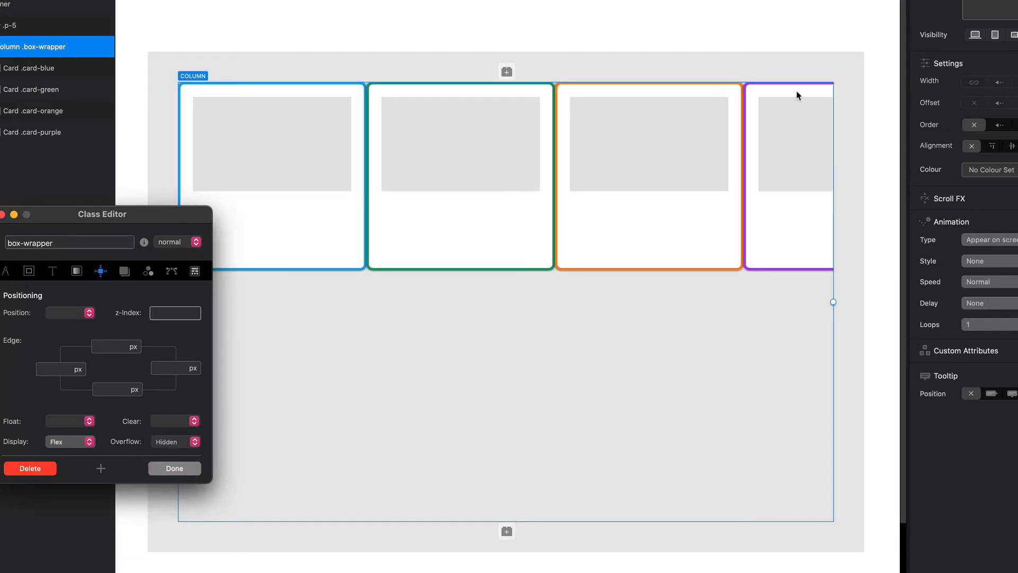
mouse_move(833, 103)
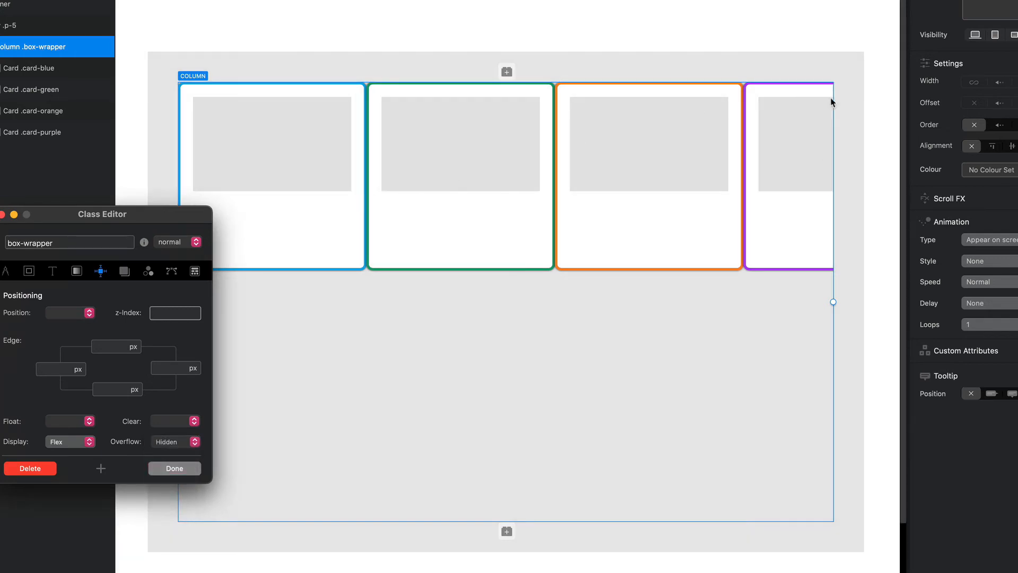
left_click(175, 441)
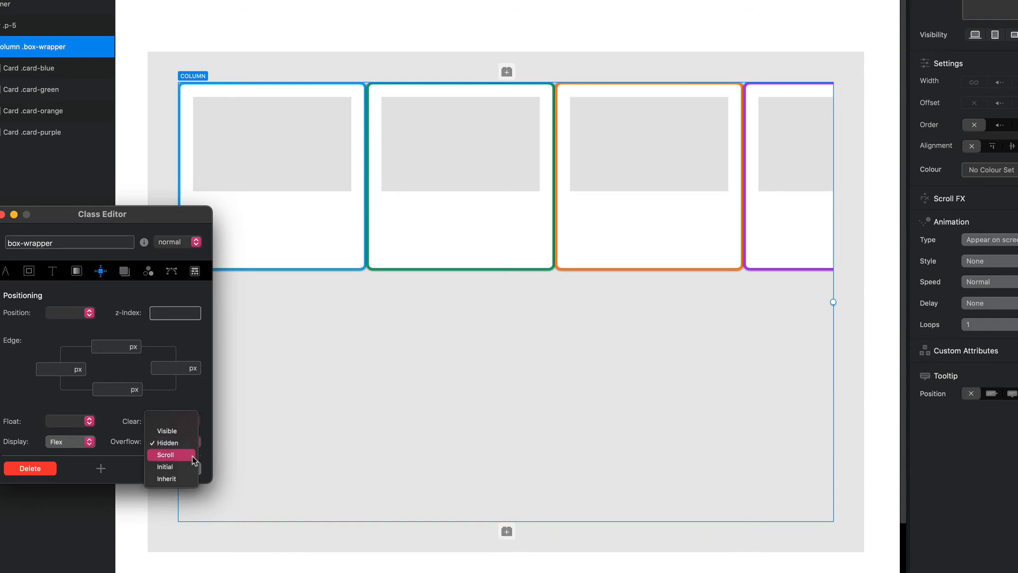
left_click(166, 455)
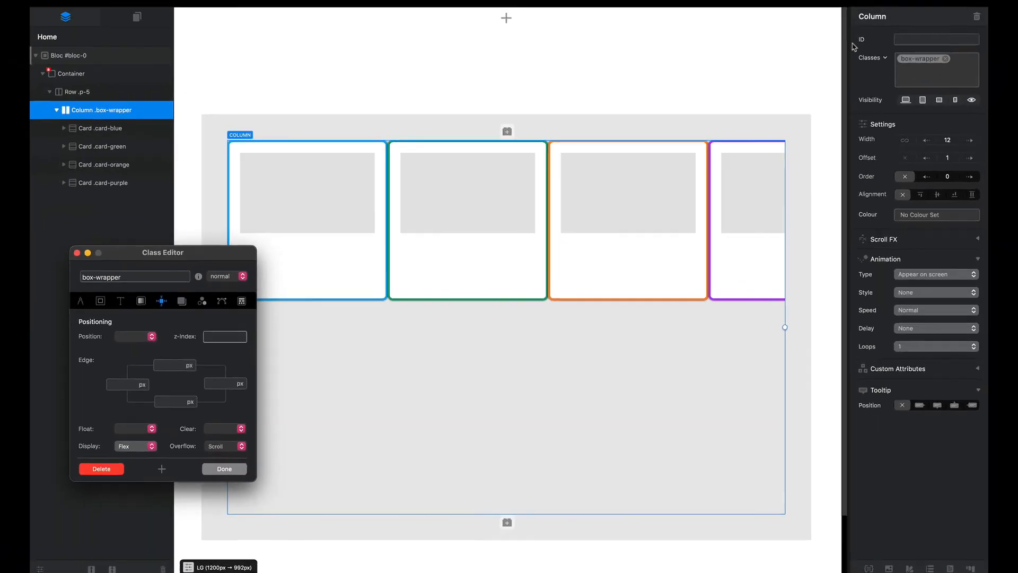
left_click(884, 14)
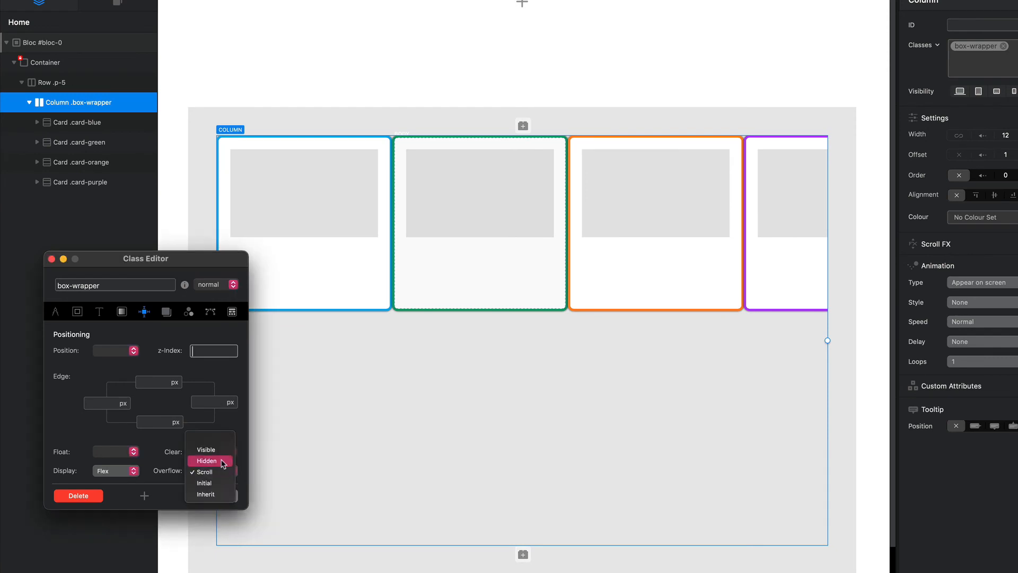
Step: Try Flex Wrap nowrap, wrap and wrap-reverse on box-wrapper, finishing on wrap-reverse with purple on top
left_click(209, 471)
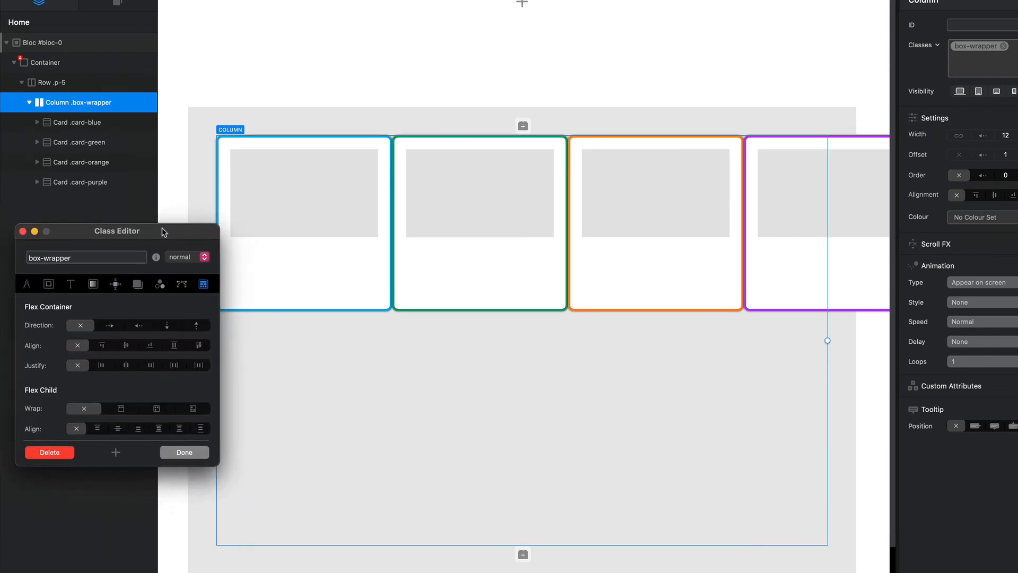
left_click_drag(116, 230, 102, 215)
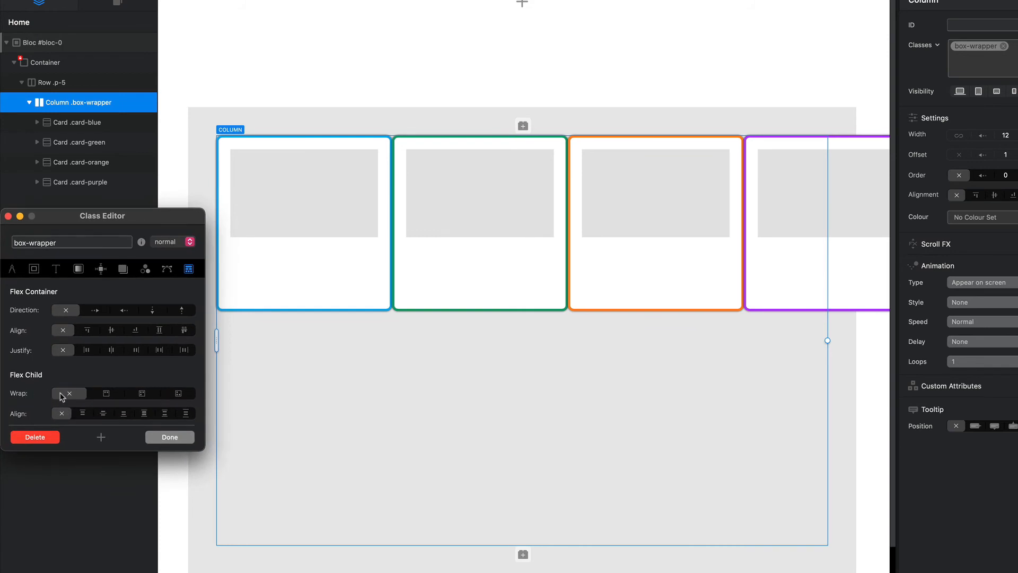
left_click(107, 393)
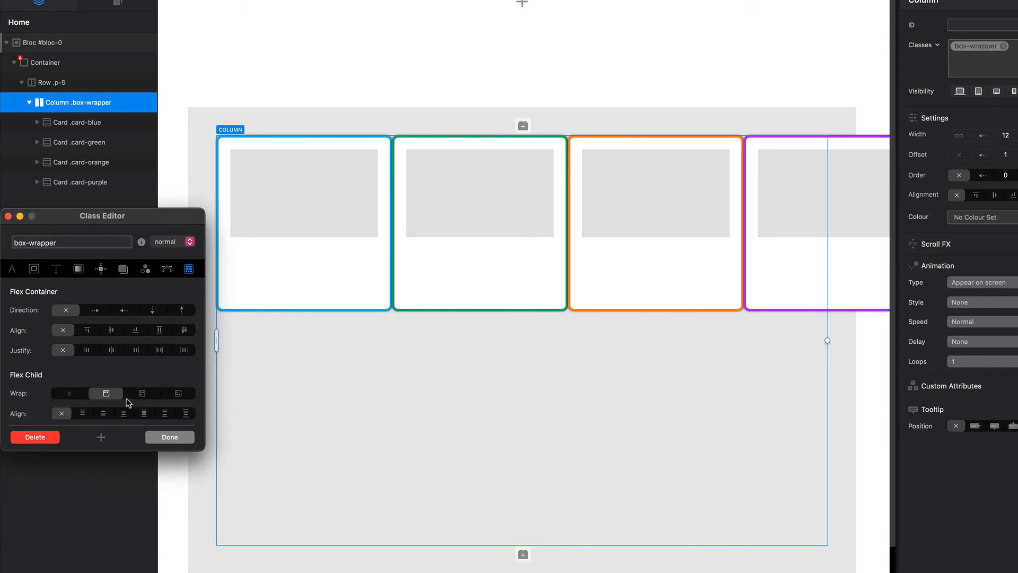
left_click(141, 393)
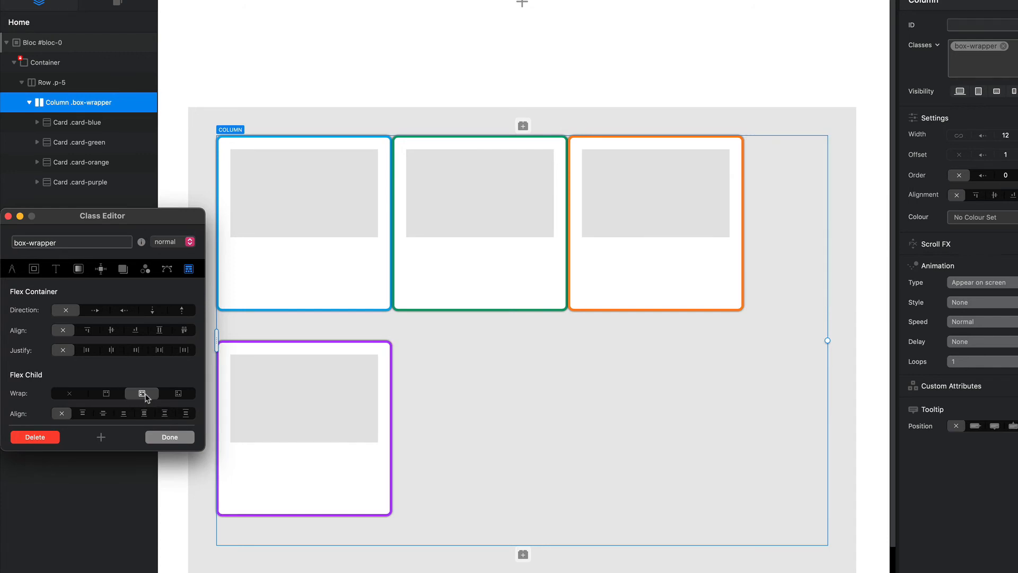
left_click(177, 393)
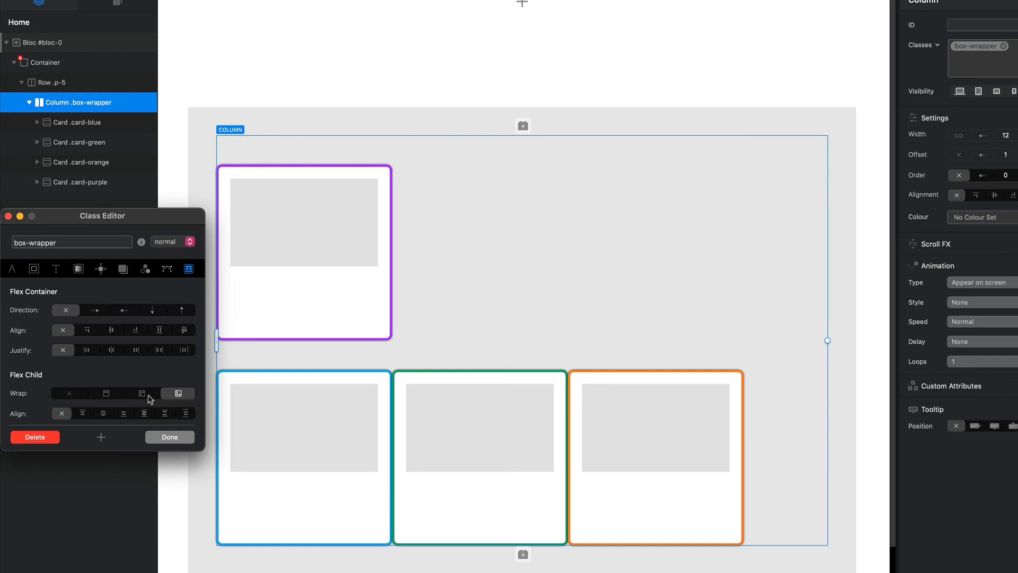
left_click(142, 393)
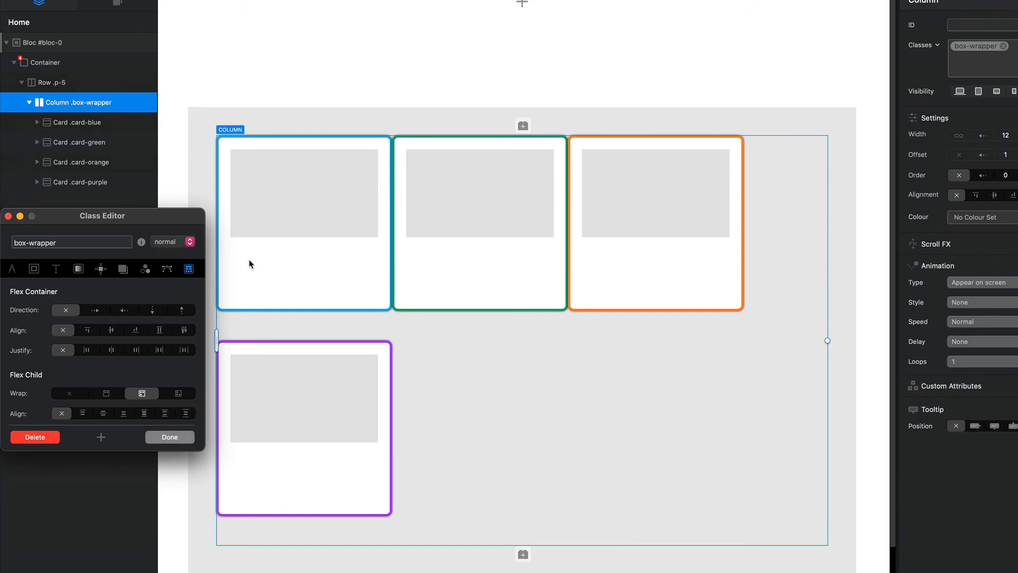
mouse_move(642, 240)
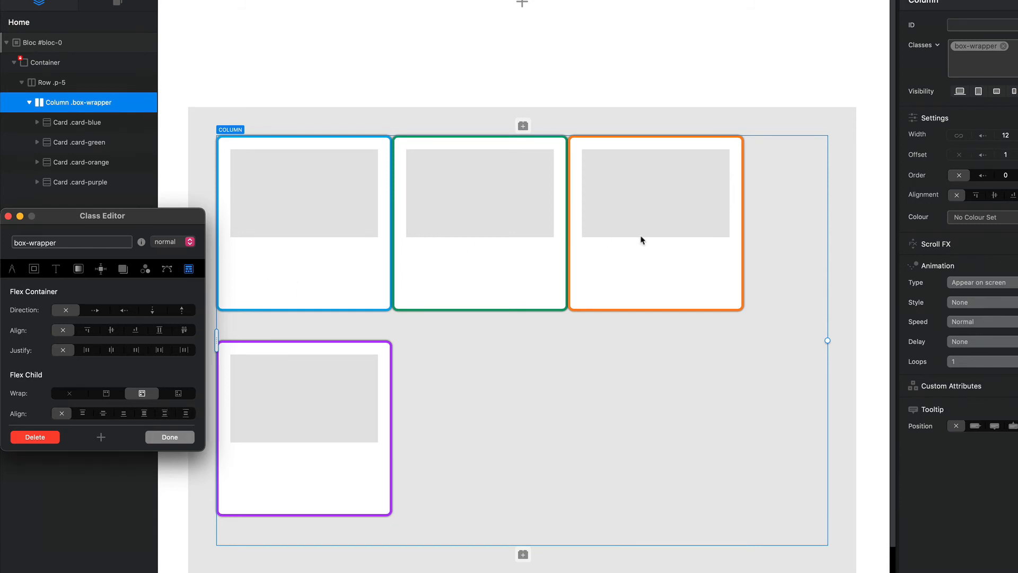
mouse_move(328, 416)
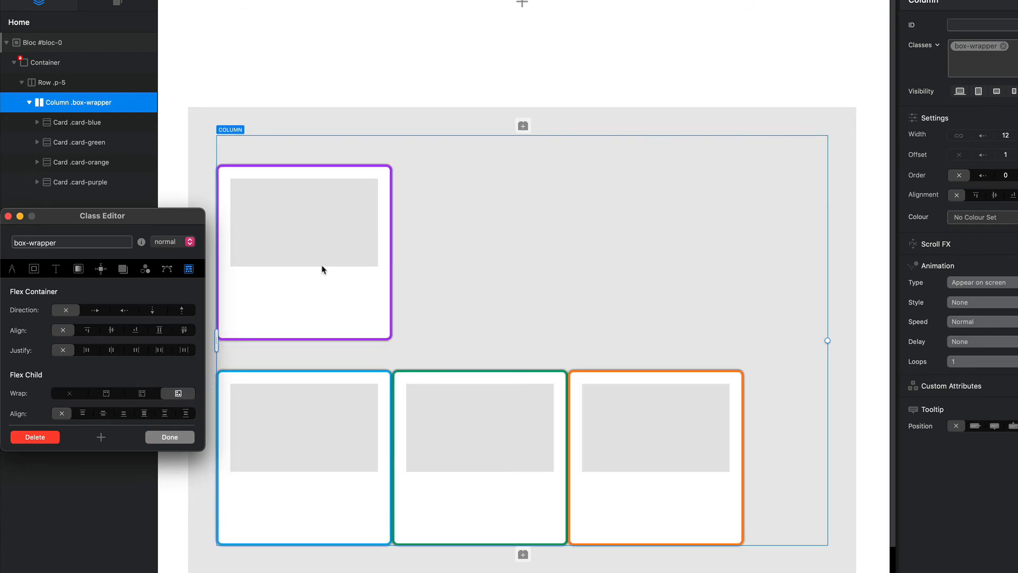
mouse_move(630, 410)
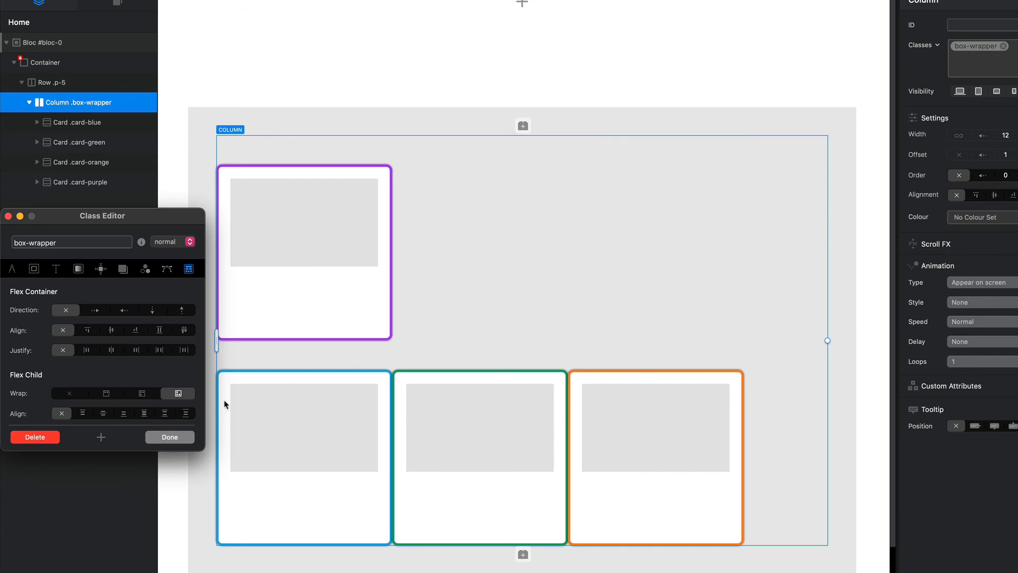
mouse_move(242, 401)
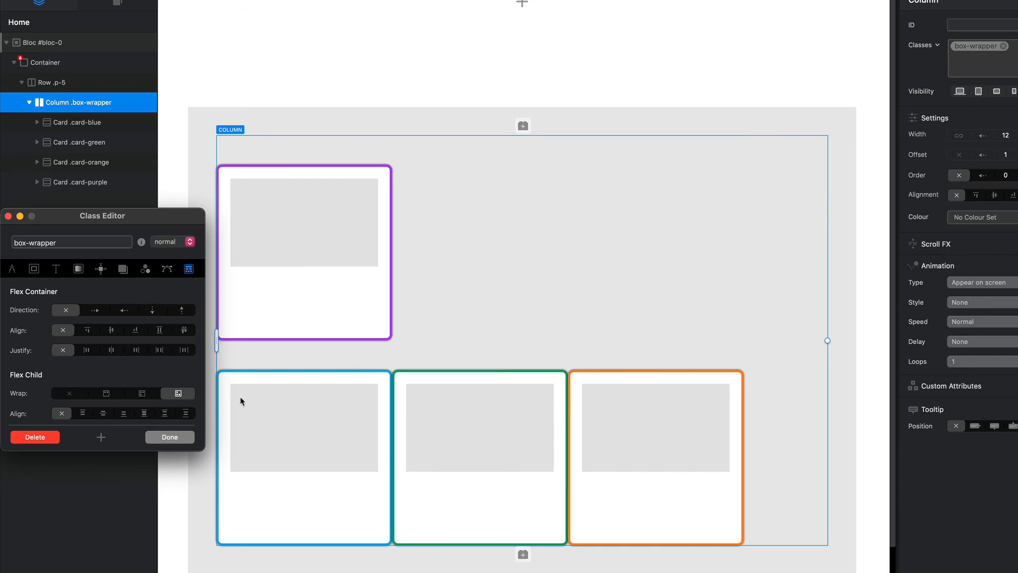
left_click(140, 393)
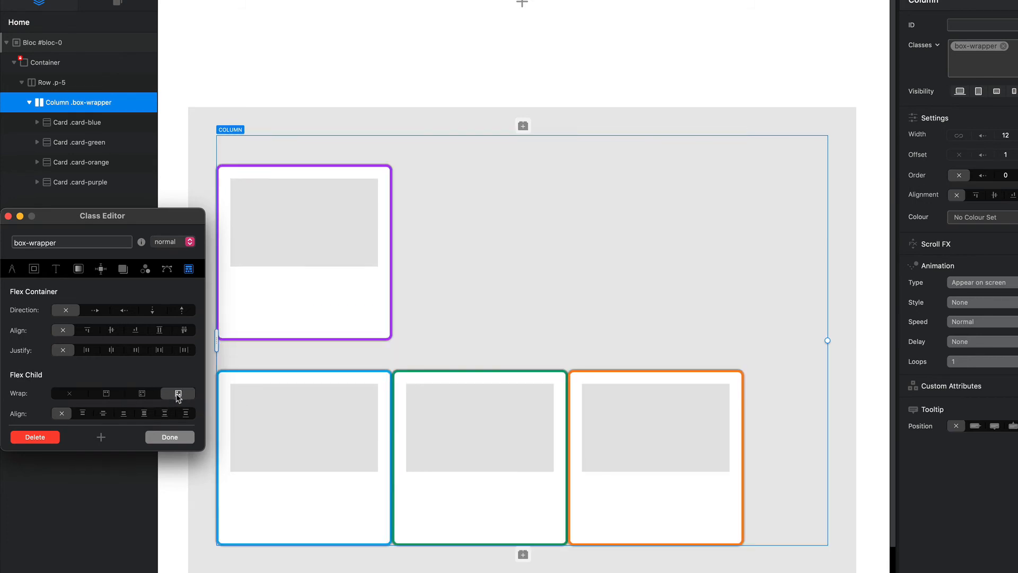
left_click(141, 392)
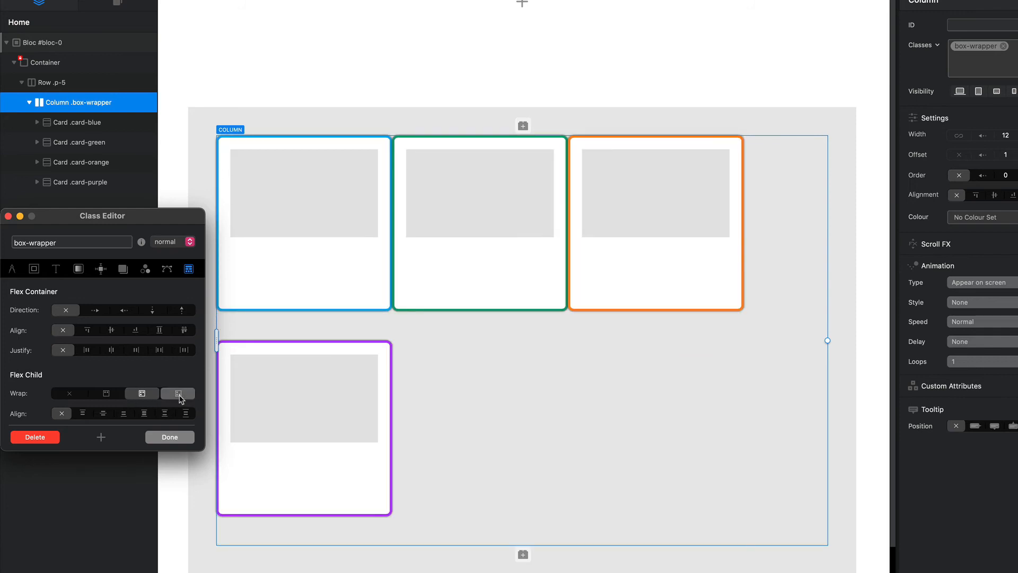
left_click(177, 392)
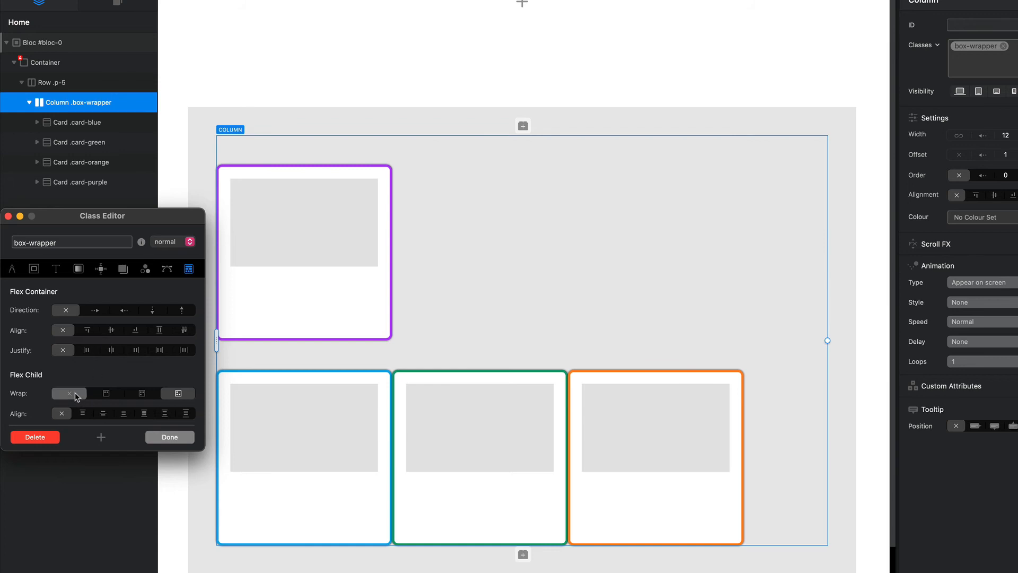
Step: Try wrap off, column and row direction, then centre alignment, space-between justify and wrap on
left_click(153, 310)
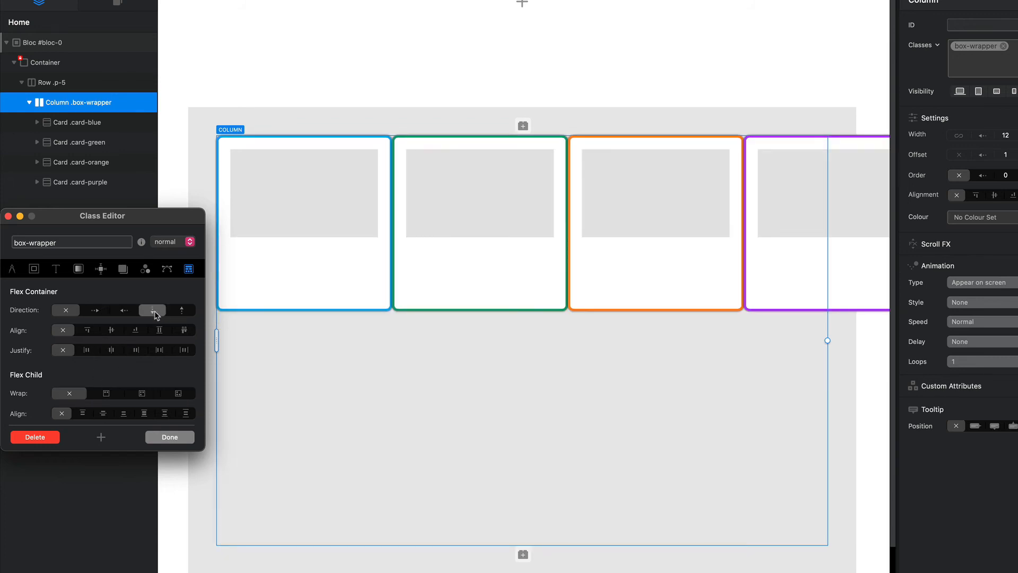
left_click(152, 309)
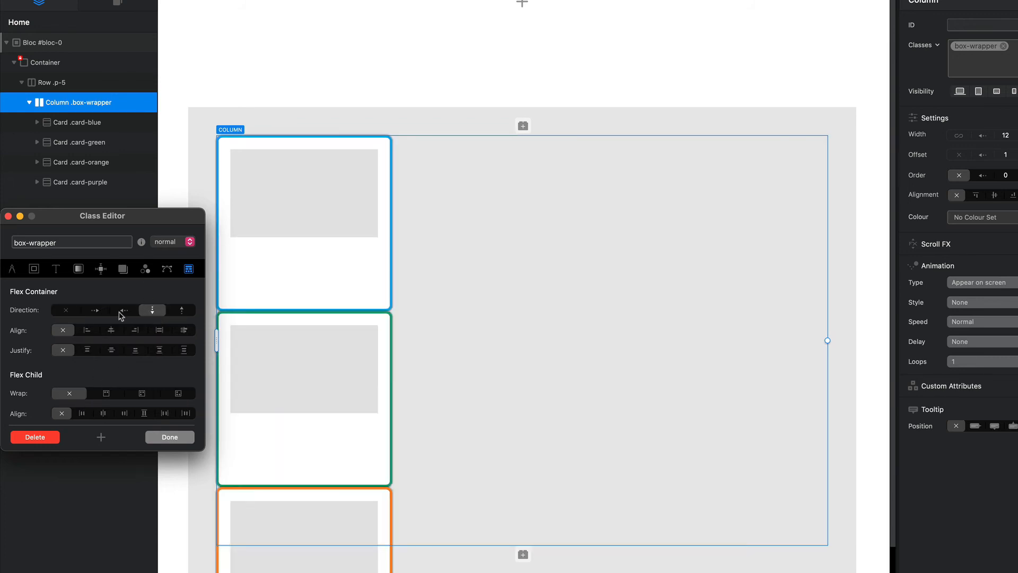
left_click(96, 309)
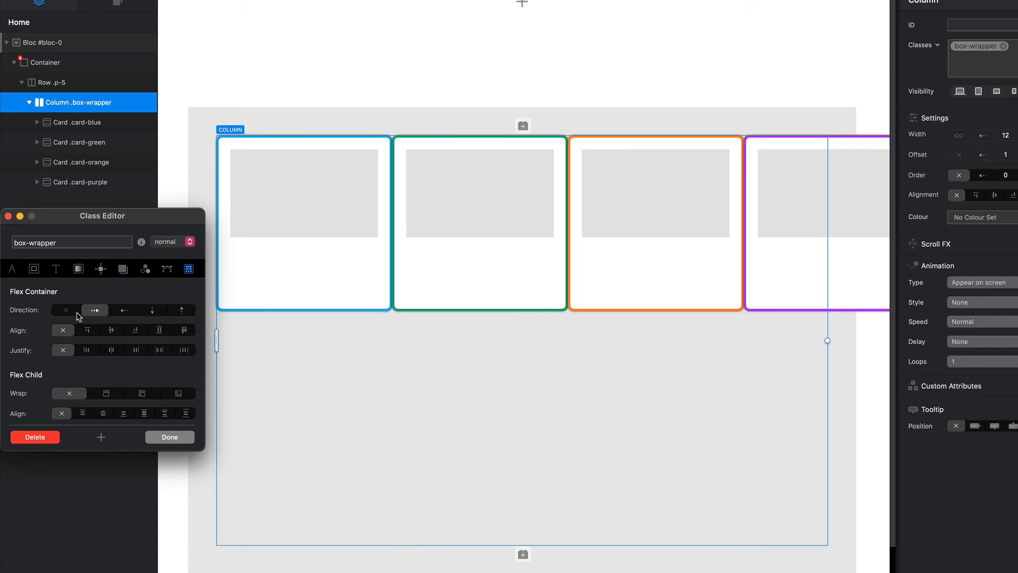
left_click(111, 330)
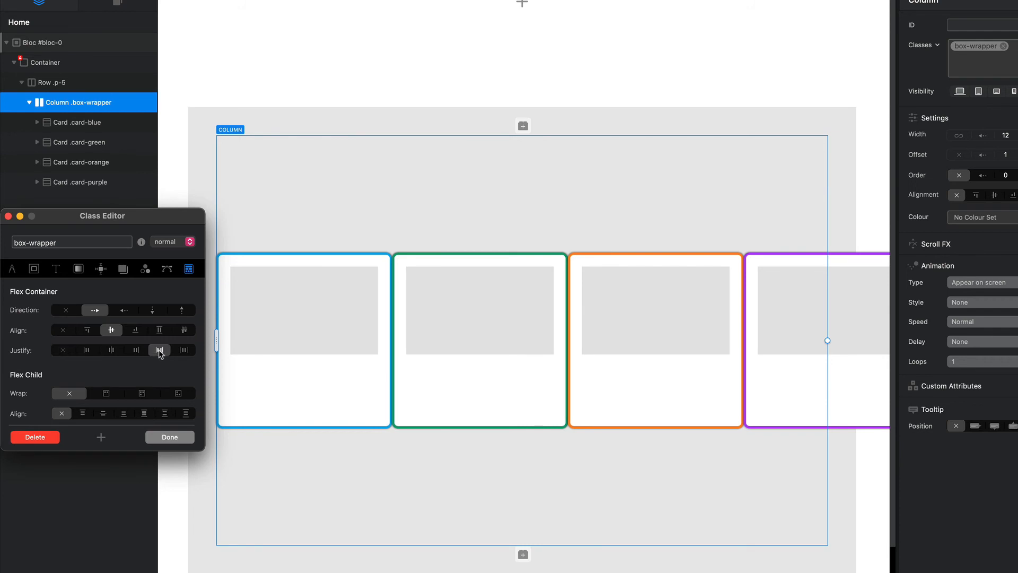
left_click(159, 349)
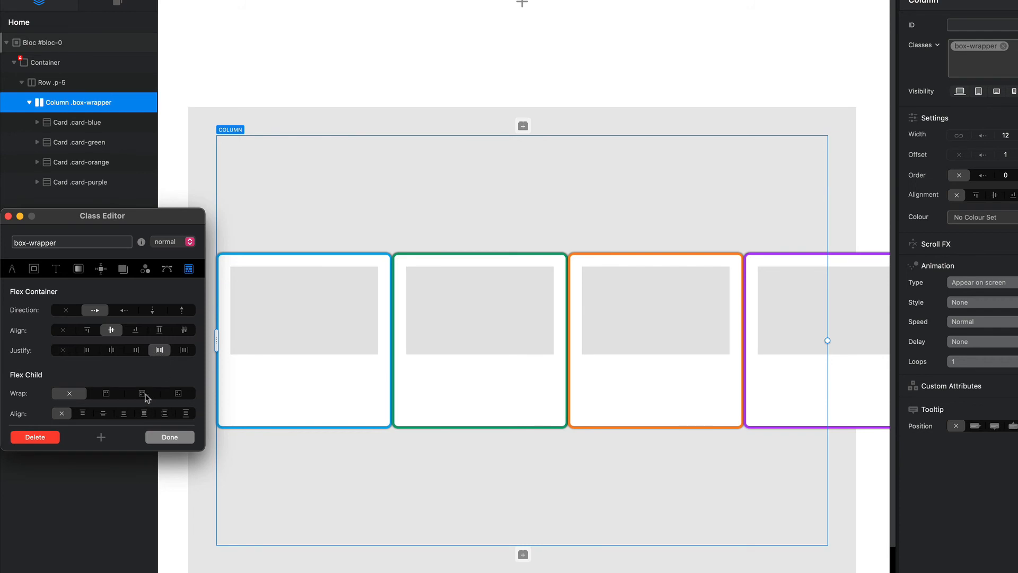
left_click(141, 392)
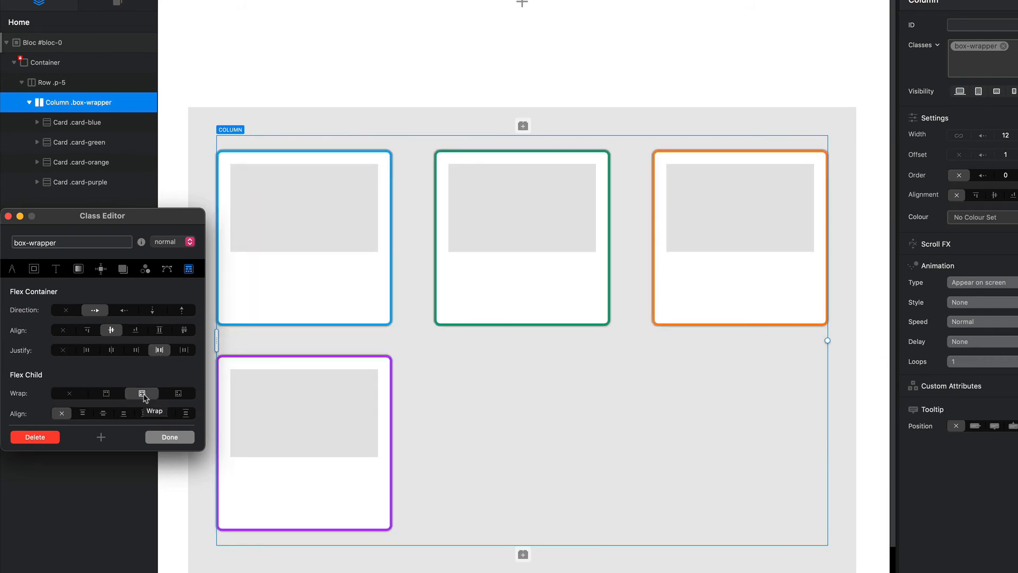
Step: Cycle the Justify options to end on spaced, leaving blue/green left and orange/purple right
left_click(135, 349)
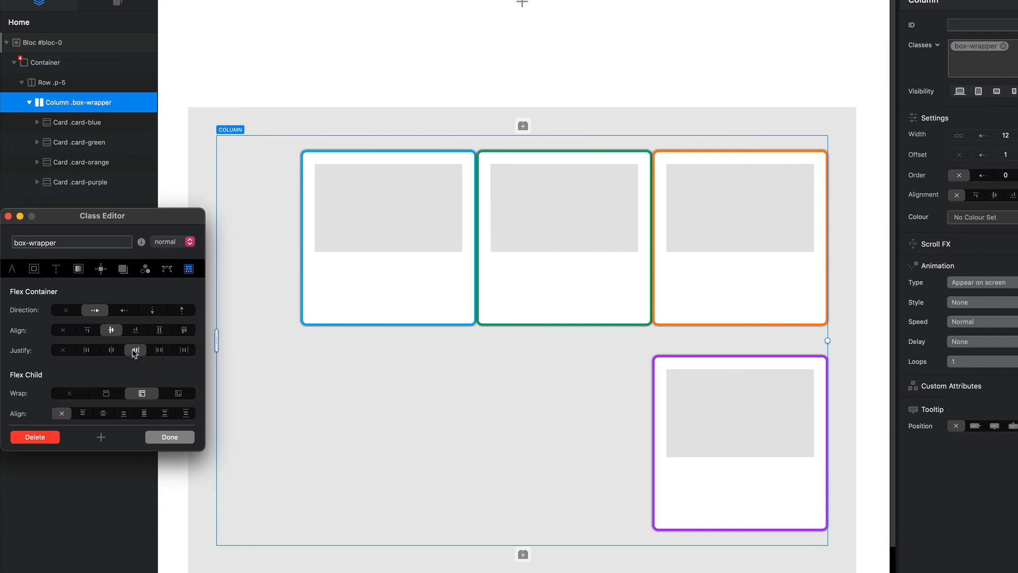
left_click(110, 350)
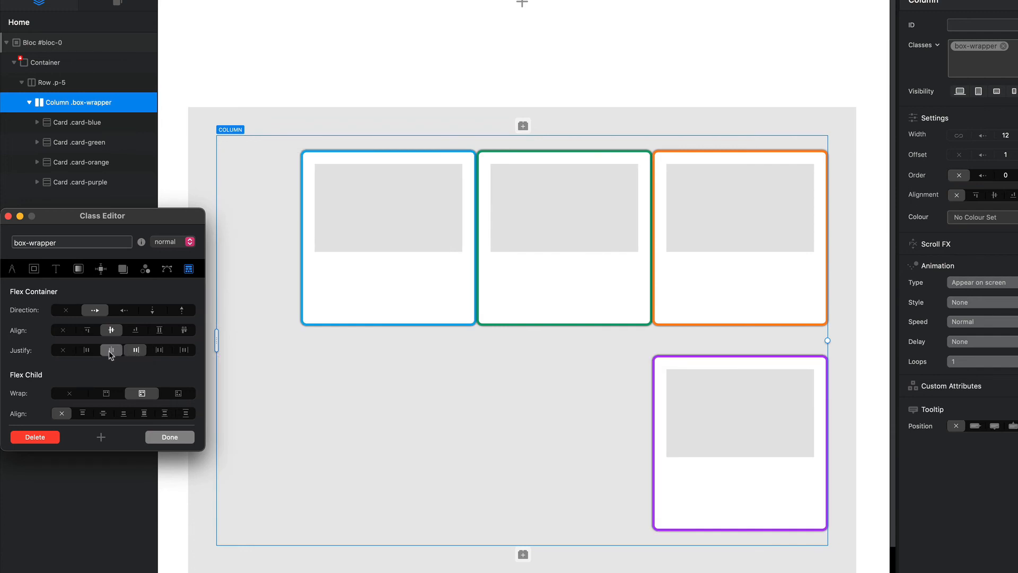
left_click(87, 349)
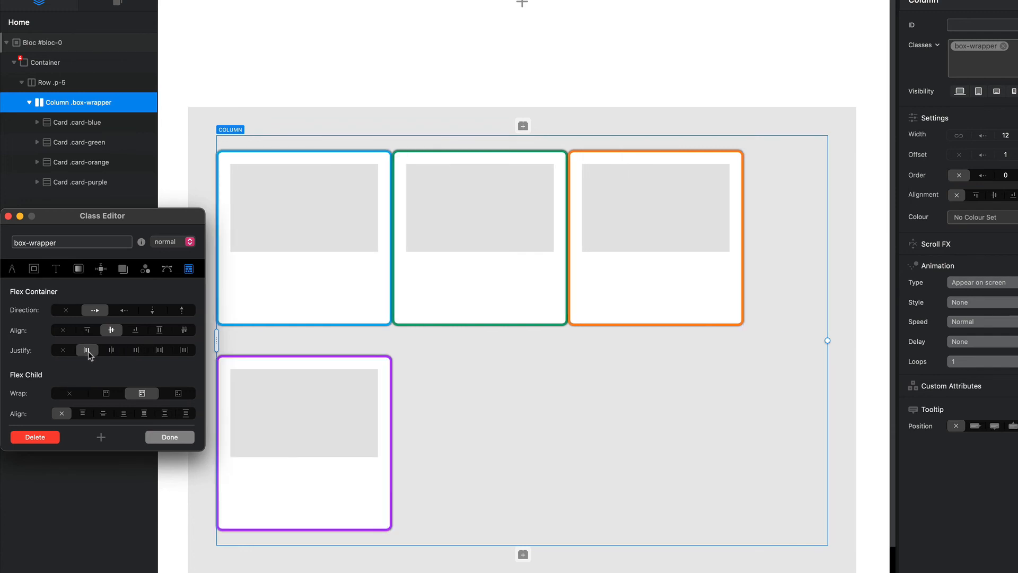
left_click(183, 349)
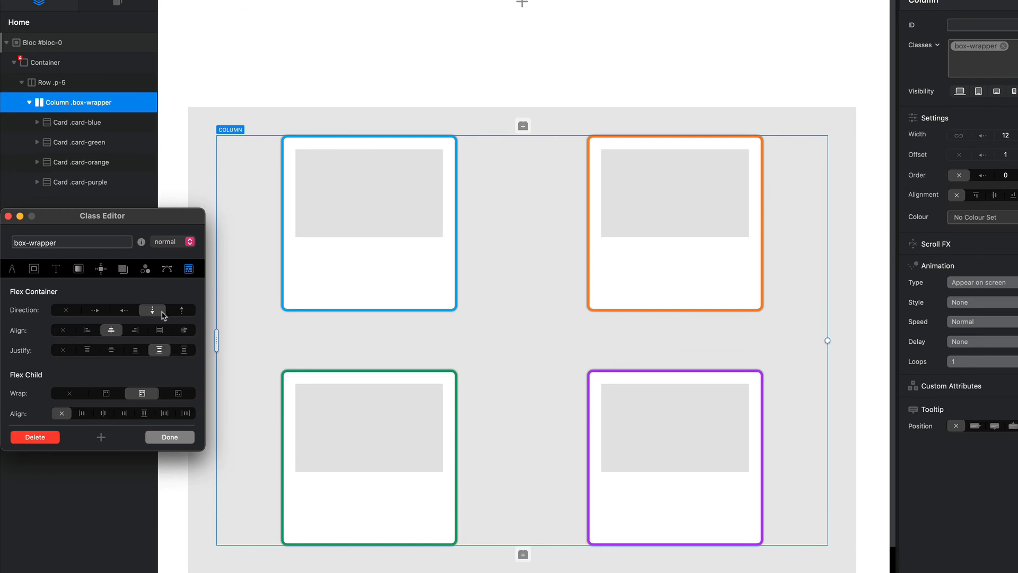
left_click_drag(102, 215, 137, 68)
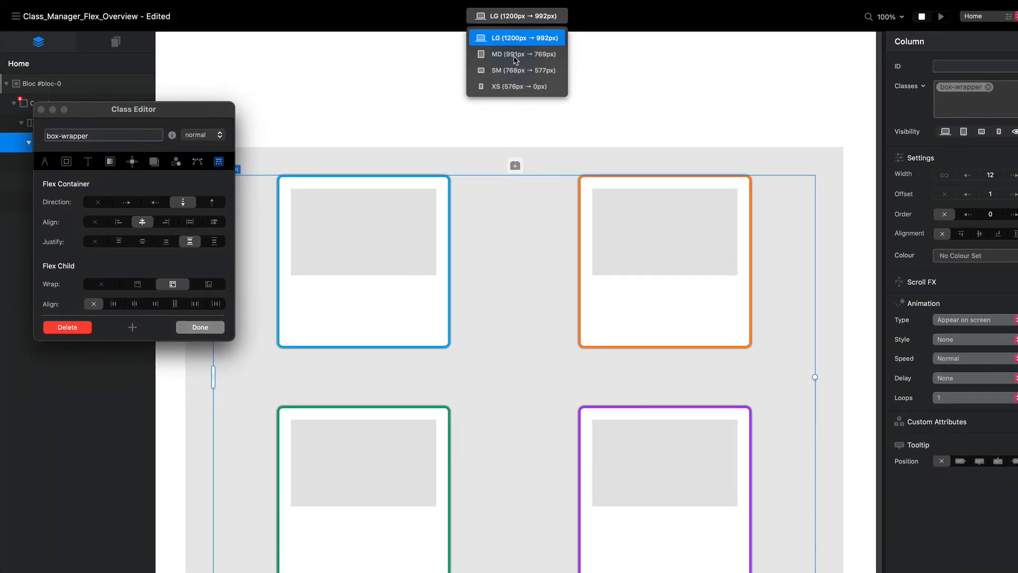
Step: At the MD breakpoint set Direction row, Justify center and wrap-reverse so orange/purple sit on top
left_click(516, 54)
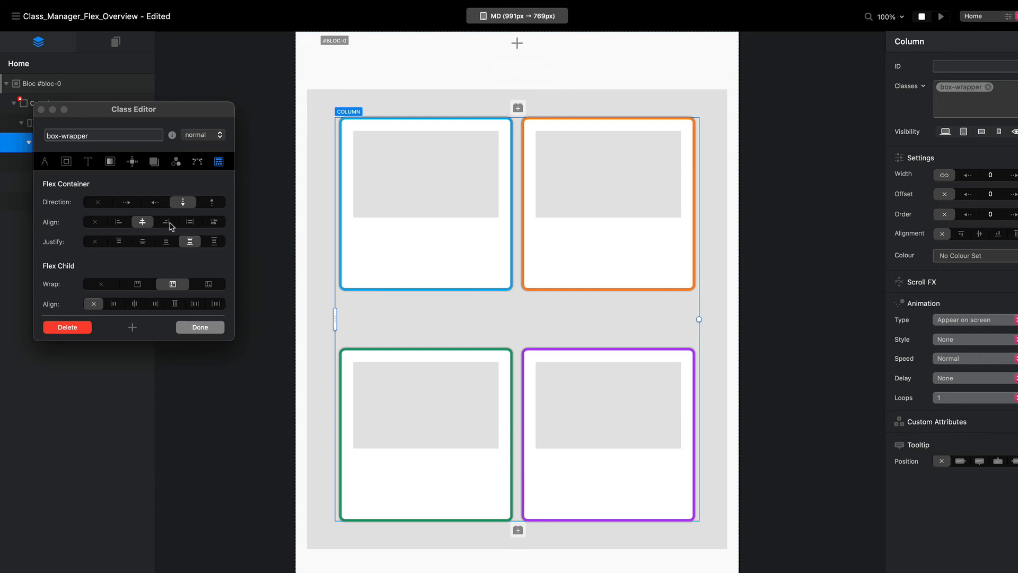
left_click(126, 202)
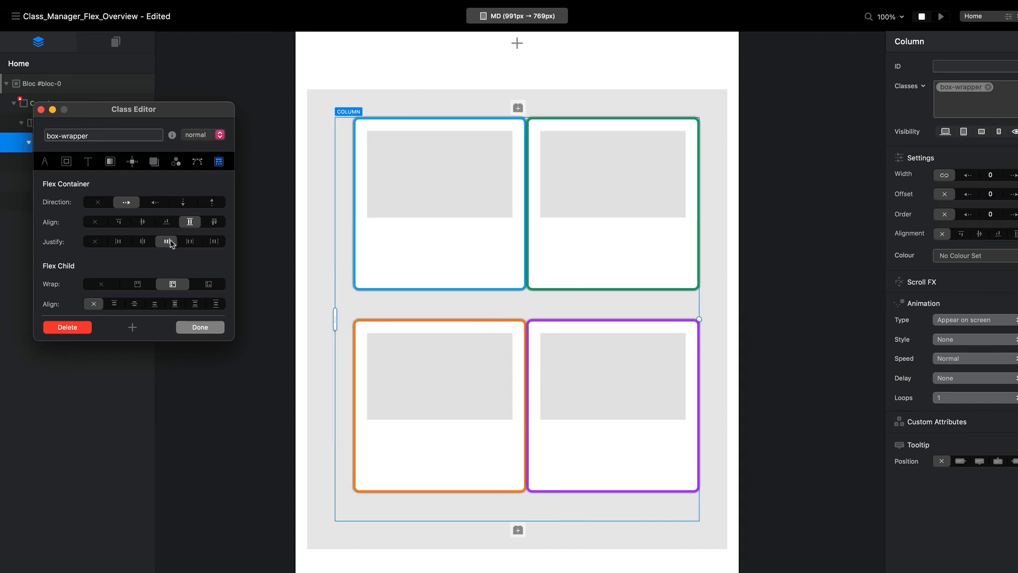
left_click(141, 240)
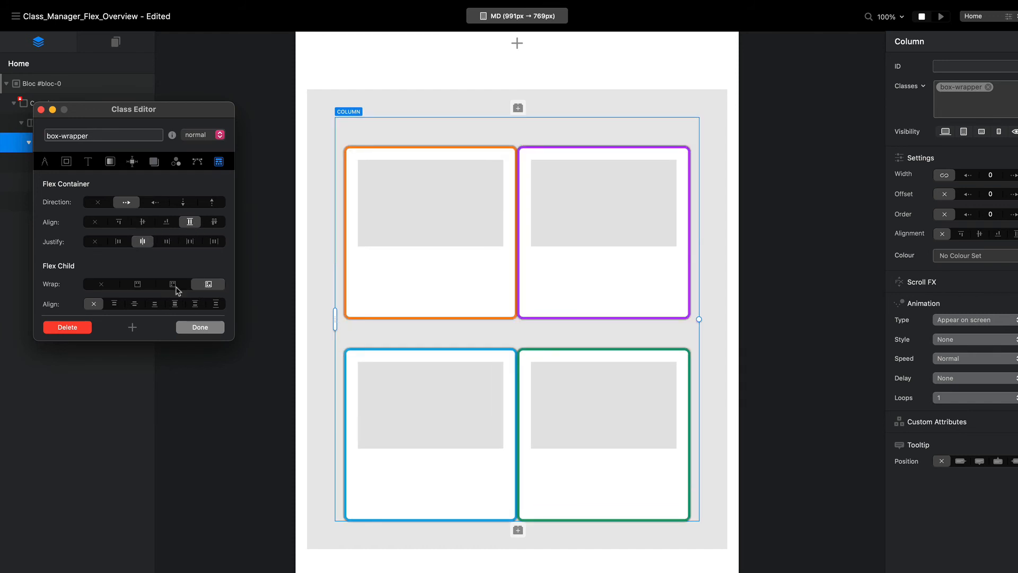
left_click(516, 16)
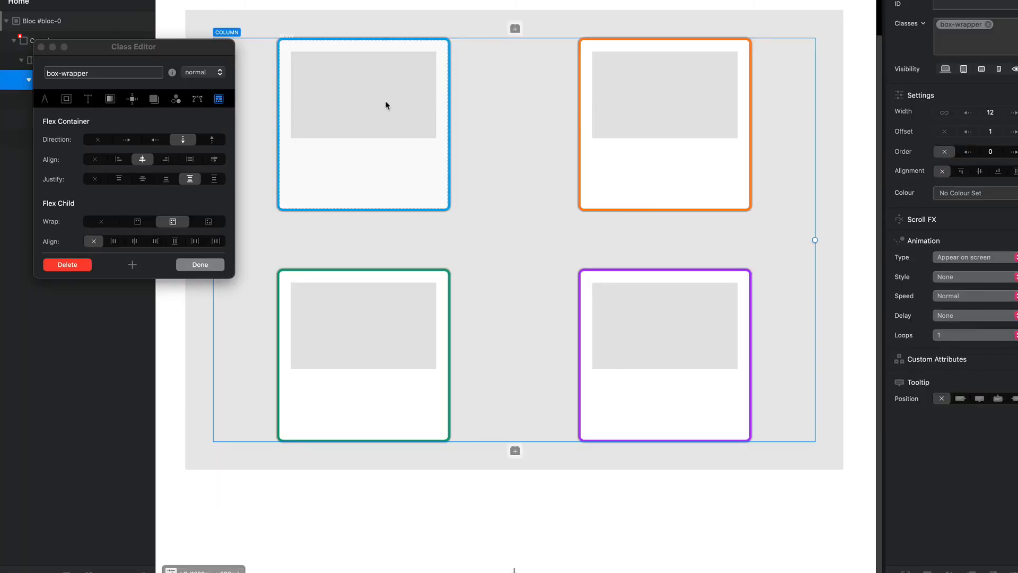
Step: Clear the box-wrapper flex direction so the cards return to one row, and move the editor aside
left_click(98, 139)
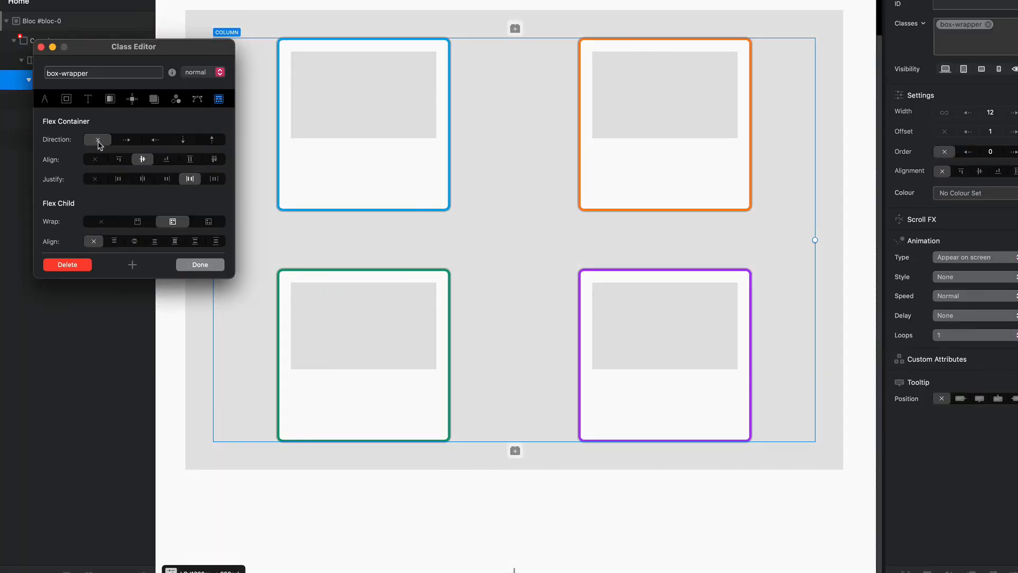
left_click(101, 222)
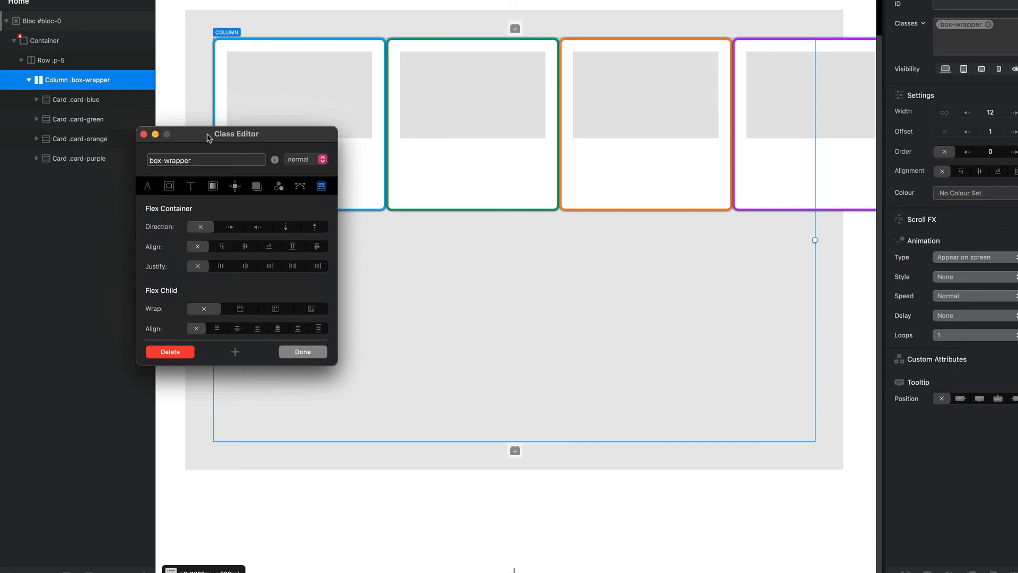
left_click_drag(236, 133, 140, 262)
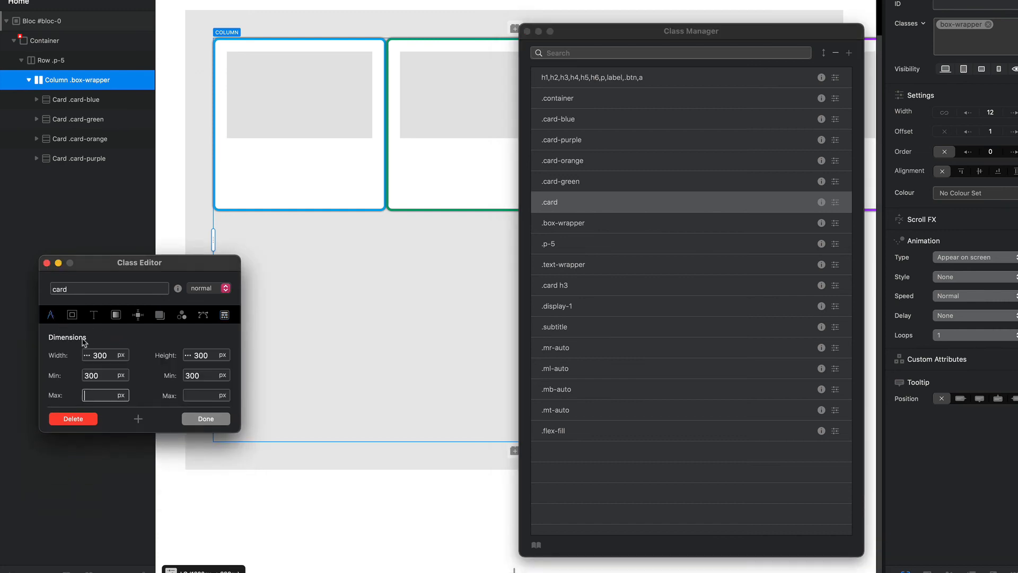
Step: Set the .card dimension to 10 so the cards become small squares, then dismiss the Class Manager
type("10")
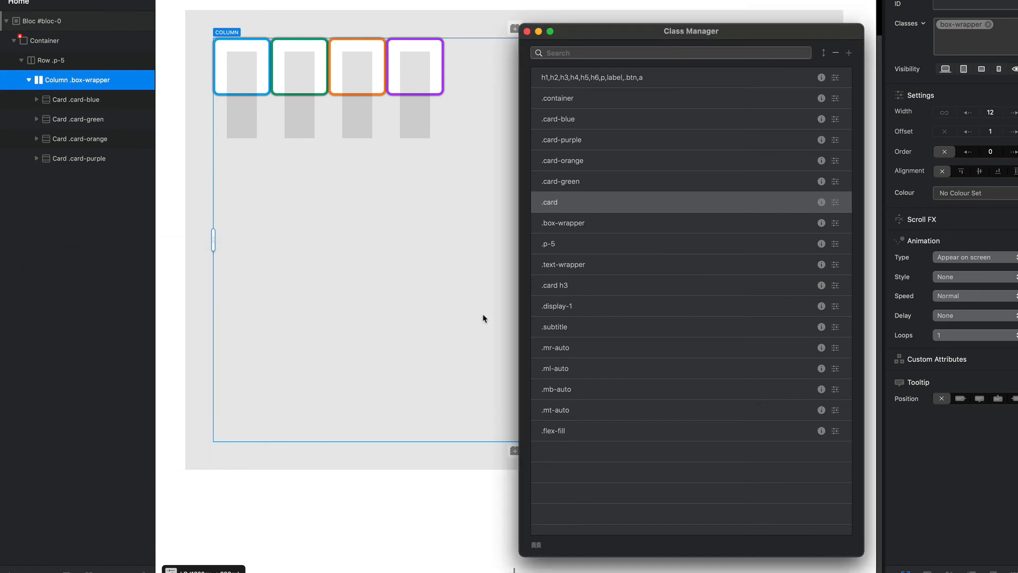
left_click(527, 31)
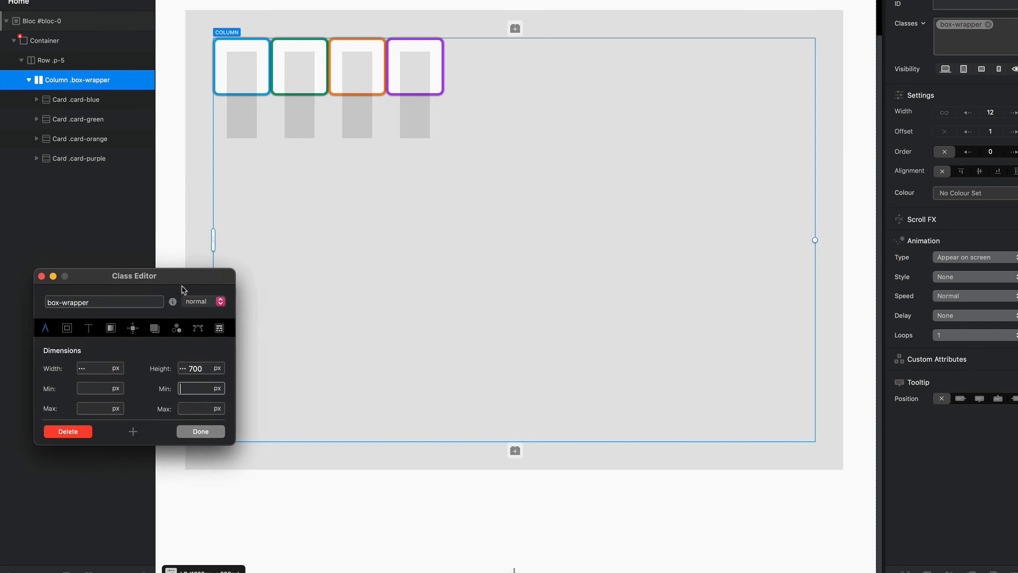
Step: Set box-wrapper Flex Direction to column so the cards stack down the left, then select the purple card
left_click(220, 327)
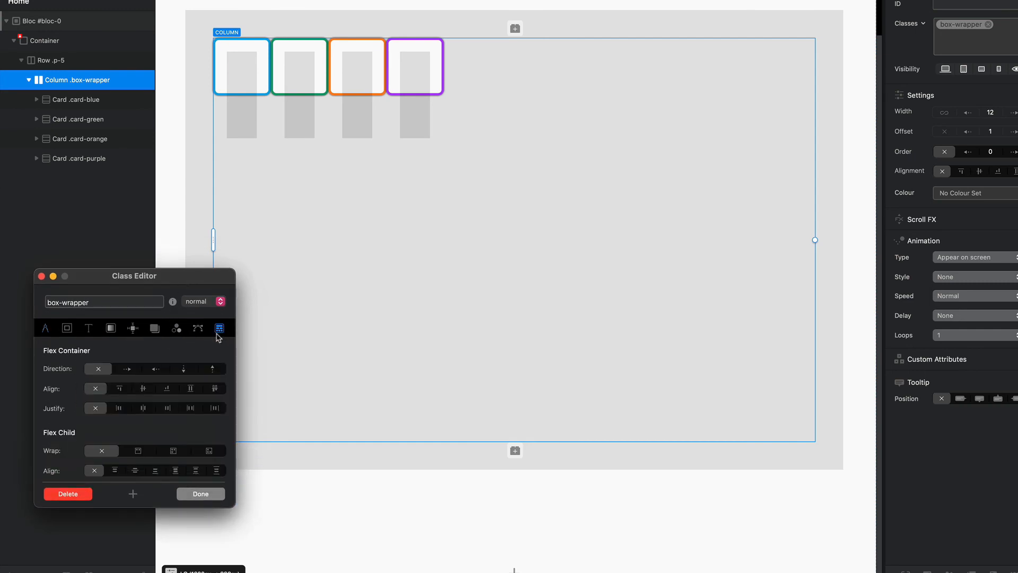
left_click(183, 368)
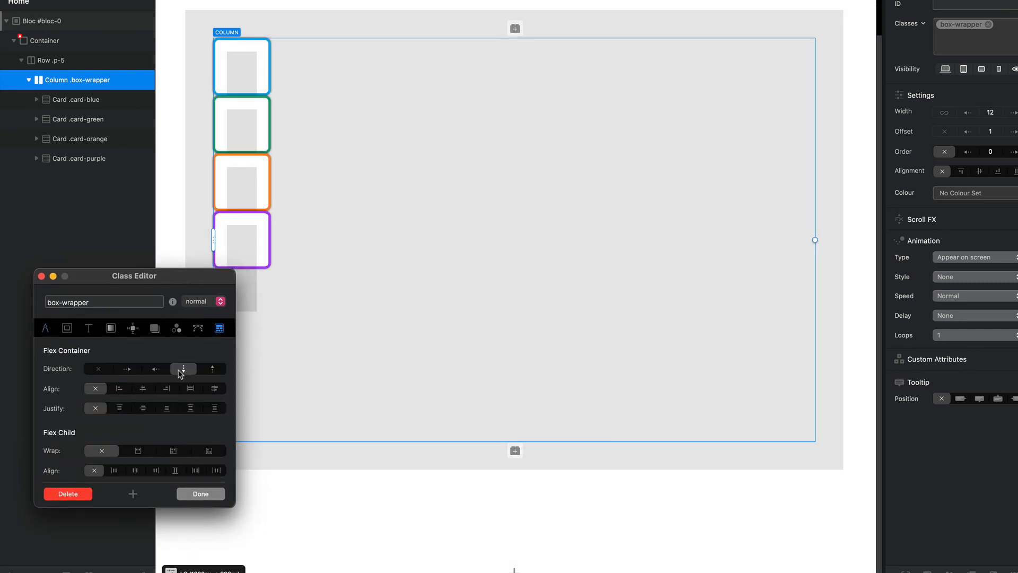
left_click_drag(134, 276, 752, 56)
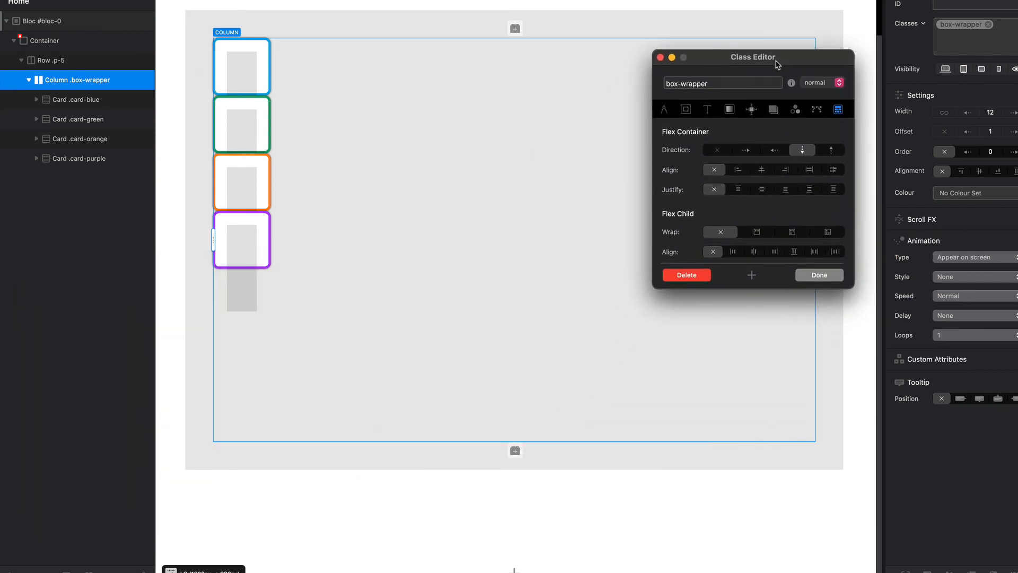
left_click_drag(777, 56, 746, 27)
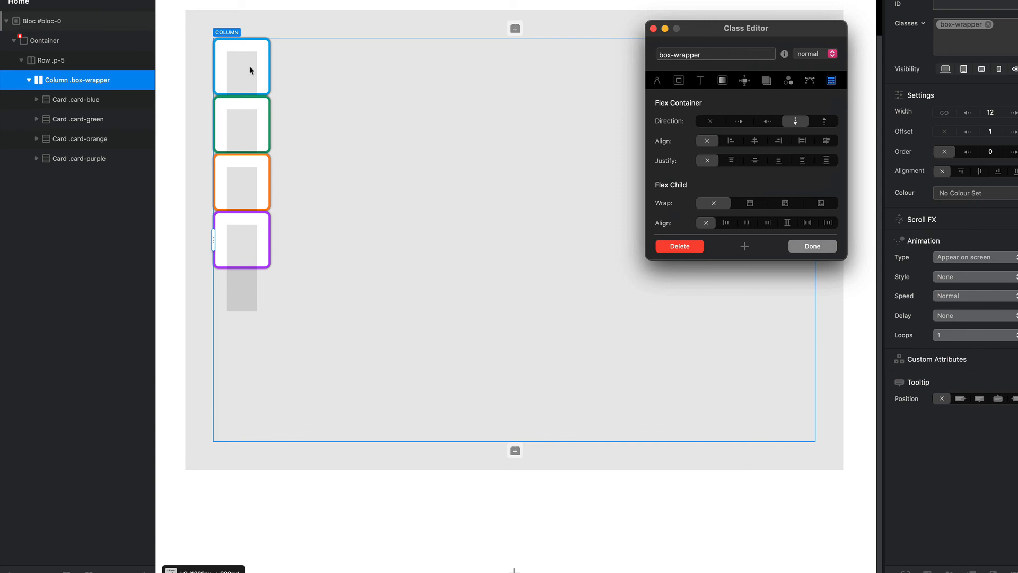
mouse_move(248, 198)
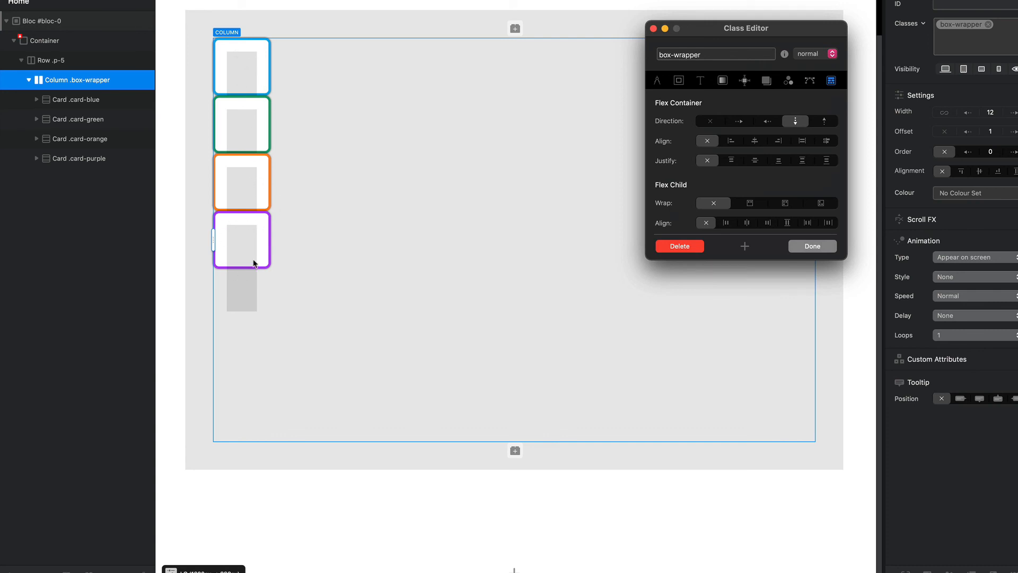
mouse_move(246, 242)
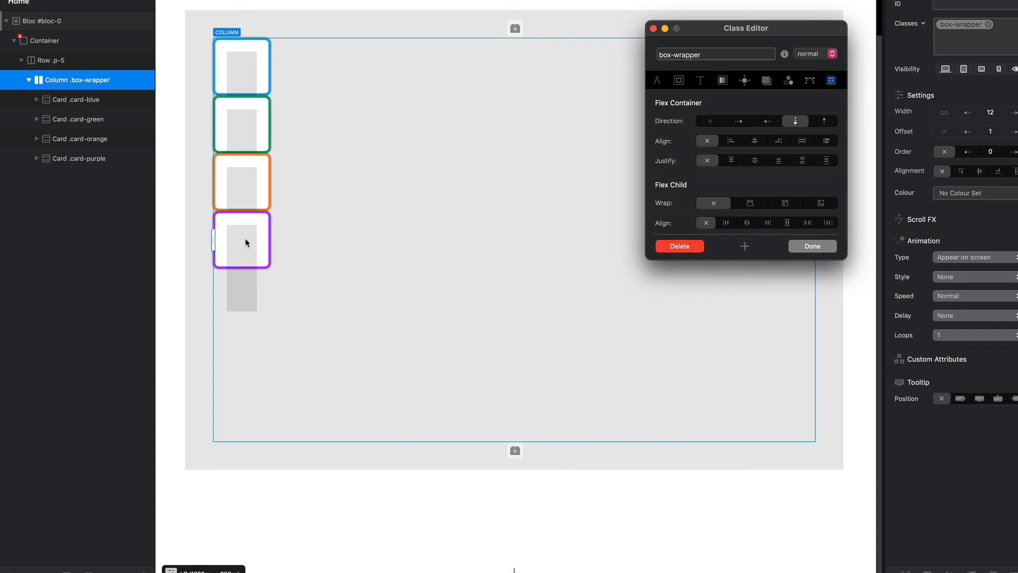
mouse_move(250, 418)
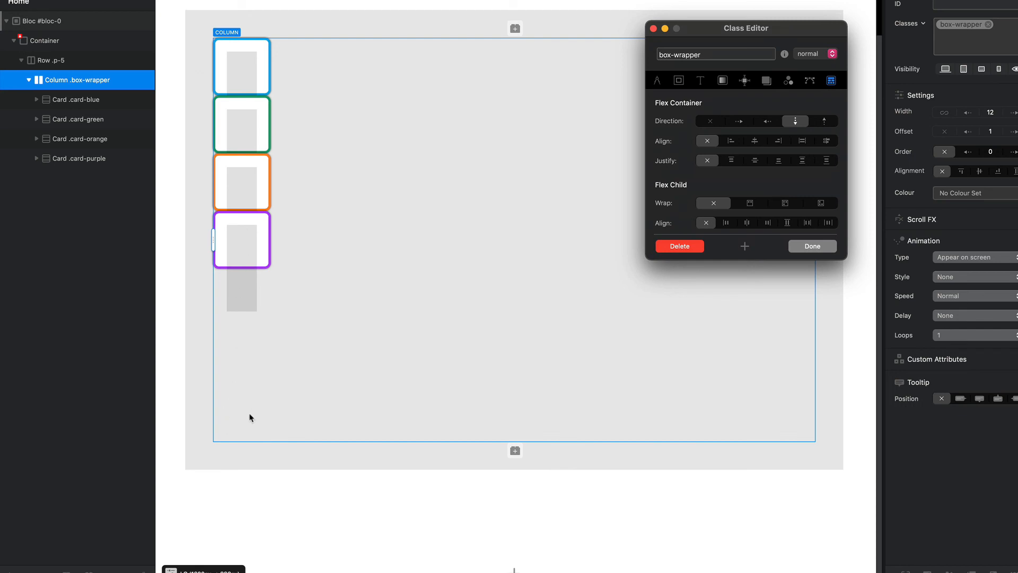
left_click(81, 158)
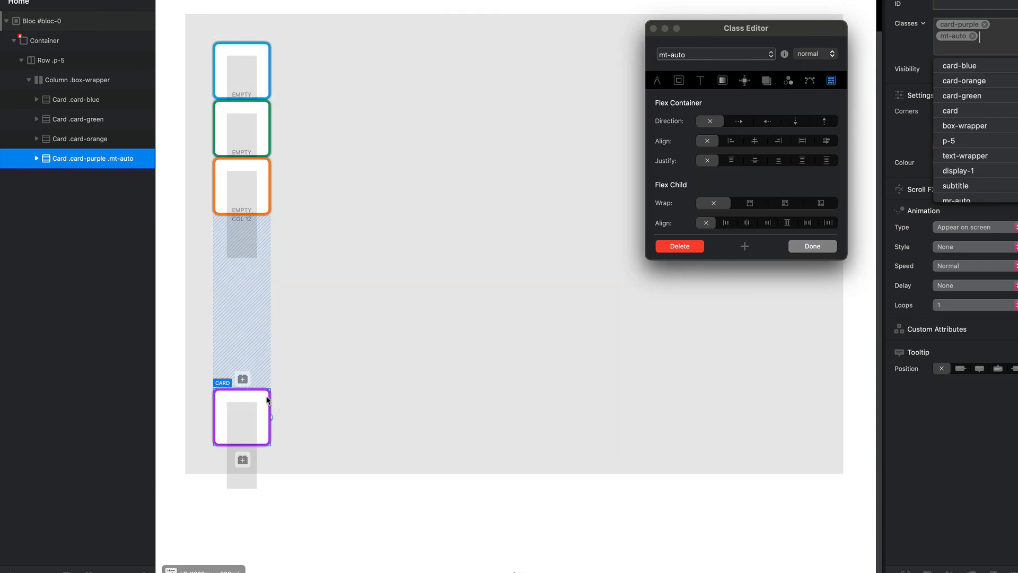
mouse_move(248, 418)
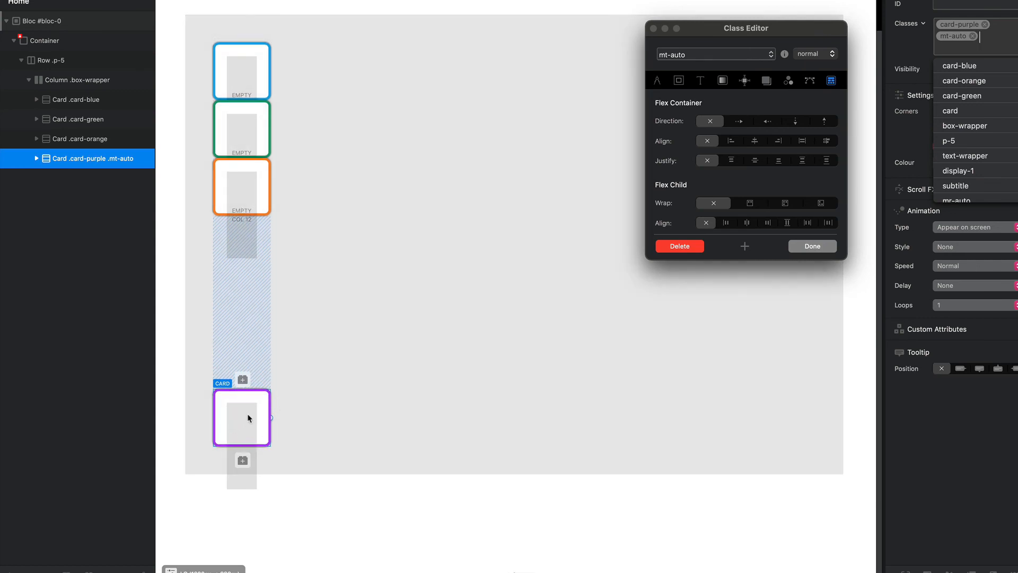
mouse_move(244, 141)
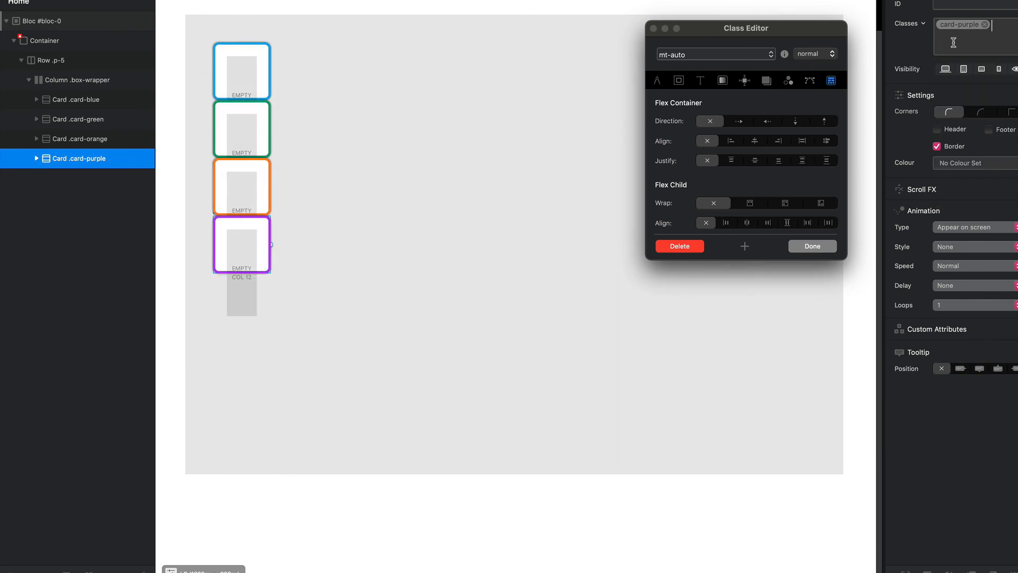
left_click(78, 137)
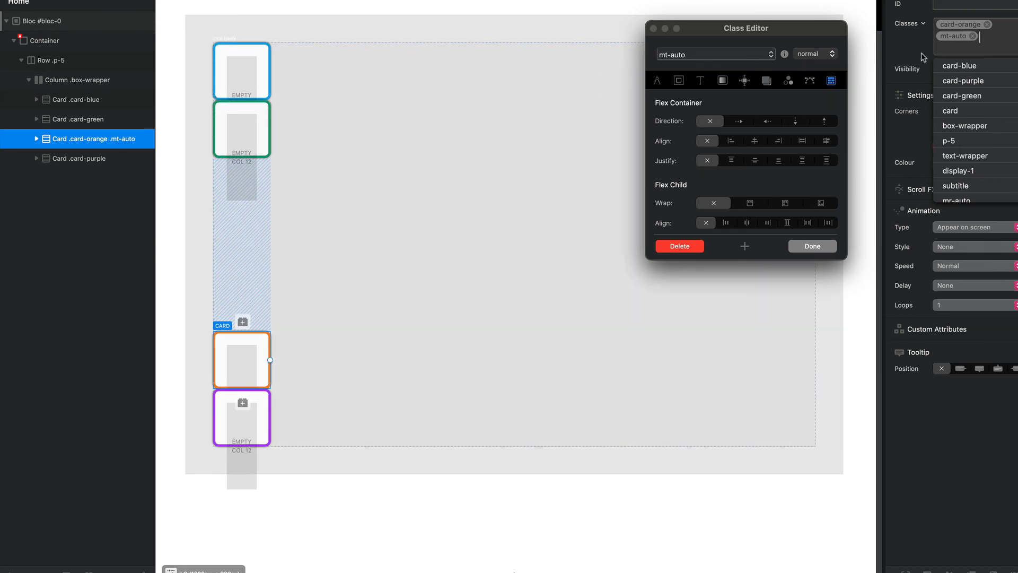
left_click(972, 36)
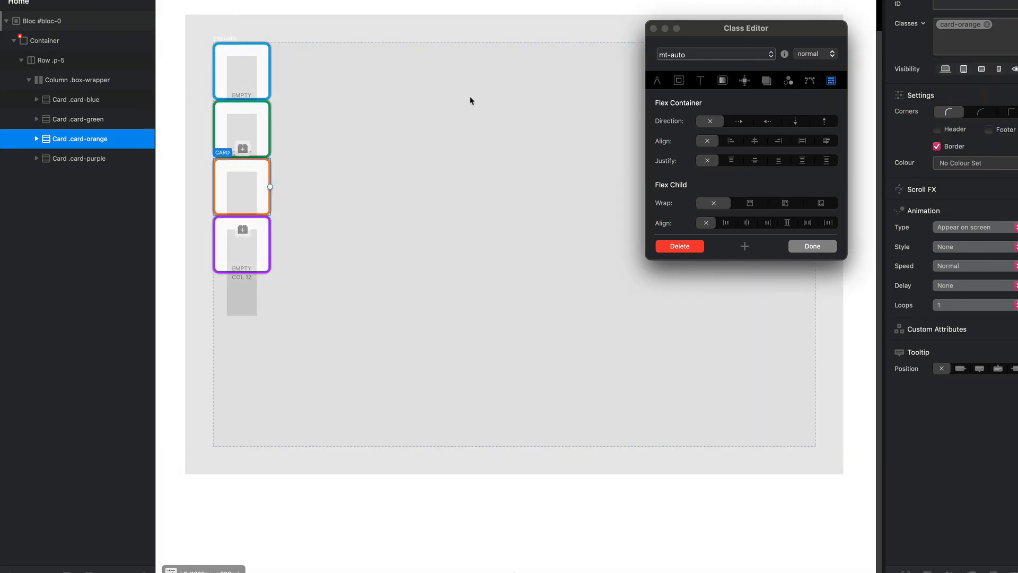
left_click(81, 80)
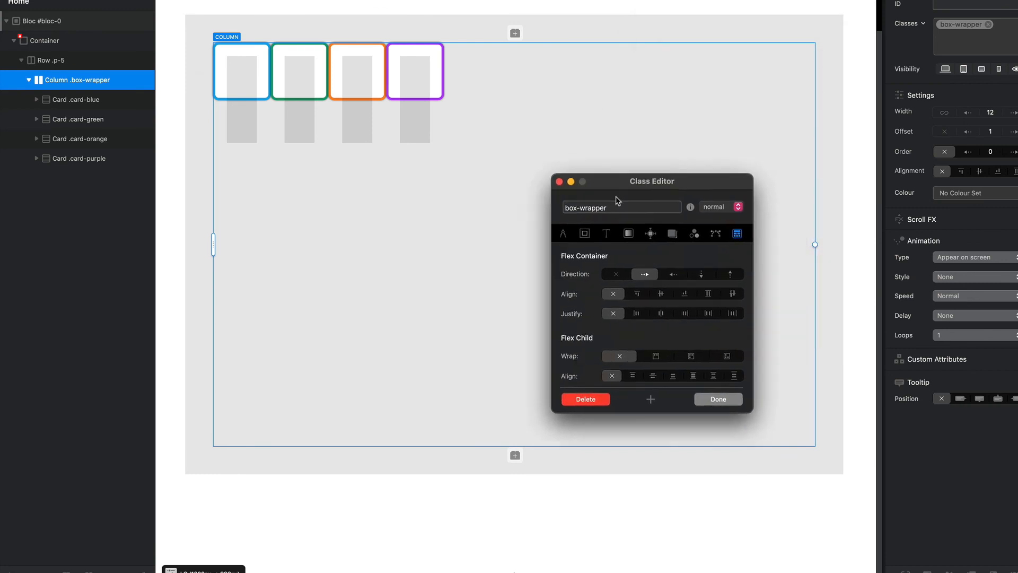
Step: Move the Class Editor aside and select the blue card in the box-wrapper row
left_click_drag(652, 182, 130, 277)
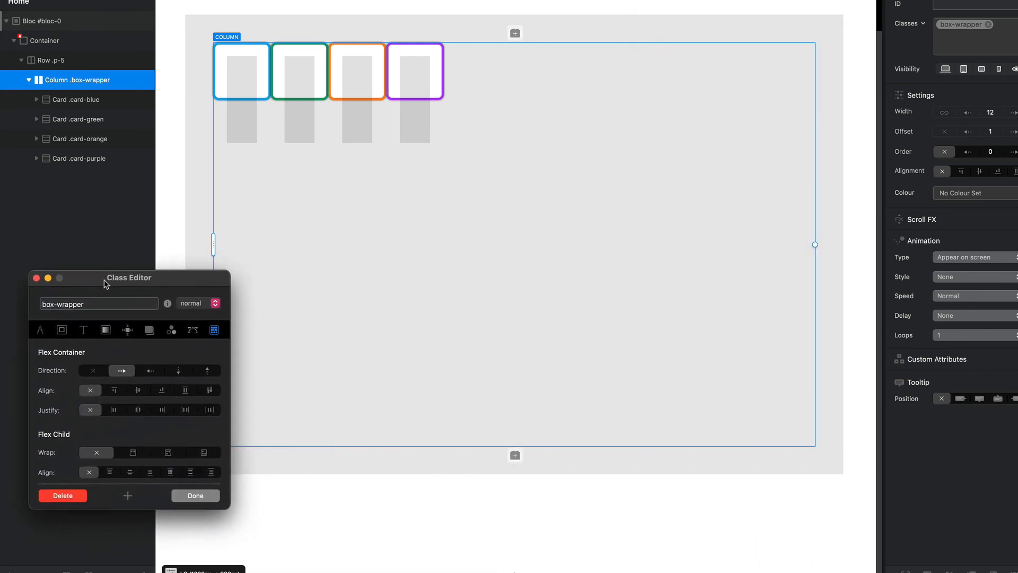
mouse_move(563, 122)
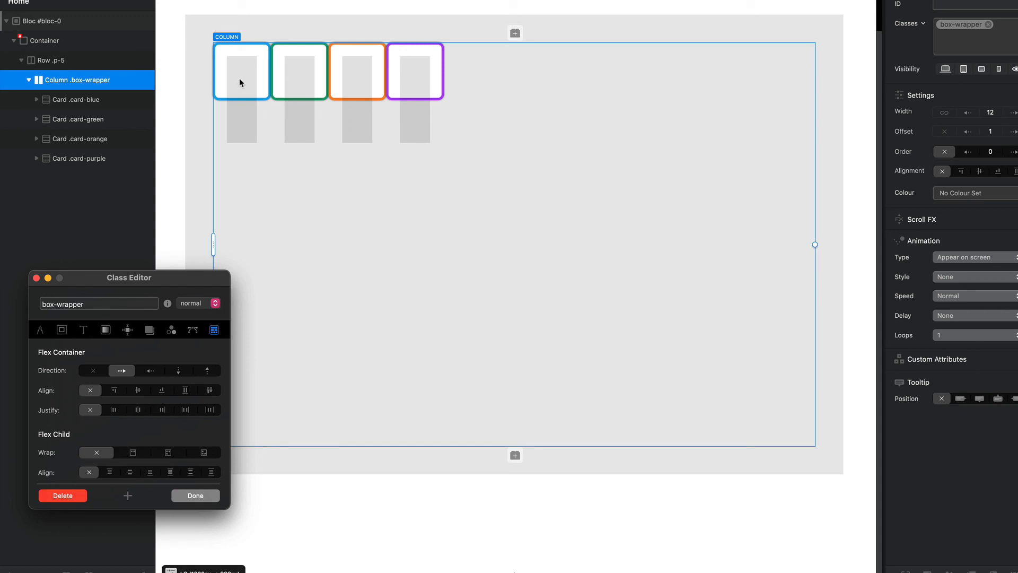
left_click(78, 100)
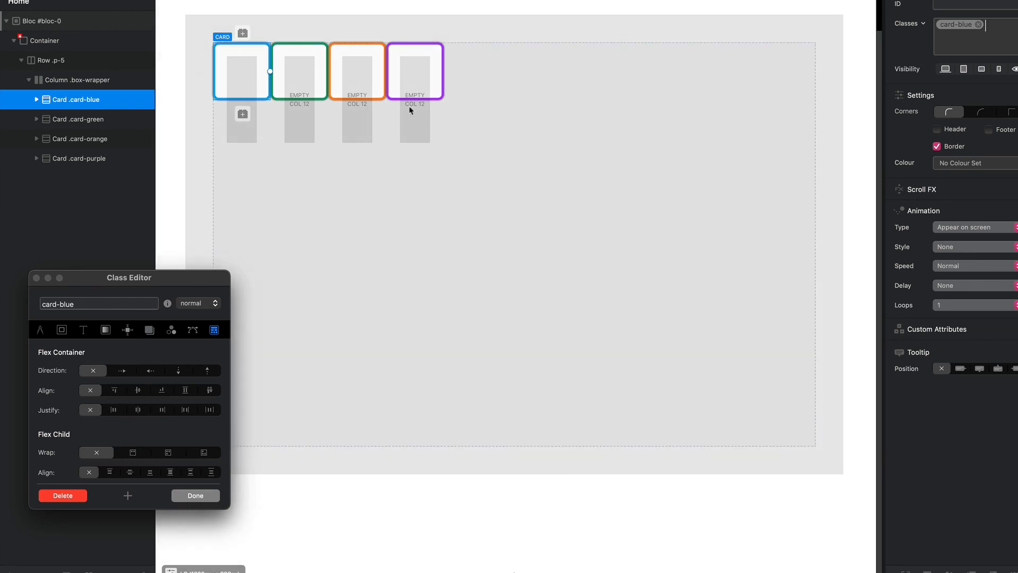
mouse_move(779, 78)
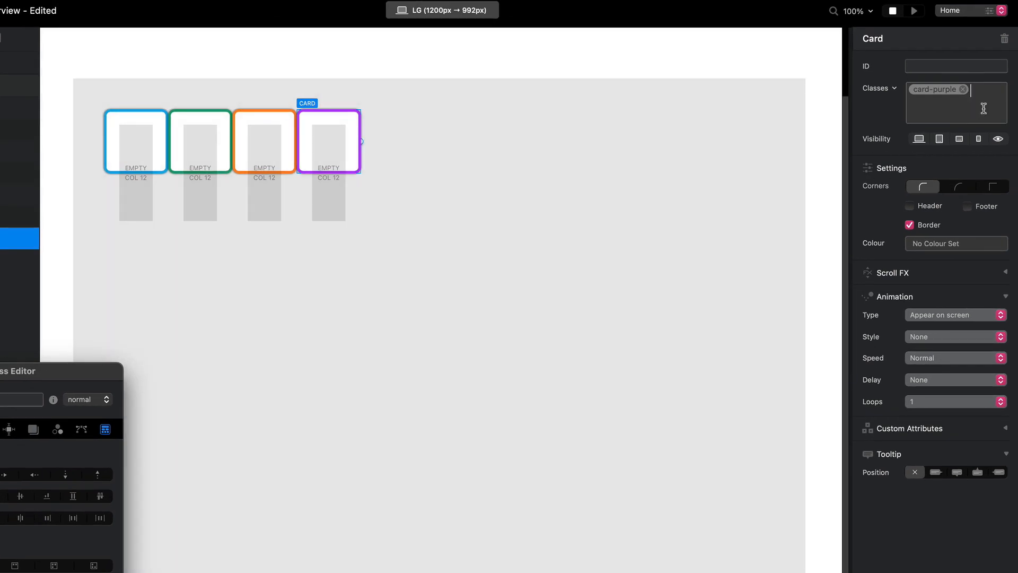
Step: Give the orange card the ml-auto class, pushing orange and purple to the row's right edge
type("m")
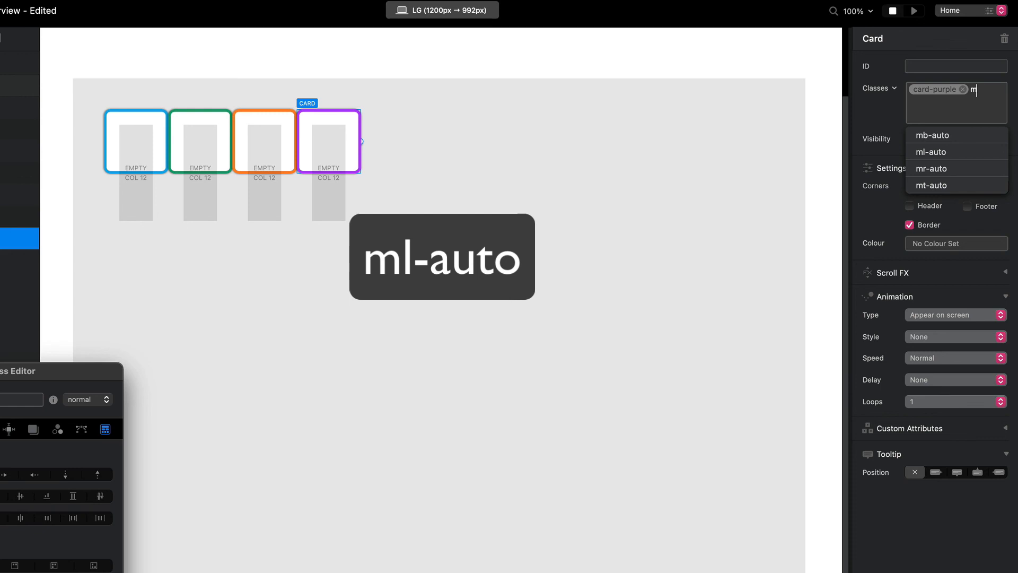
type("l-a")
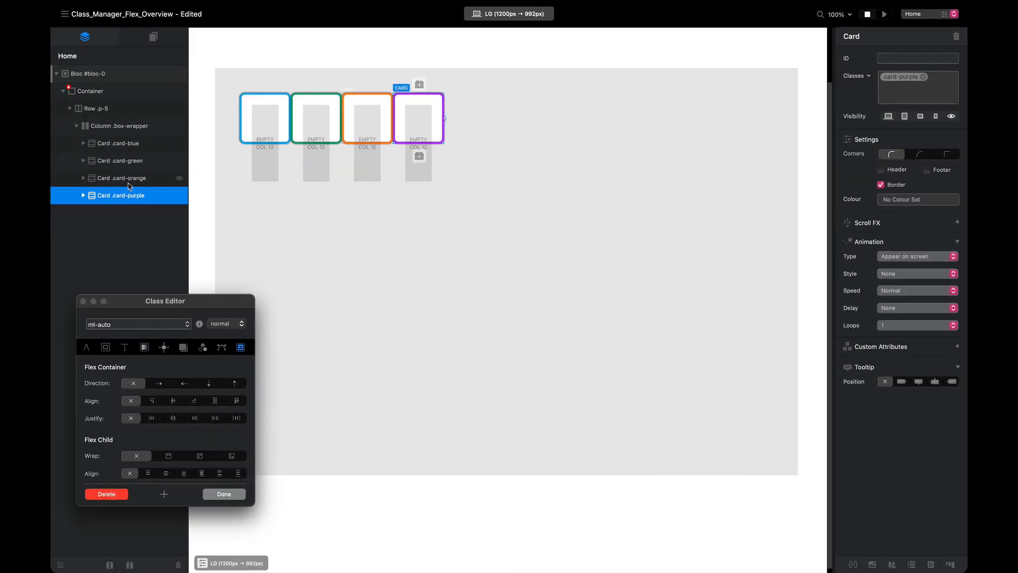
left_click(121, 179)
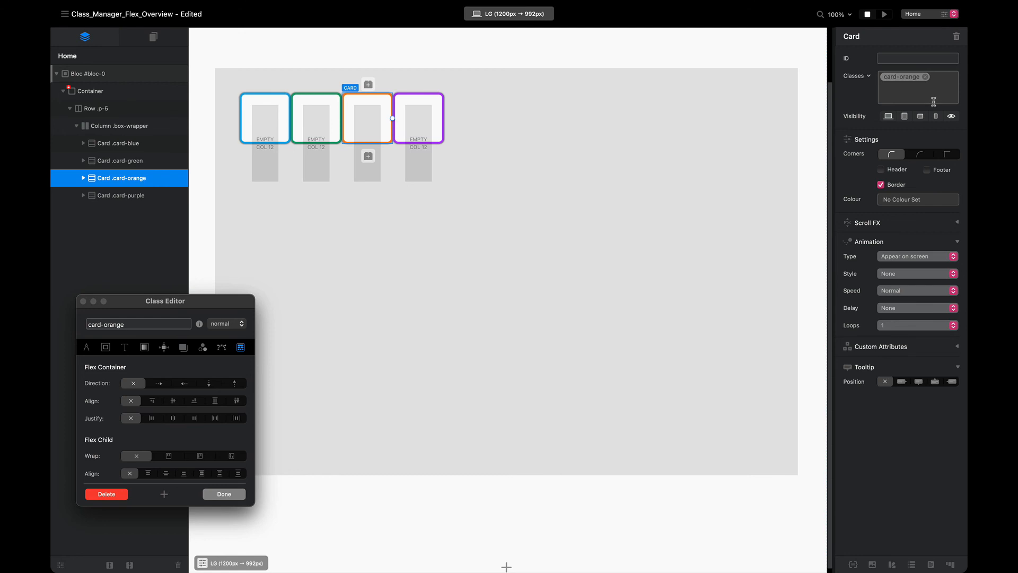
type("ml-auto")
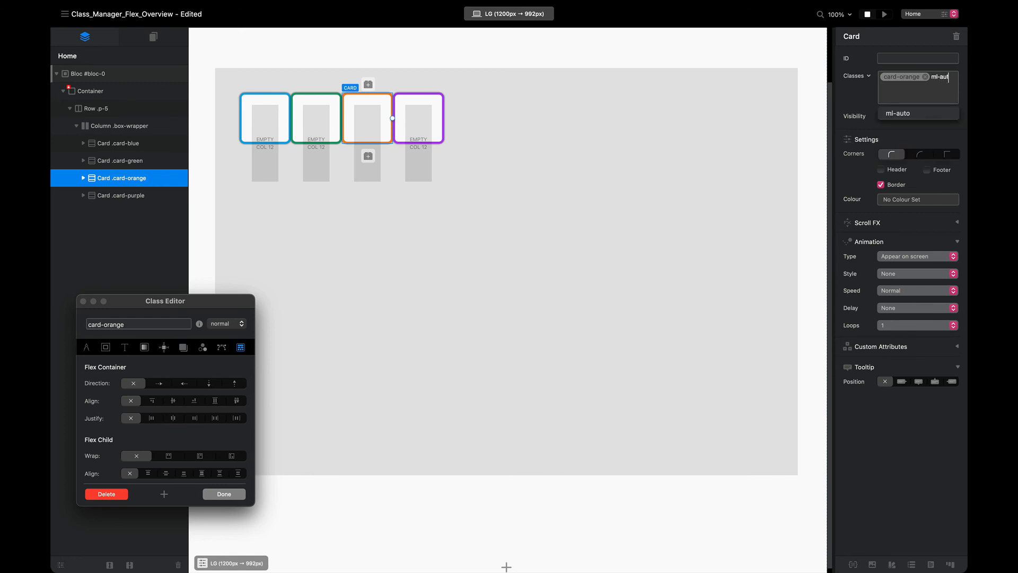
left_click(224, 494)
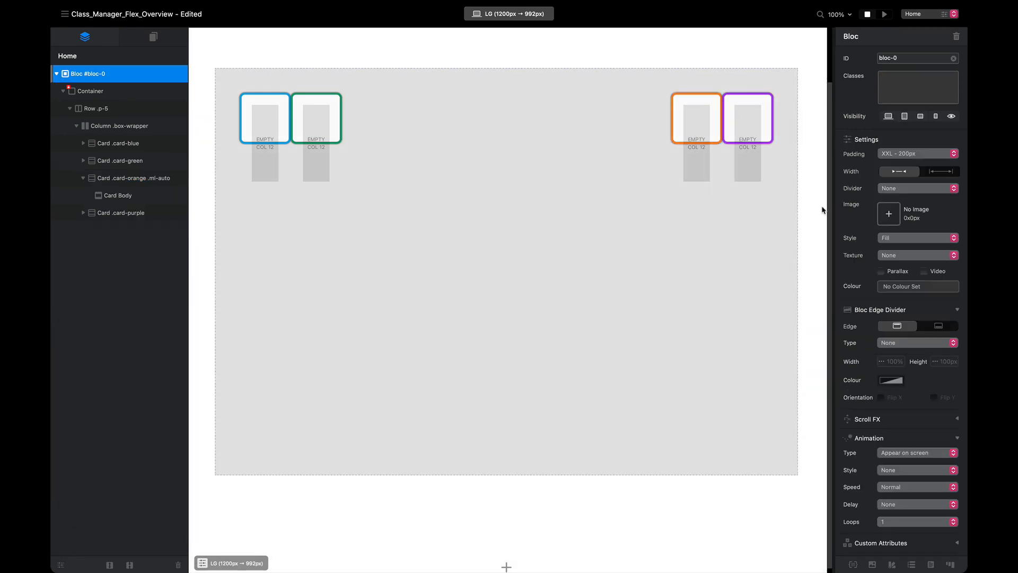